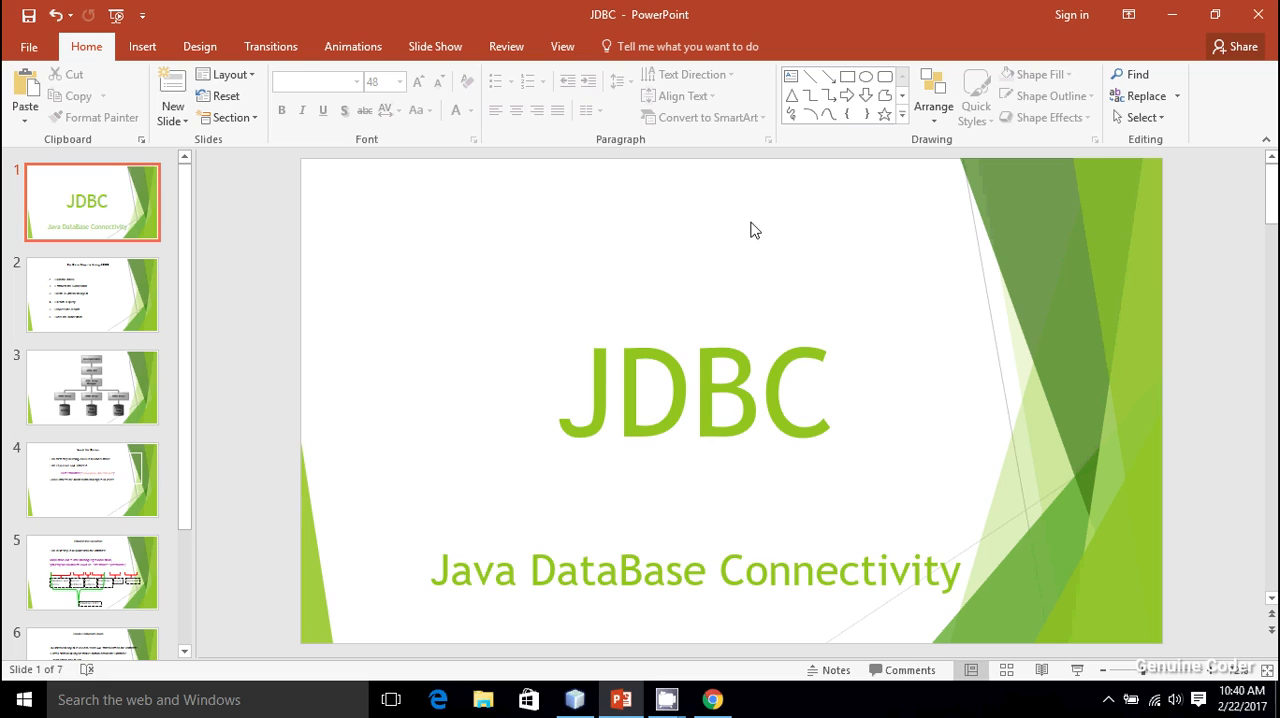
Enter and leave the 'JDBC — Java DataBase Connectivity' title text box twice without changing it.
{"action": "left_click", "coordinate": [694, 390]}
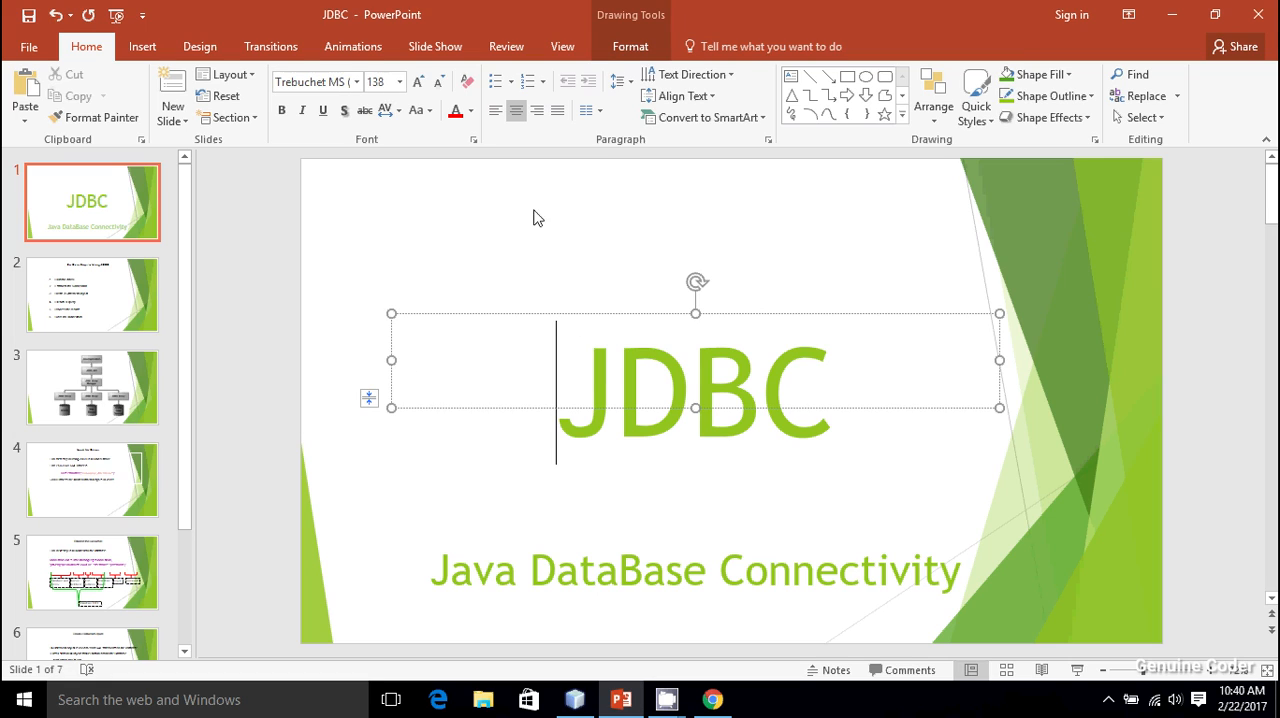
{"action": "left_click", "coordinate": [510, 220]}
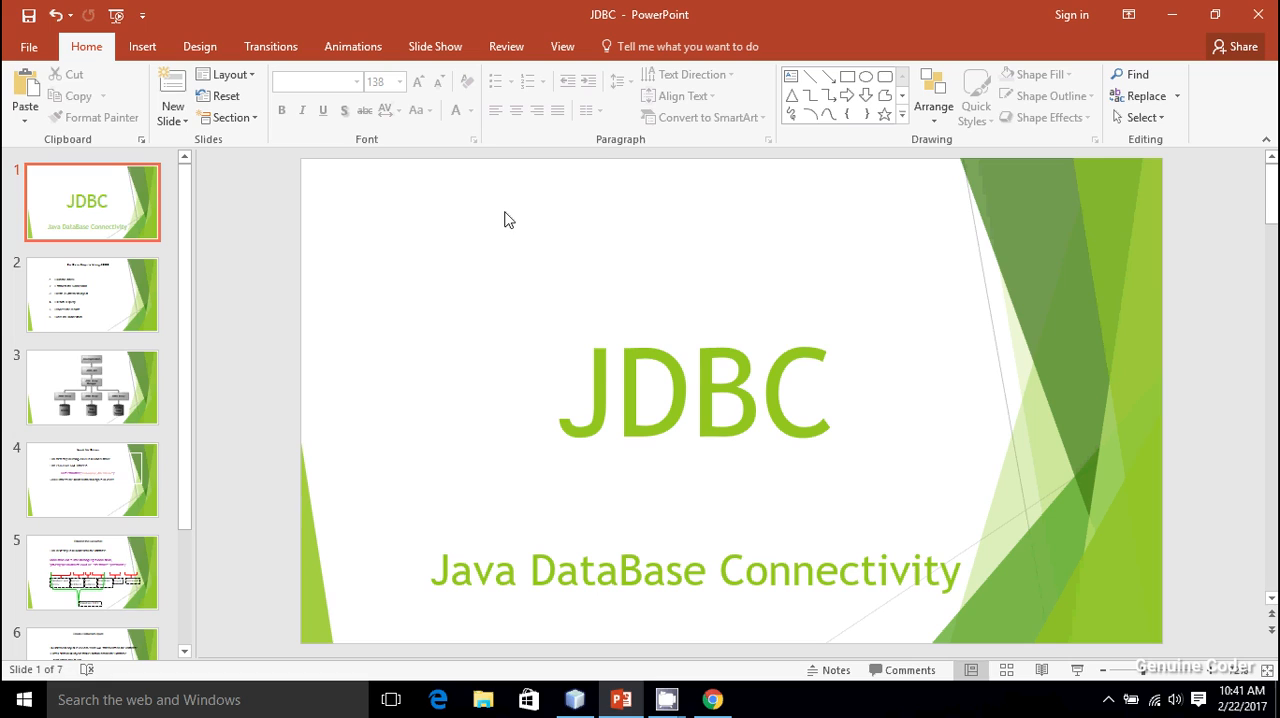
{"action": "left_click", "coordinate": [696, 390]}
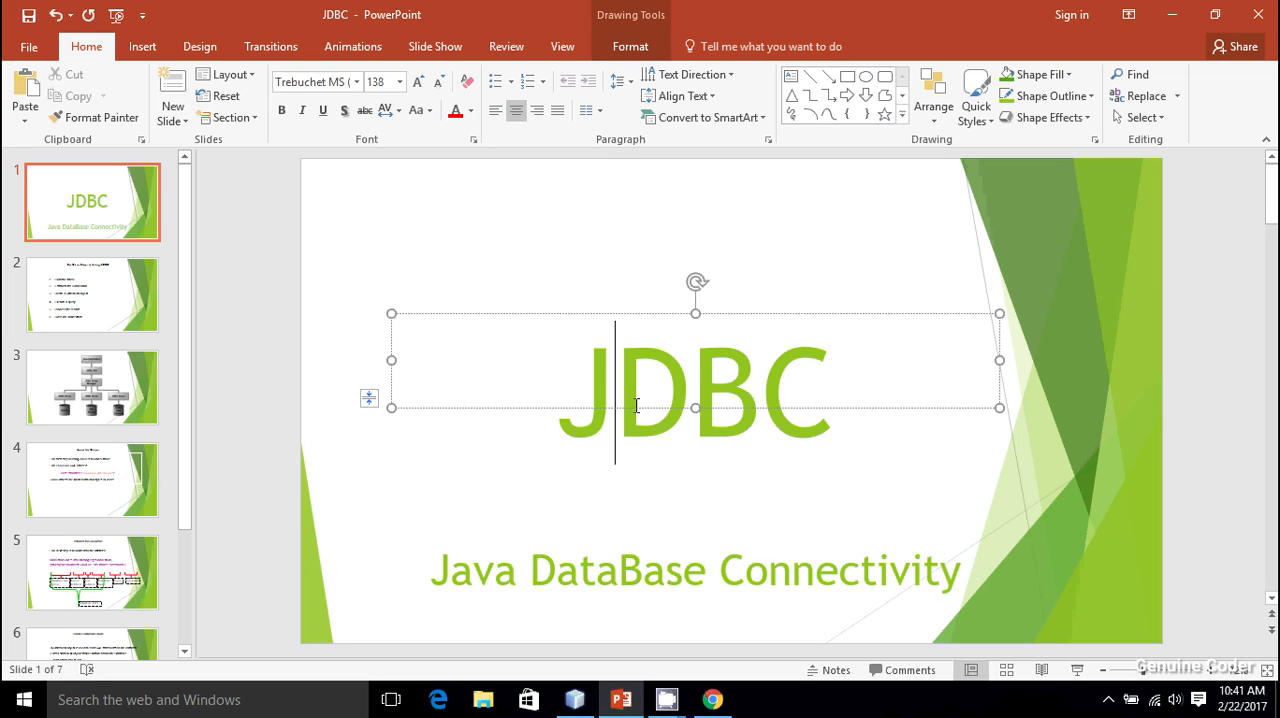
{"action": "left_click", "coordinate": [890, 252]}
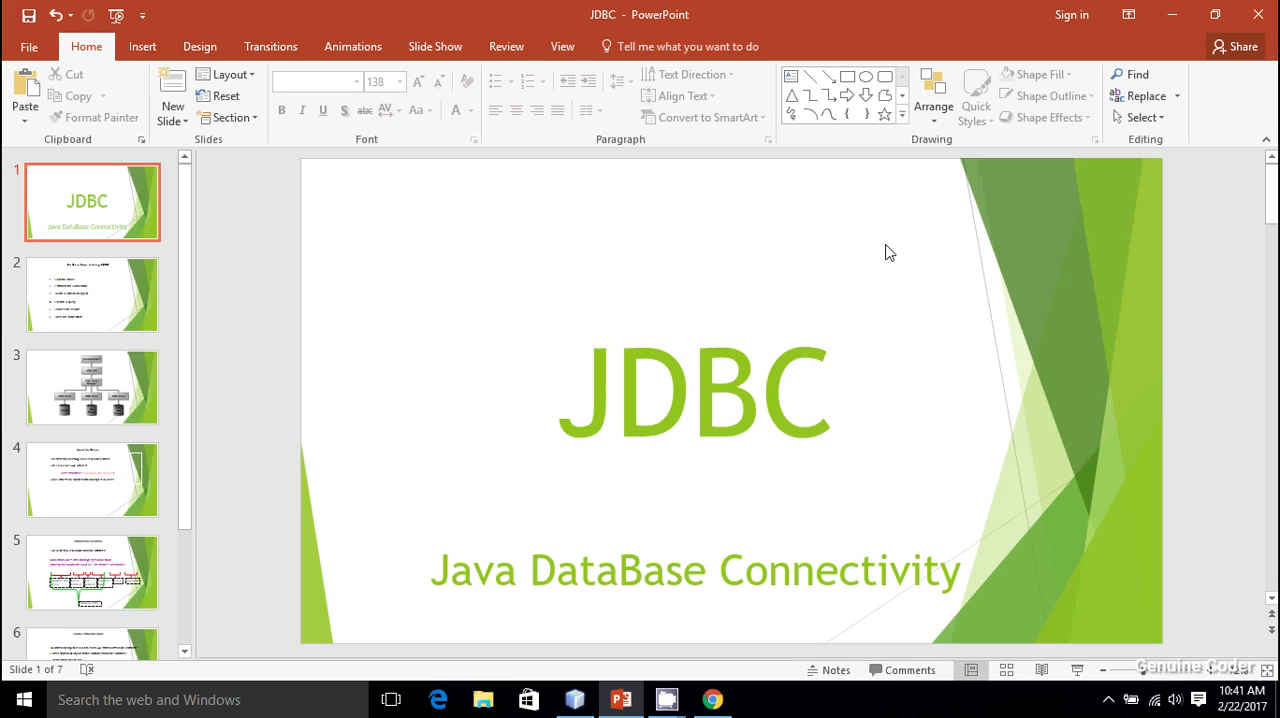
{"action": "mouse_move", "coordinate": [568, 214]}
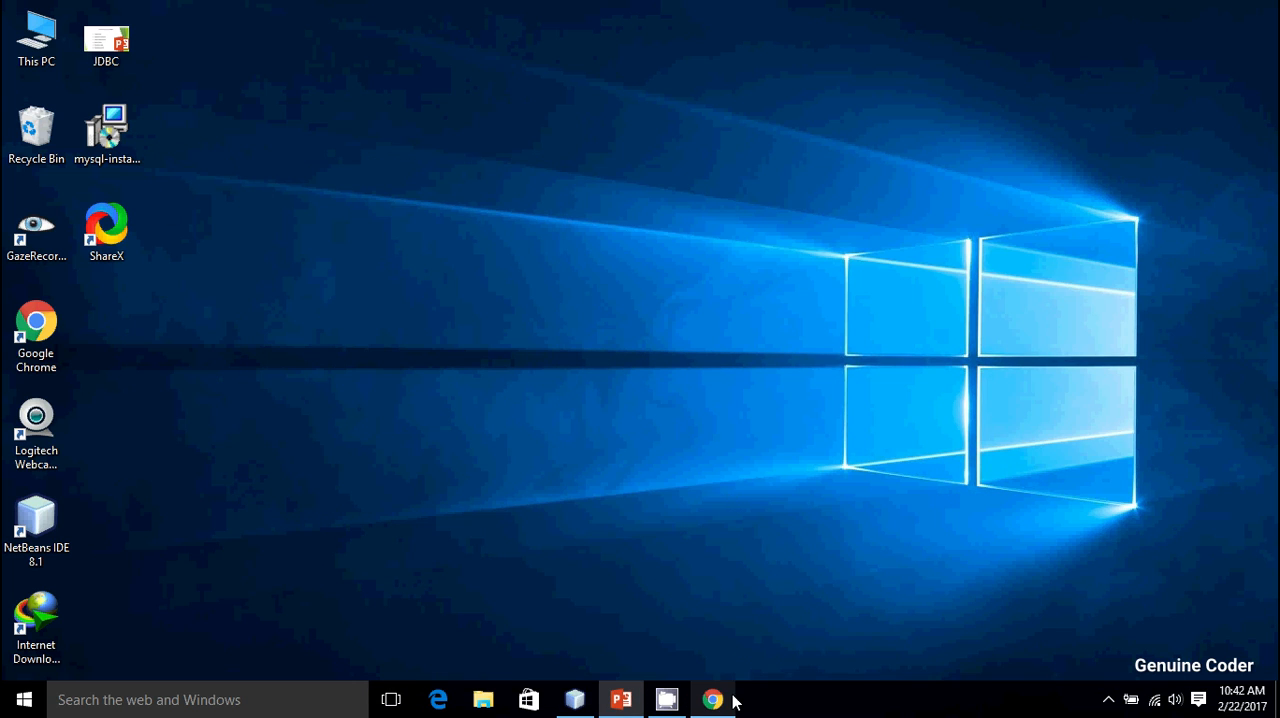
View the MySQL Installer 5.7.17 download page in Chrome, then return to the 'Six Basic Steps in Using JDBC' slide.
{"action": "left_click", "coordinate": [712, 700]}
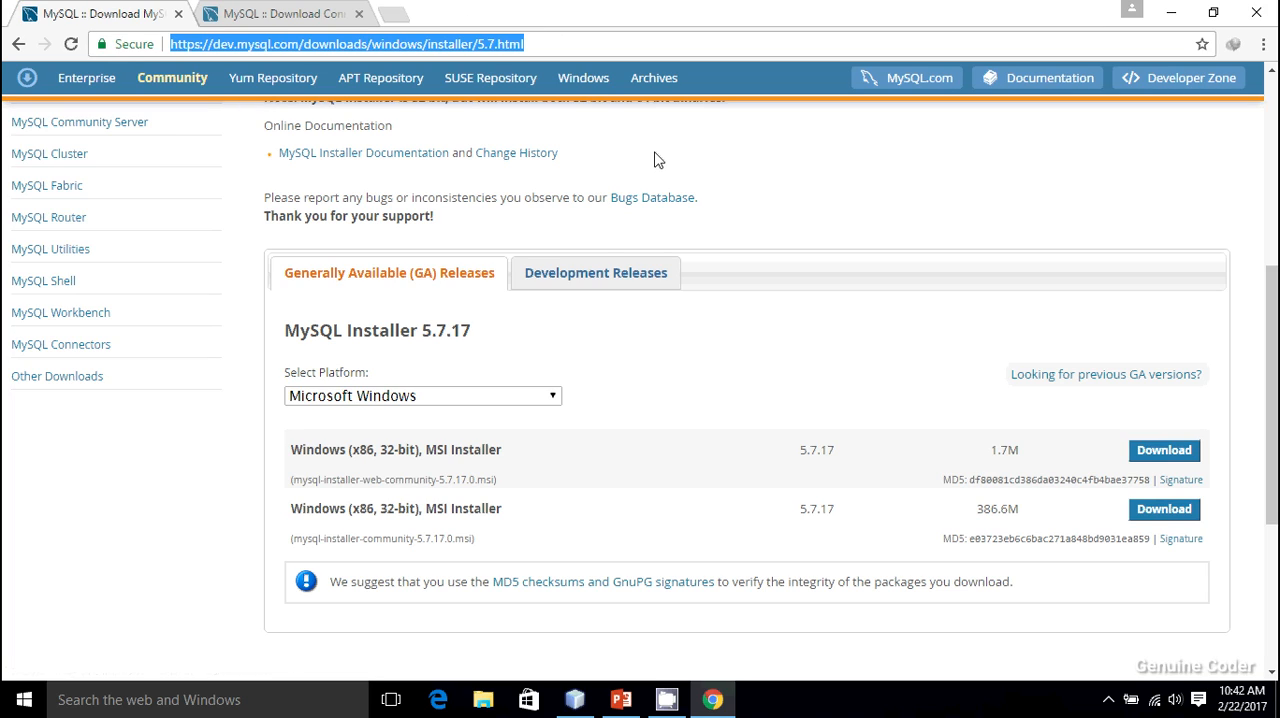
{"action": "mouse_move", "coordinate": [600, 430]}
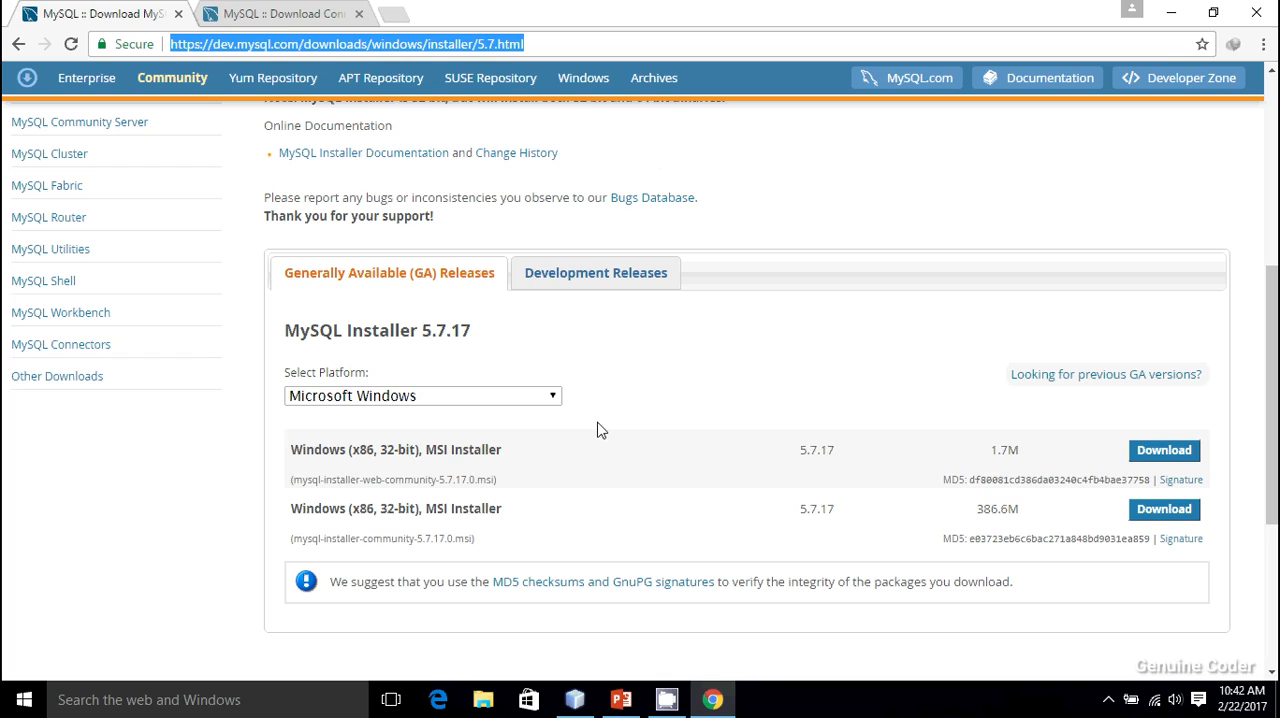
{"action": "mouse_move", "coordinate": [1150, 462]}
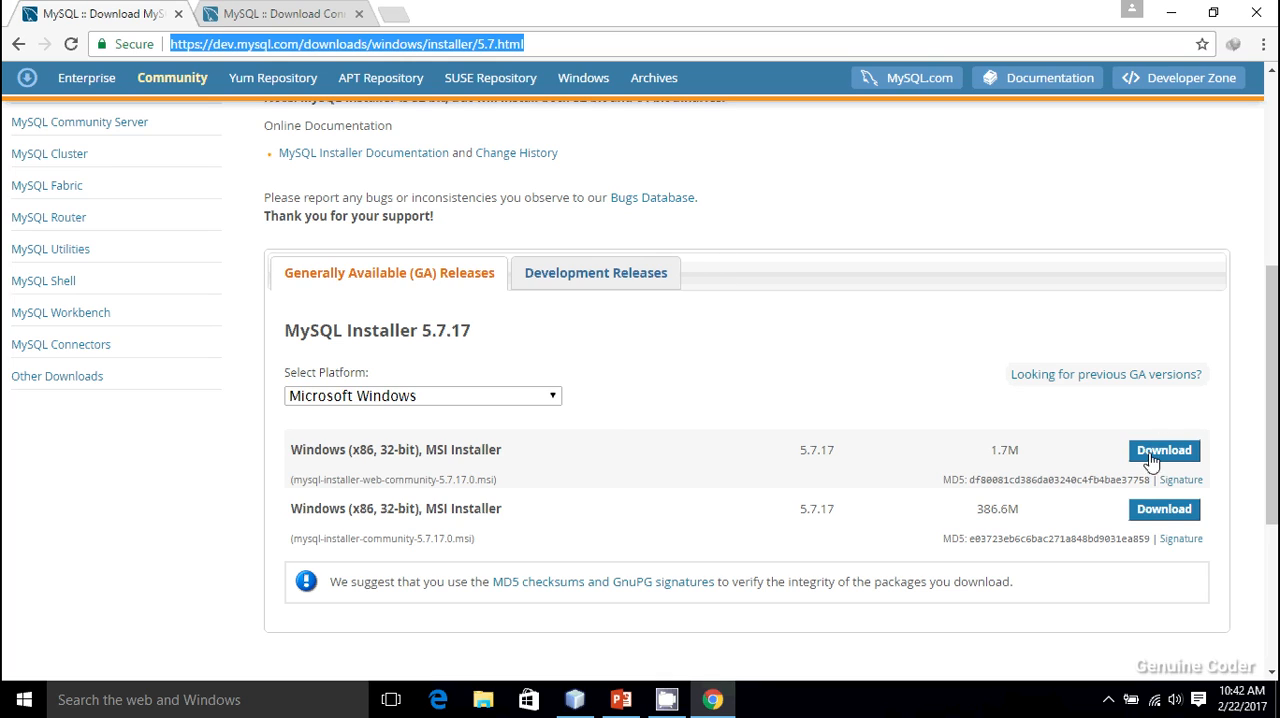
{"action": "mouse_move", "coordinate": [838, 562]}
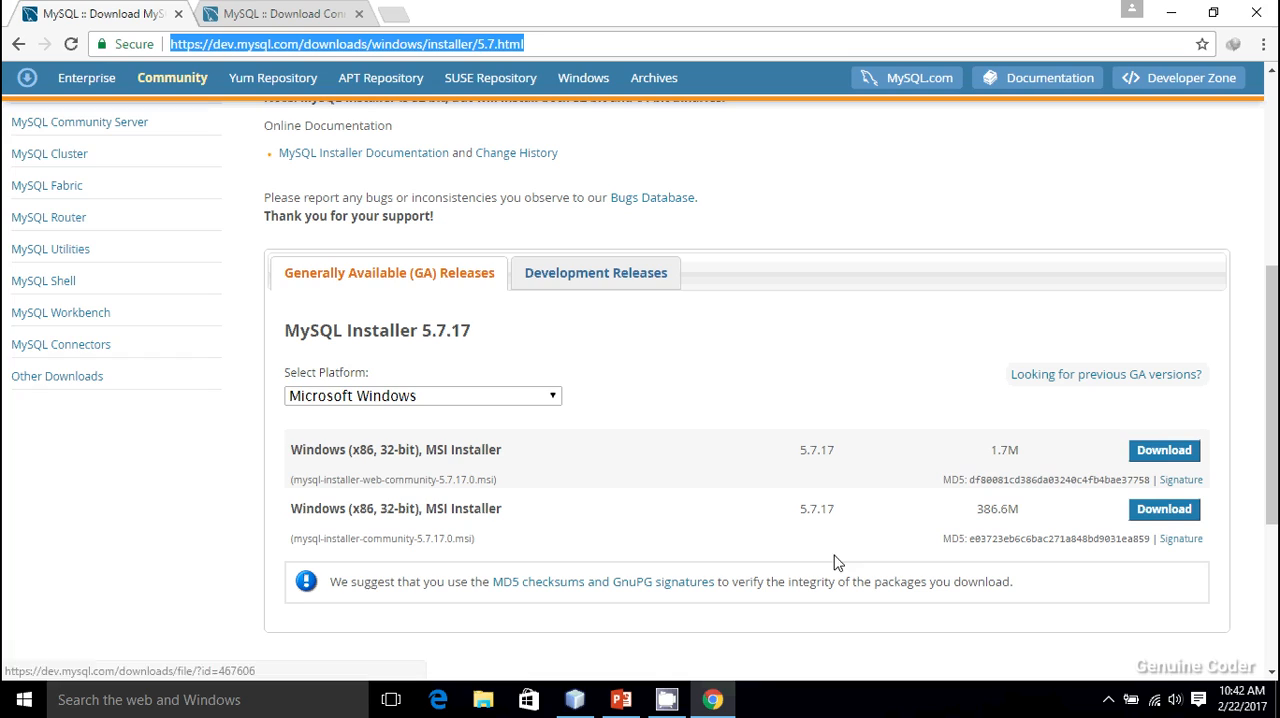
{"action": "mouse_move", "coordinate": [1172, 528]}
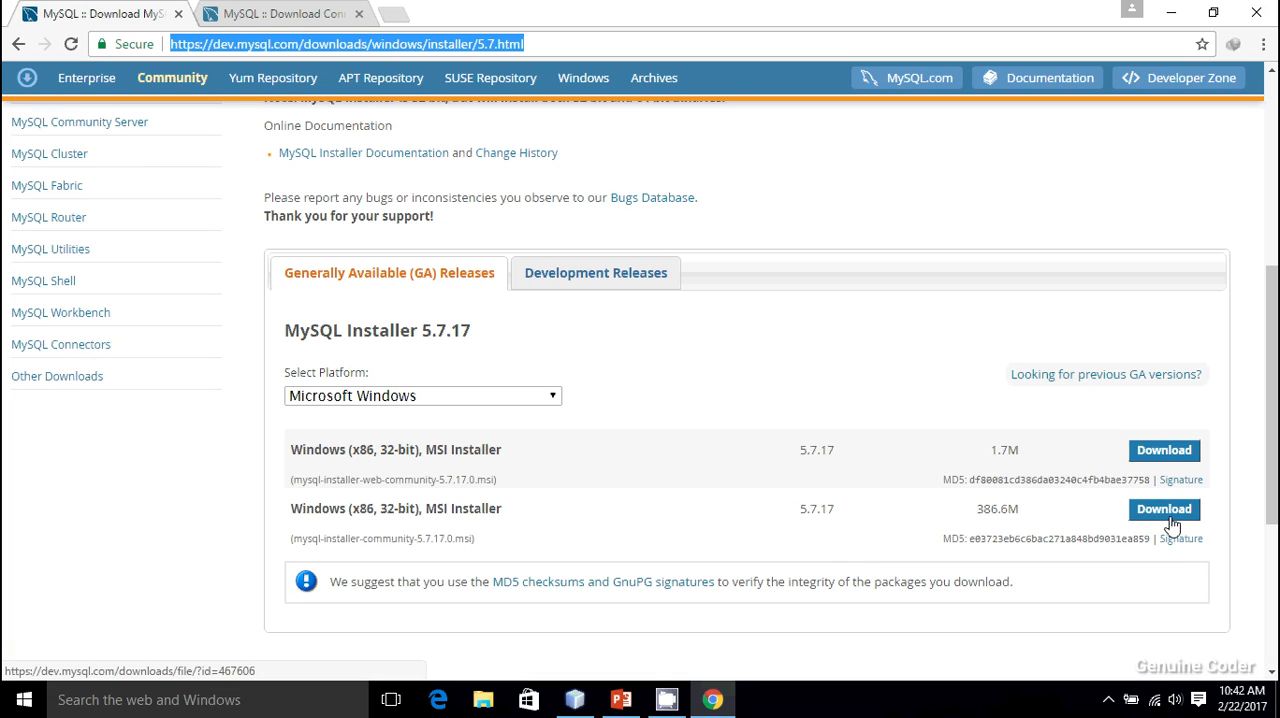
{"action": "mouse_move", "coordinate": [830, 474]}
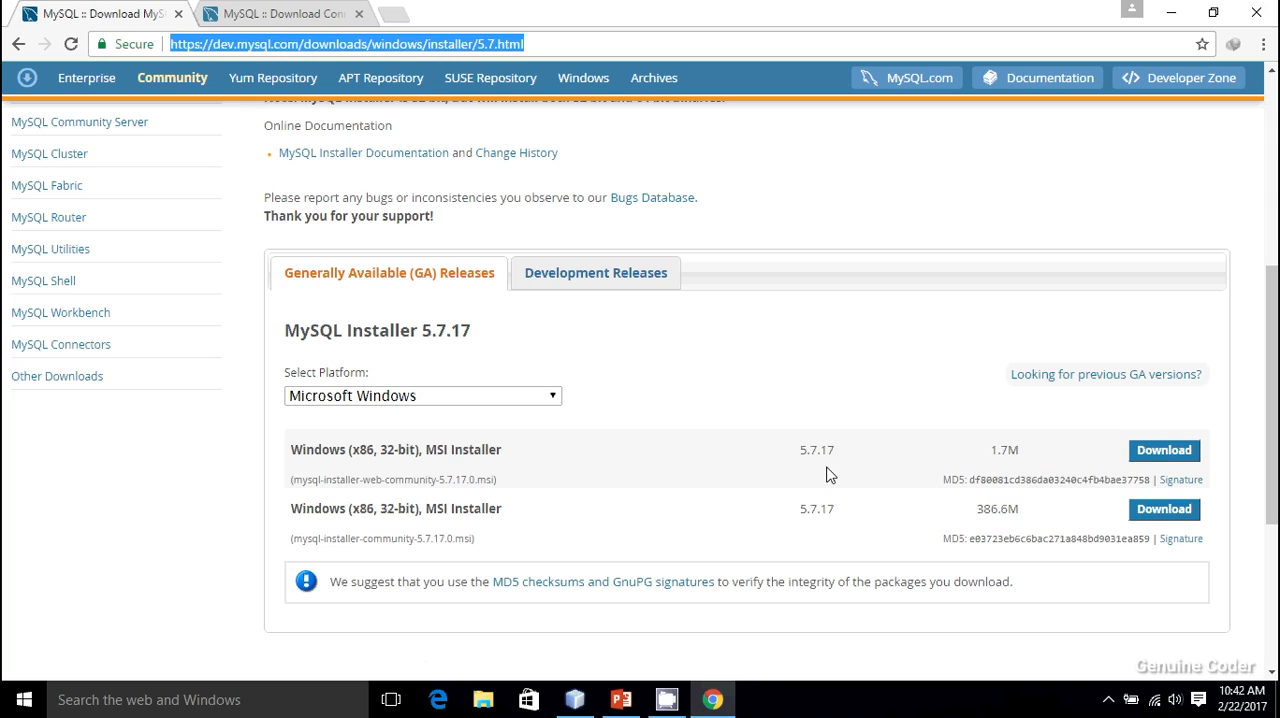
{"action": "left_click", "coordinate": [830, 474]}
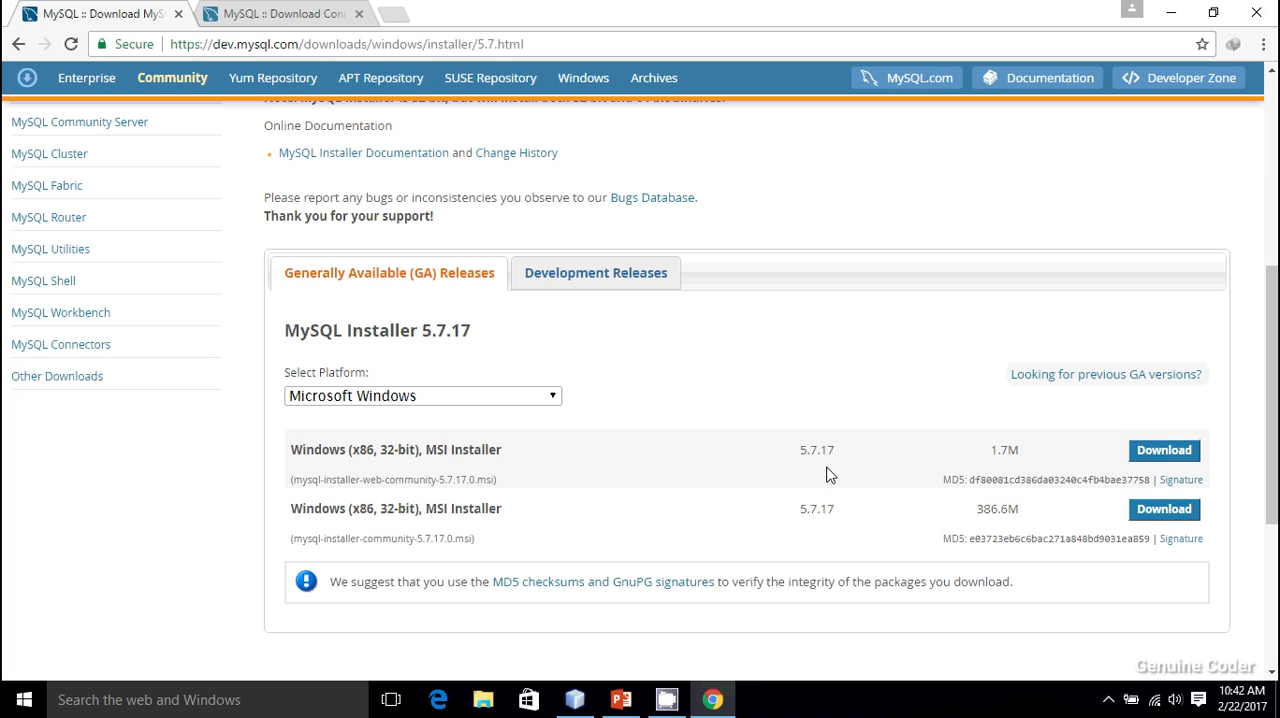
{"action": "mouse_move", "coordinate": [516, 152]}
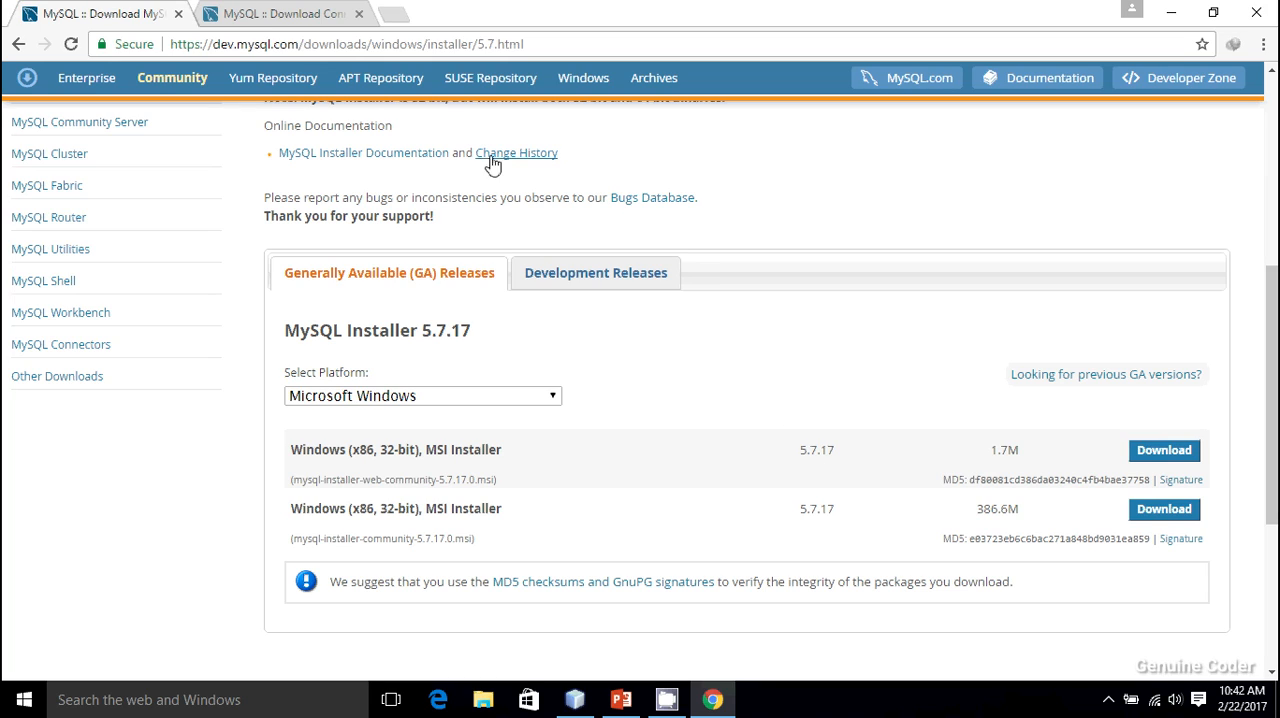
{"action": "mouse_move", "coordinate": [630, 612]}
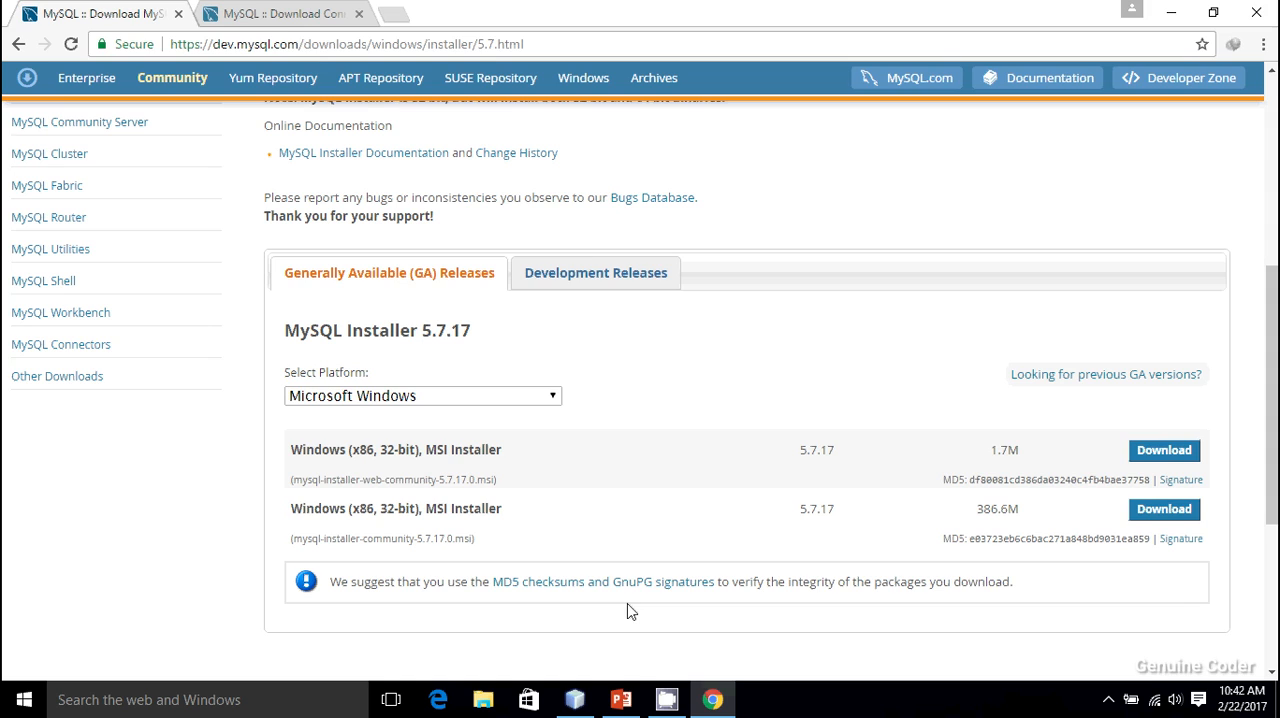
{"action": "left_click", "coordinate": [620, 700]}
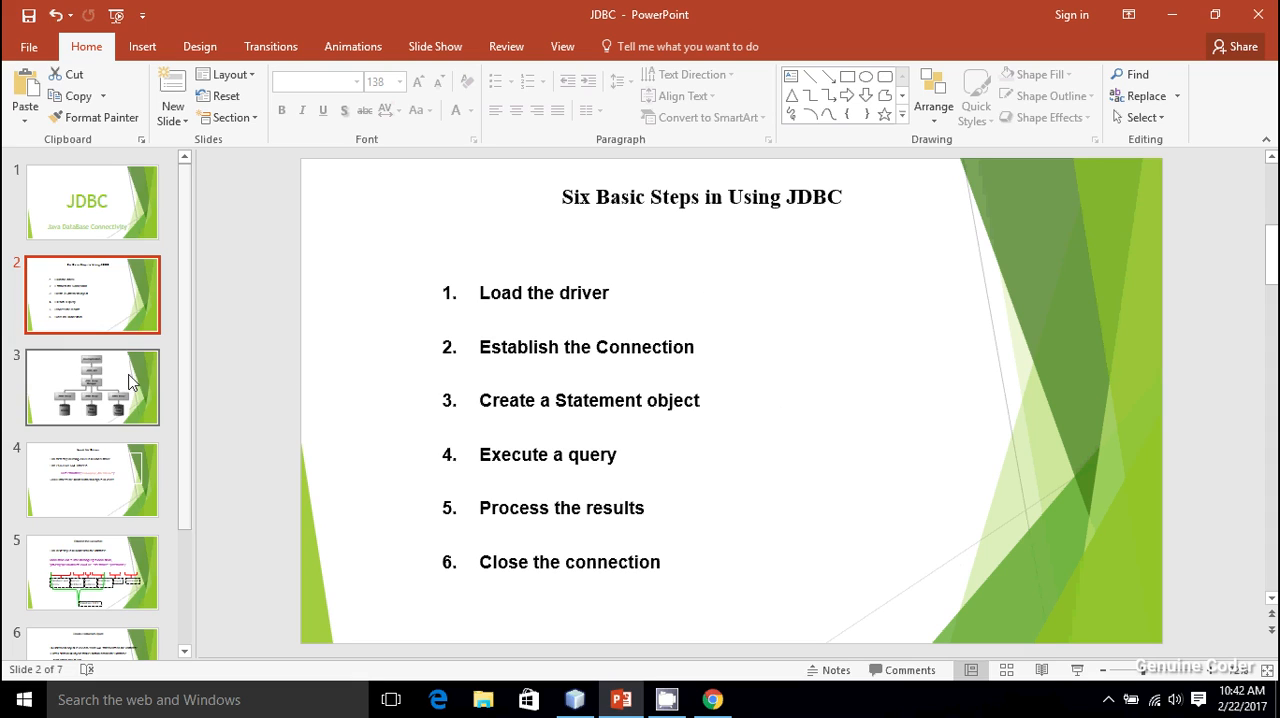
{"action": "left_click", "coordinate": [92, 388]}
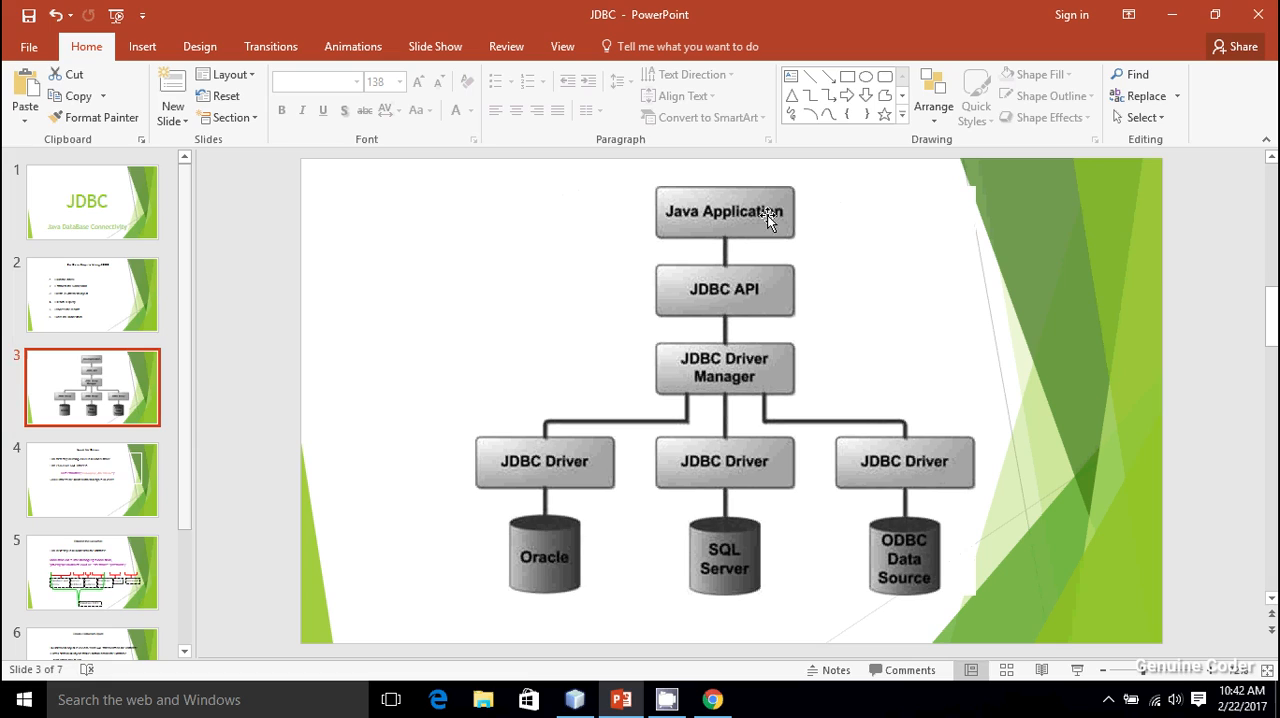
{"action": "mouse_move", "coordinate": [838, 558]}
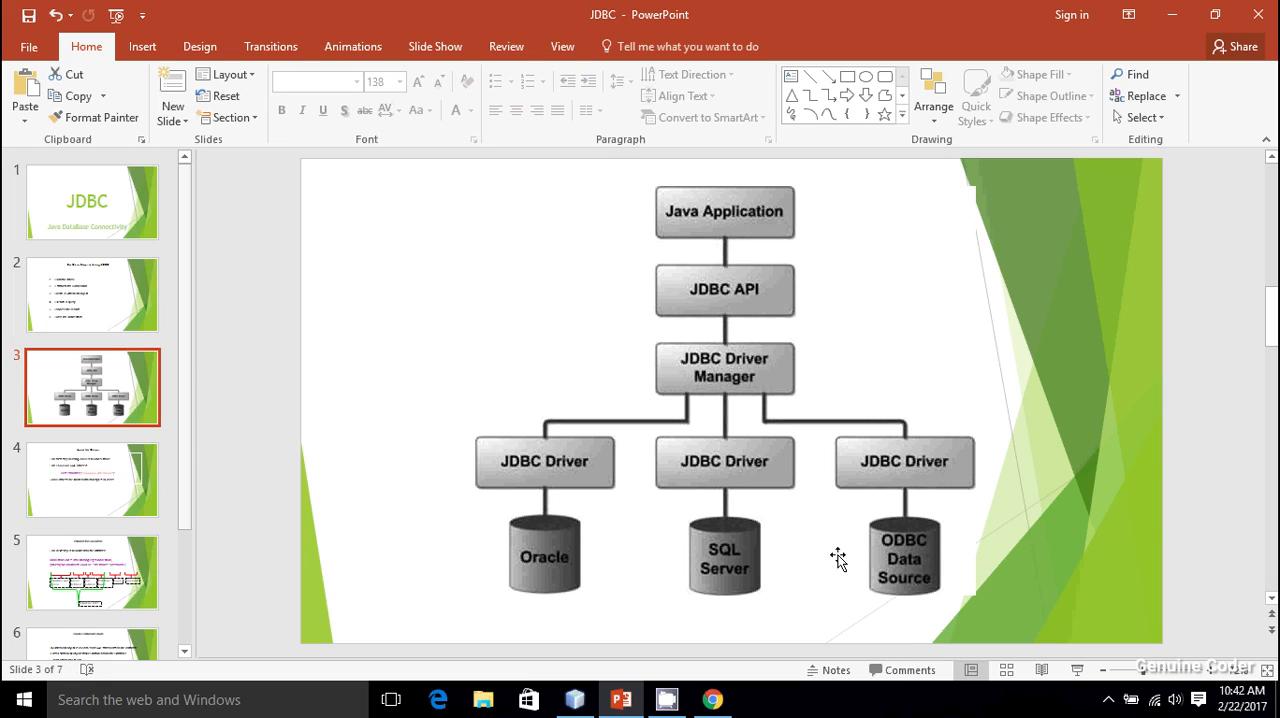
{"action": "mouse_move", "coordinate": [700, 556]}
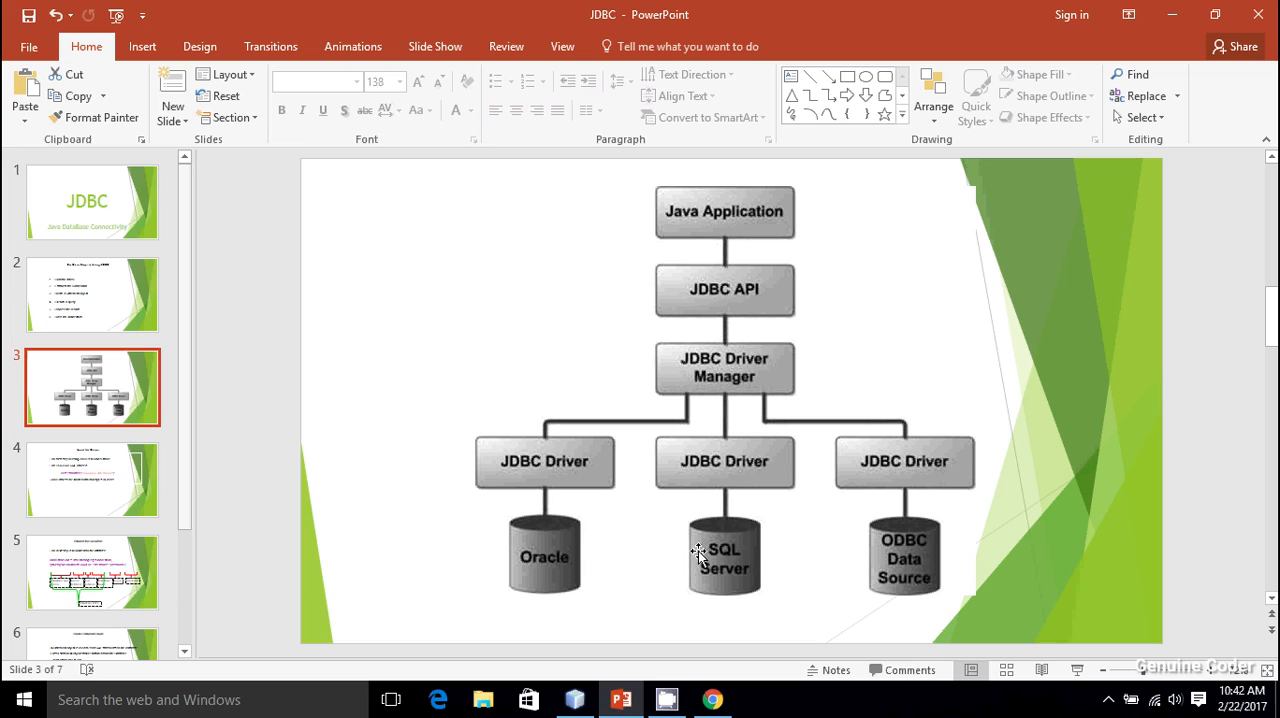
{"action": "mouse_move", "coordinate": [732, 558]}
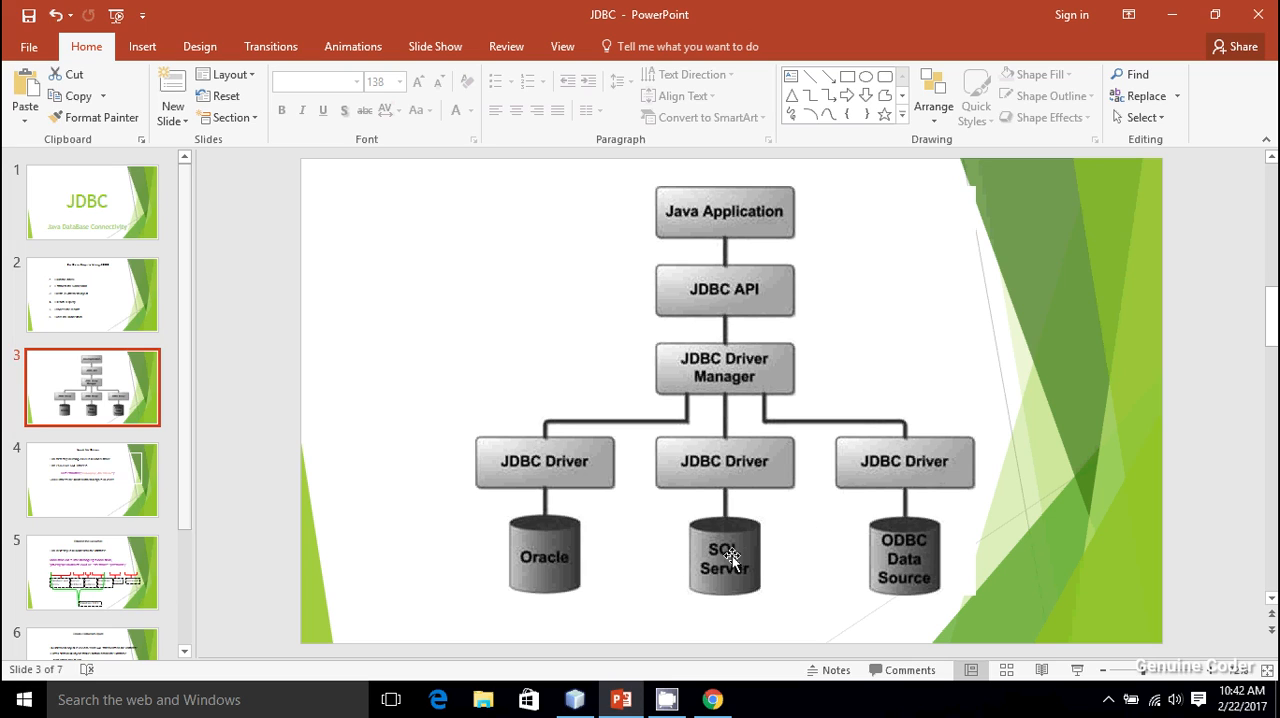
{"action": "left_click", "coordinate": [724, 556]}
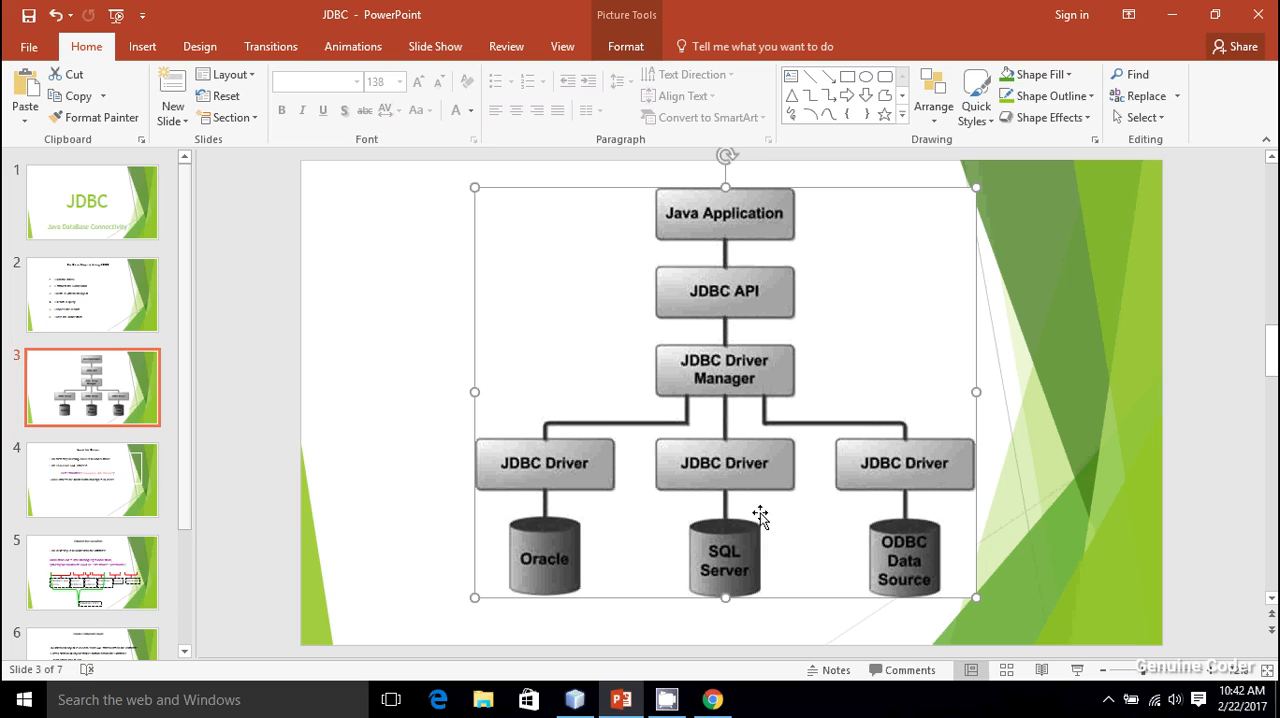
{"action": "mouse_move", "coordinate": [1052, 356]}
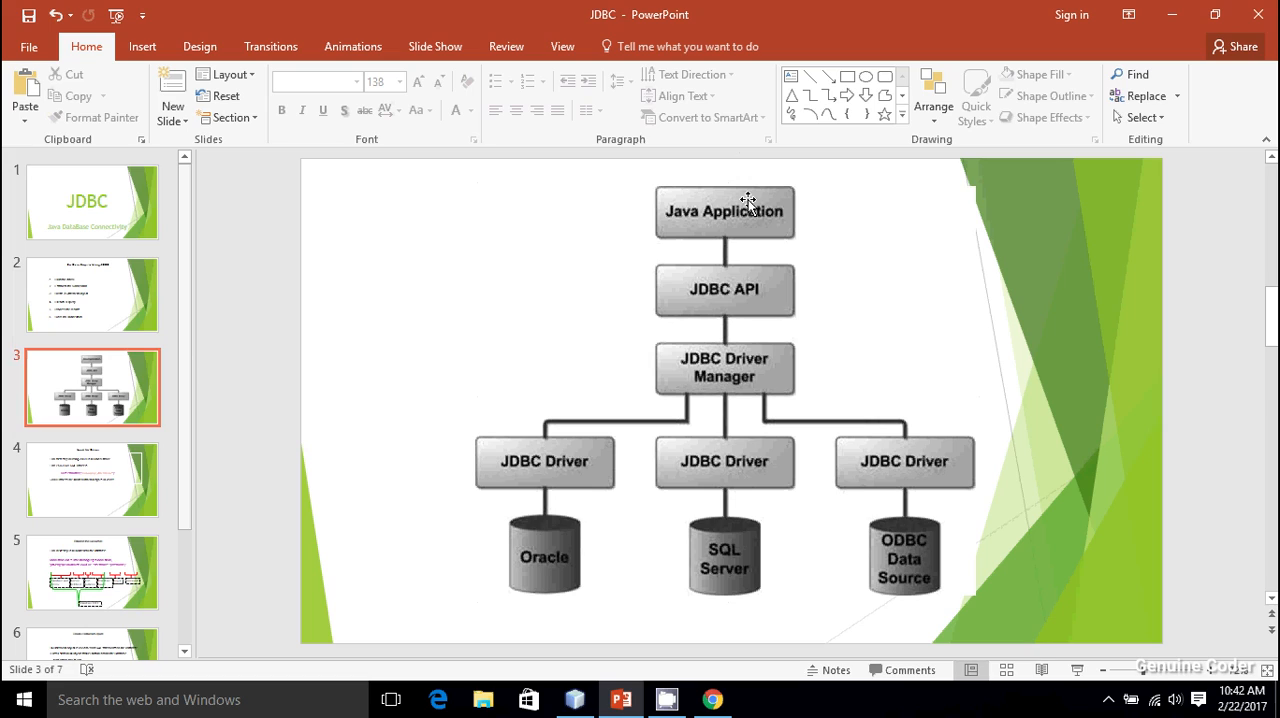
{"action": "mouse_move", "coordinate": [744, 272]}
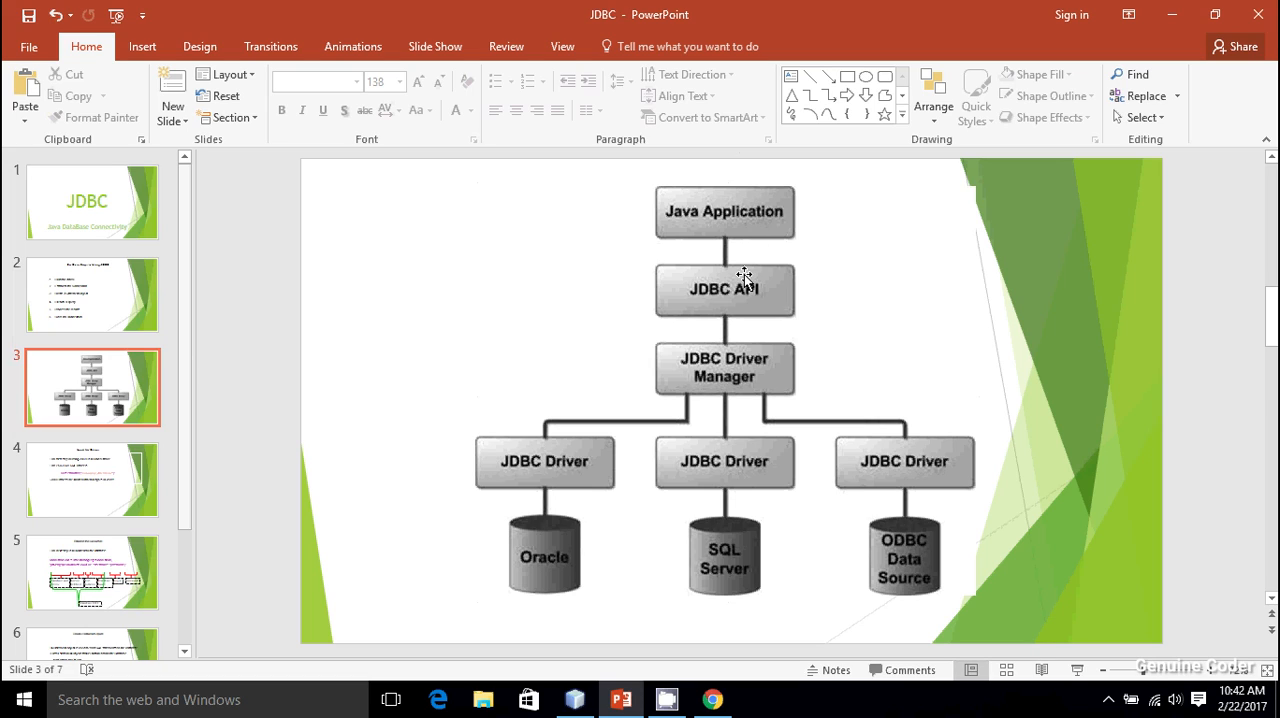
{"action": "mouse_move", "coordinate": [748, 372]}
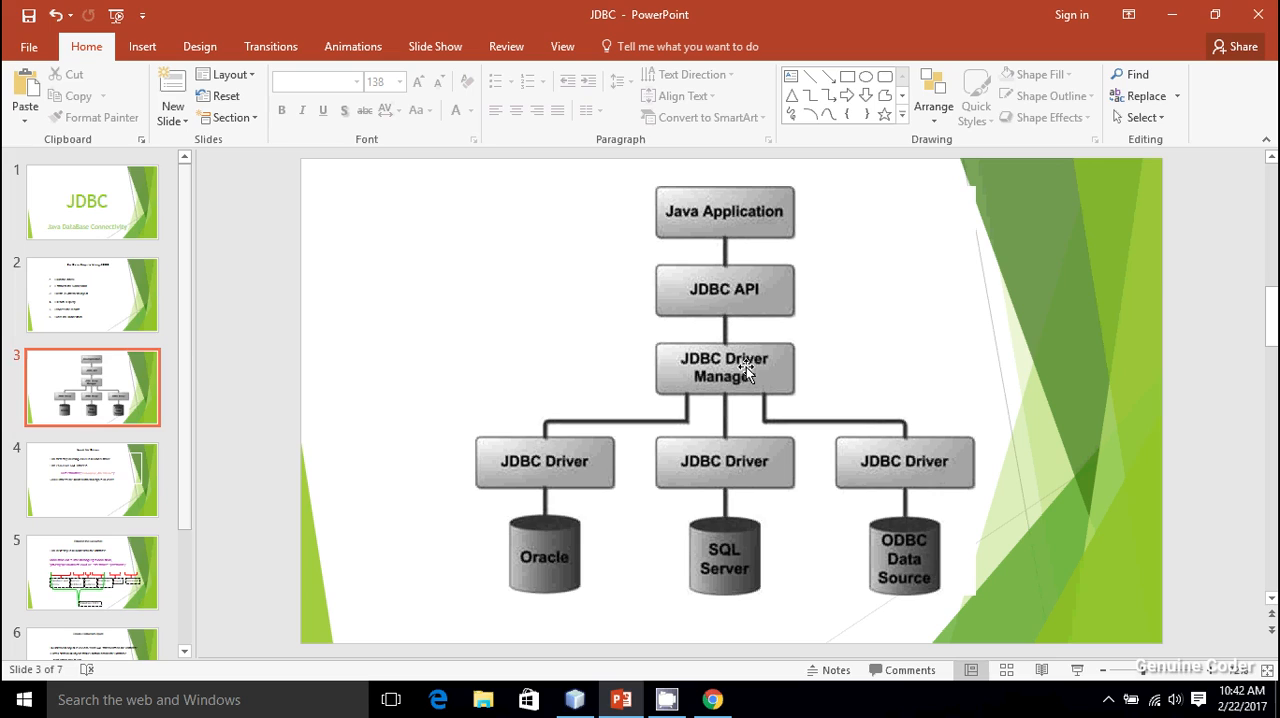
{"action": "mouse_move", "coordinate": [696, 222]}
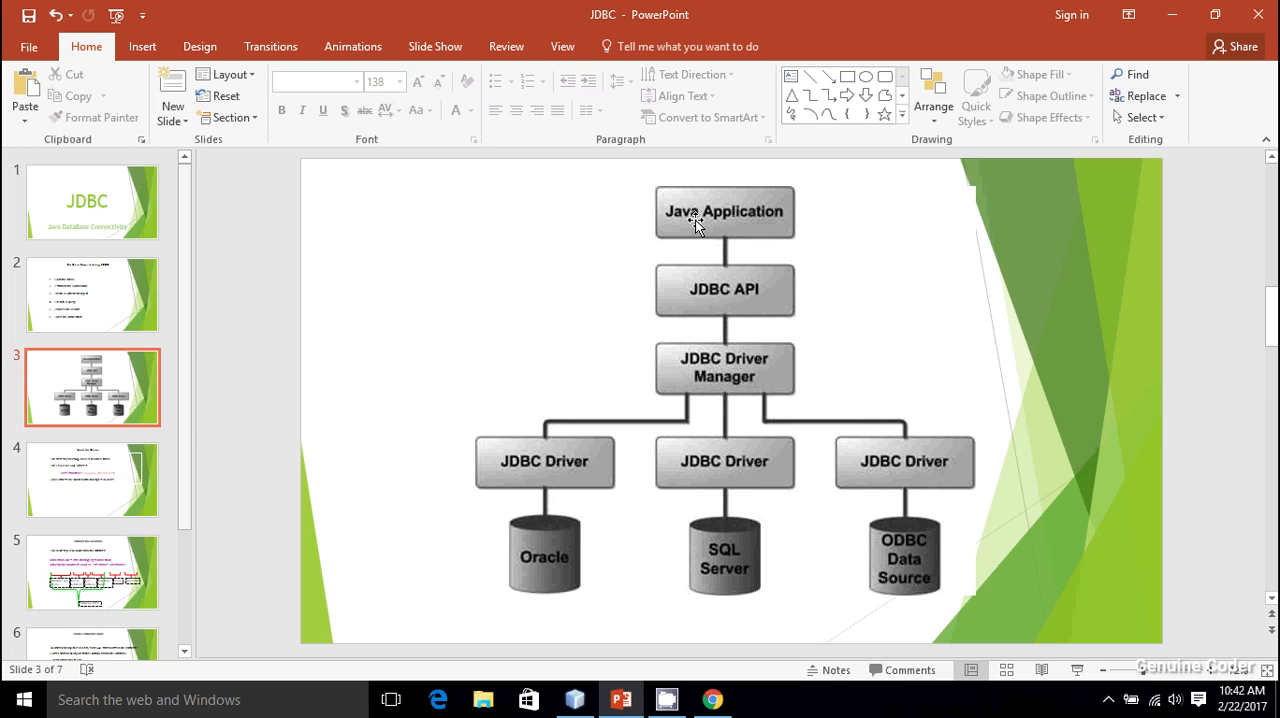
{"action": "mouse_move", "coordinate": [730, 552]}
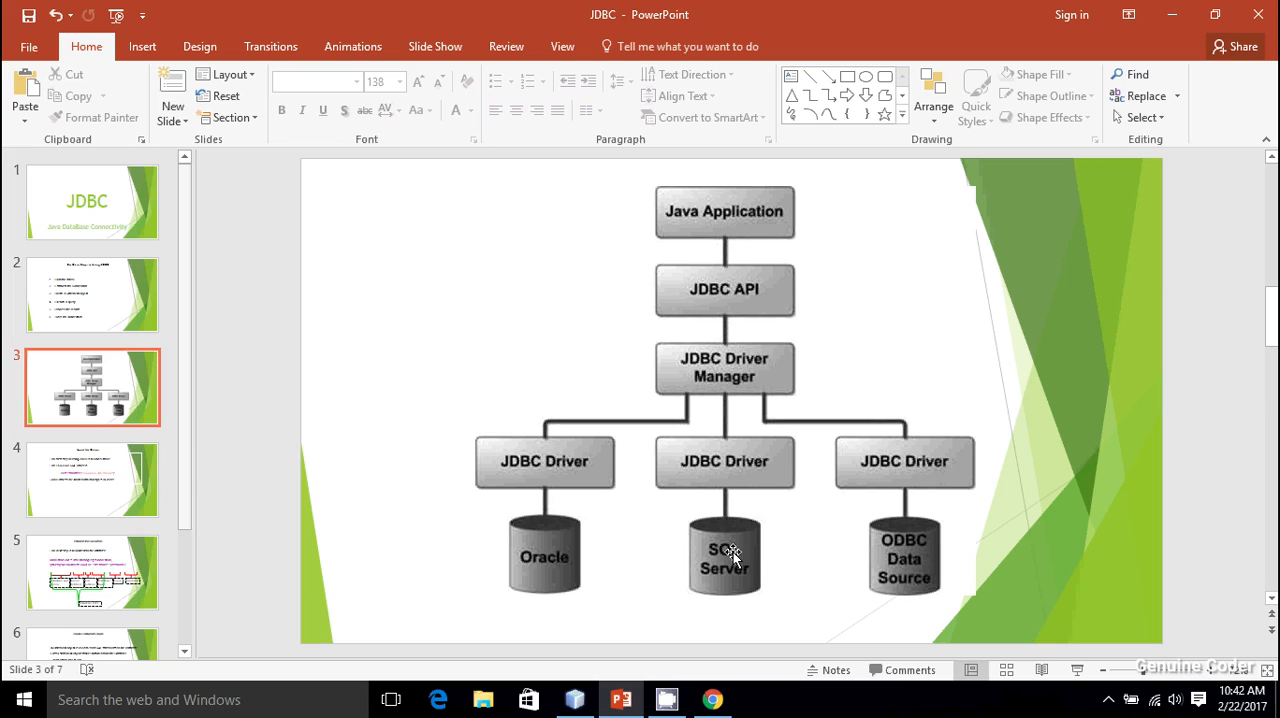
{"action": "mouse_move", "coordinate": [784, 524]}
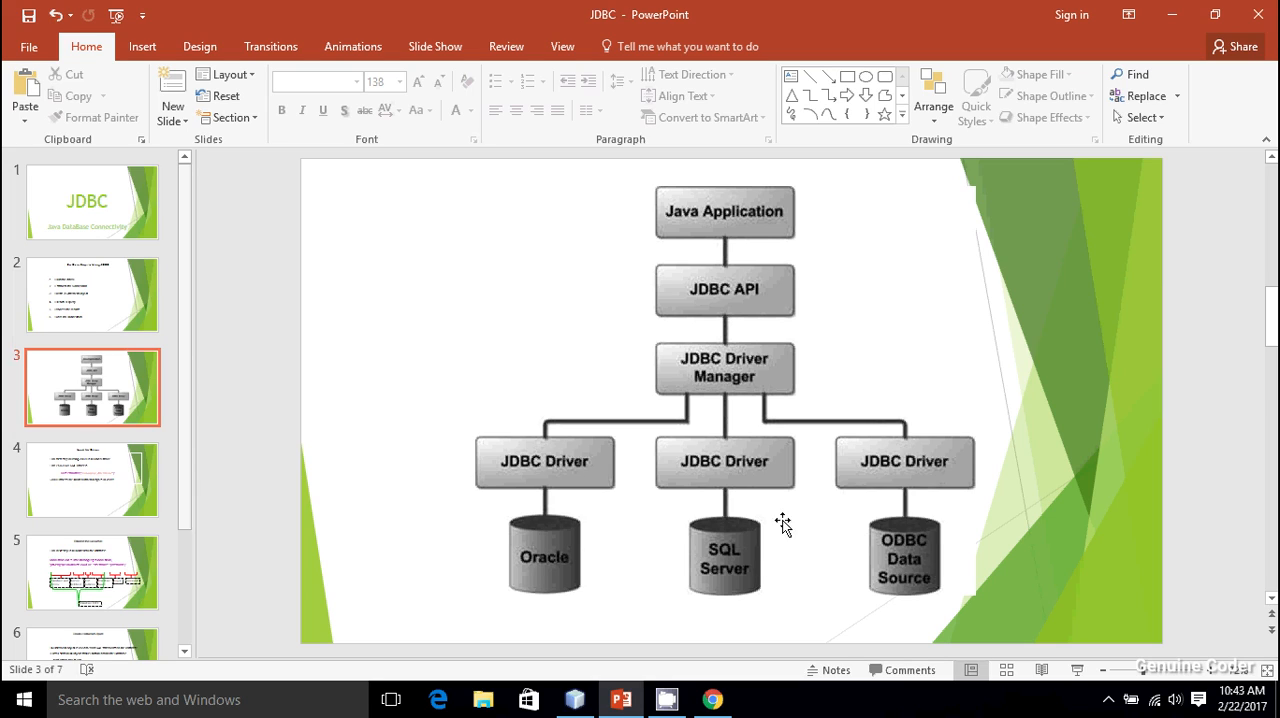
{"action": "mouse_move", "coordinate": [560, 476]}
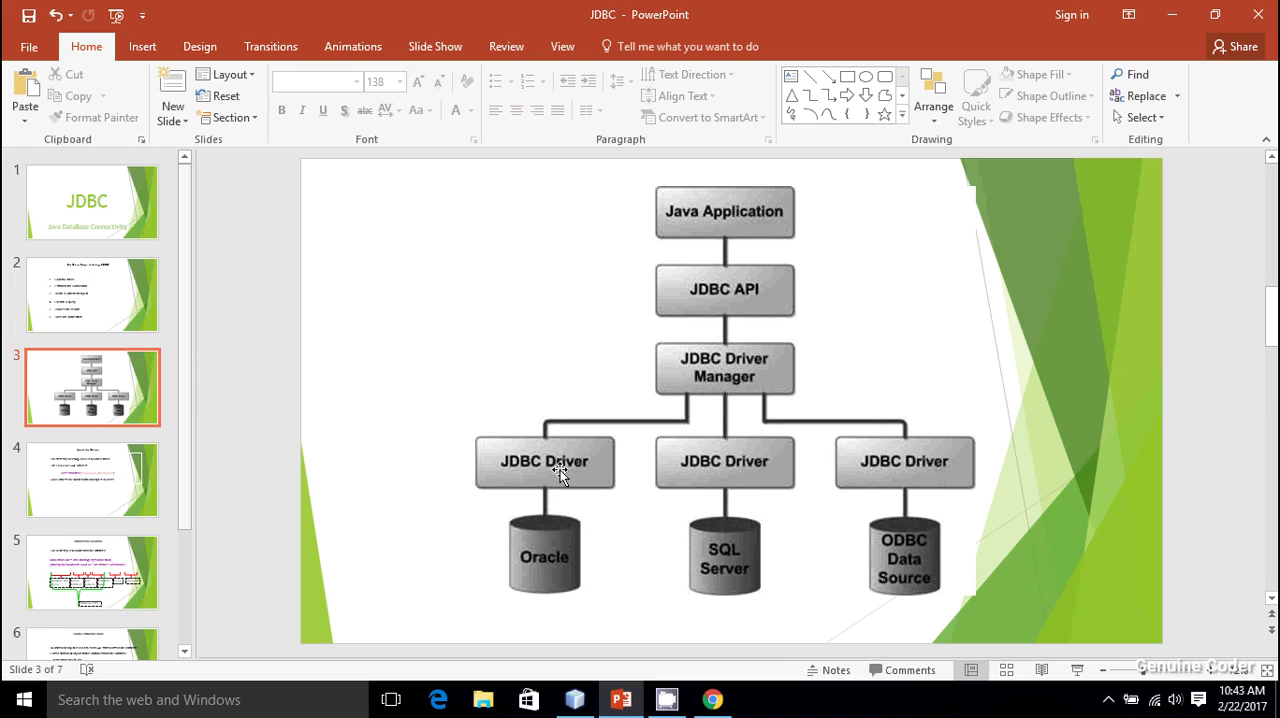
{"action": "mouse_move", "coordinate": [694, 530]}
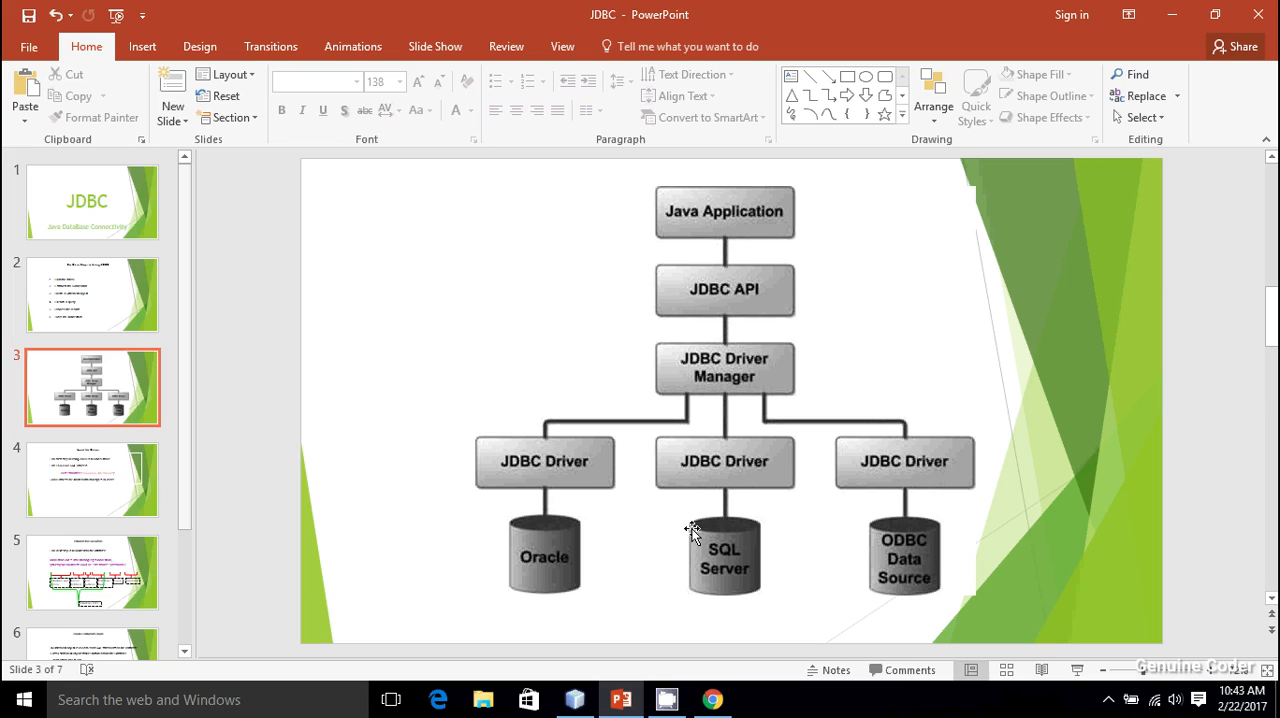
{"action": "mouse_move", "coordinate": [740, 496]}
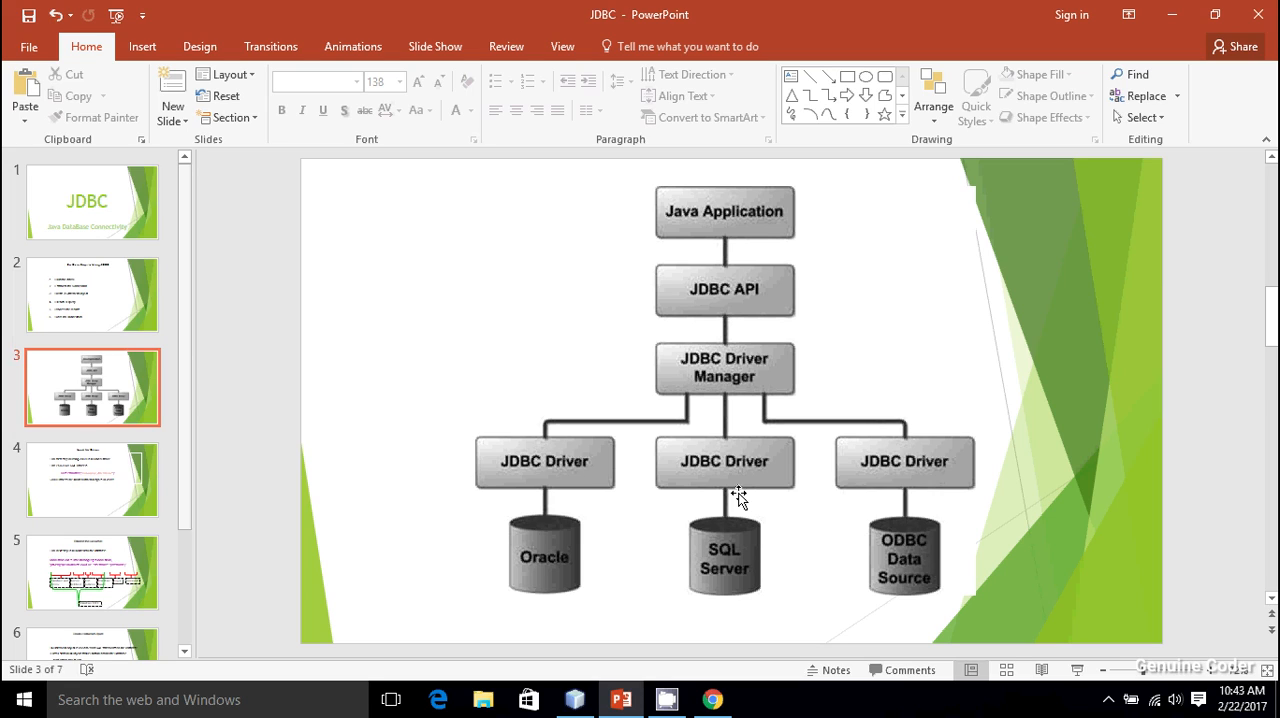
{"action": "mouse_move", "coordinate": [724, 570]}
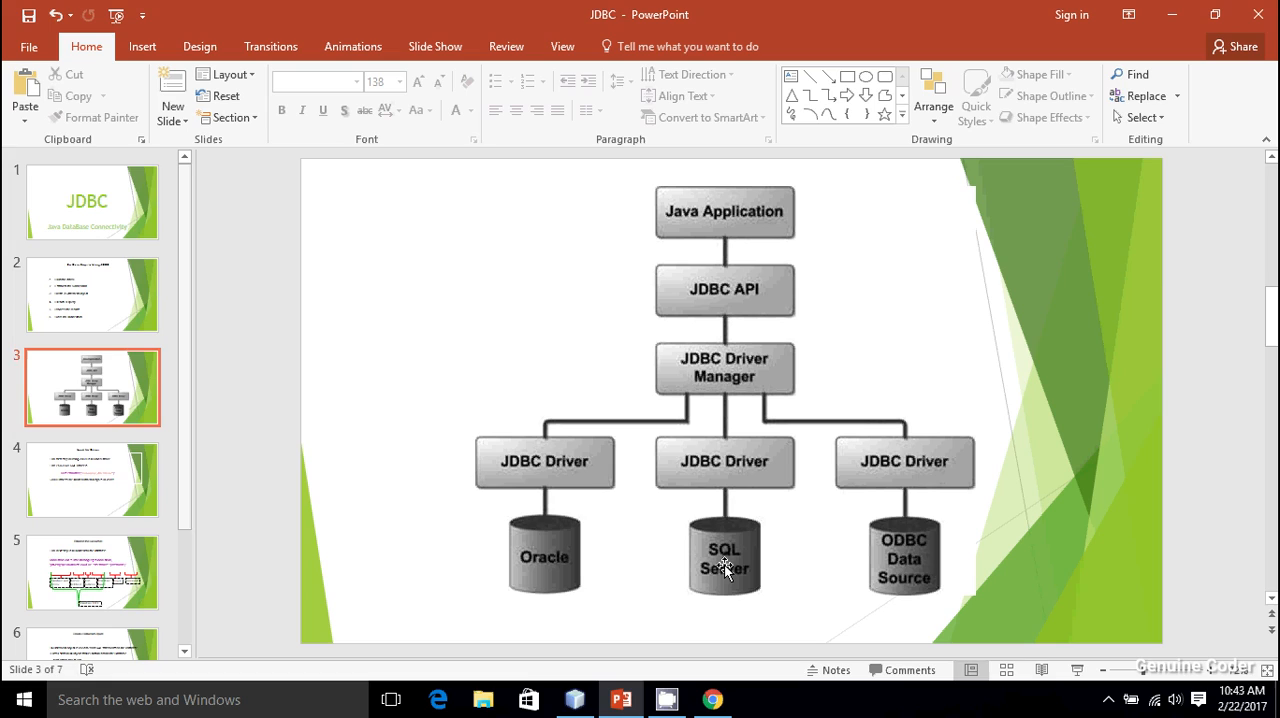
{"action": "mouse_move", "coordinate": [728, 556]}
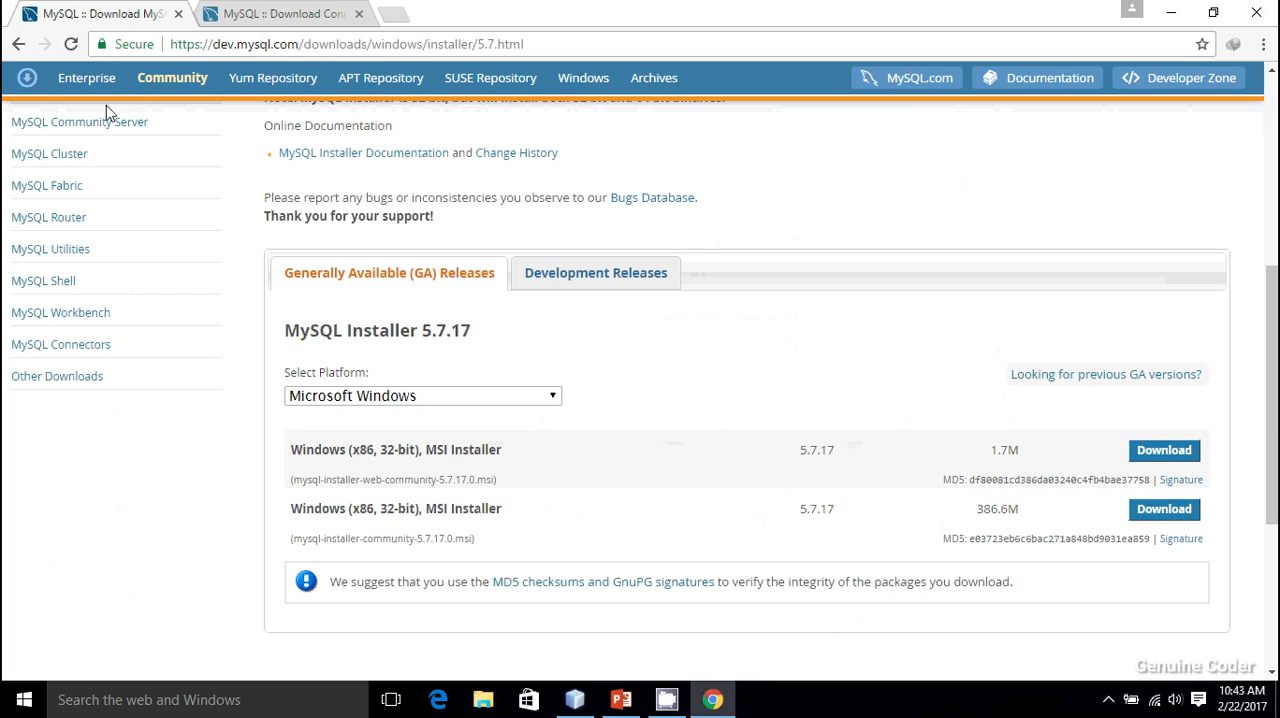
{"action": "mouse_move", "coordinate": [590, 220]}
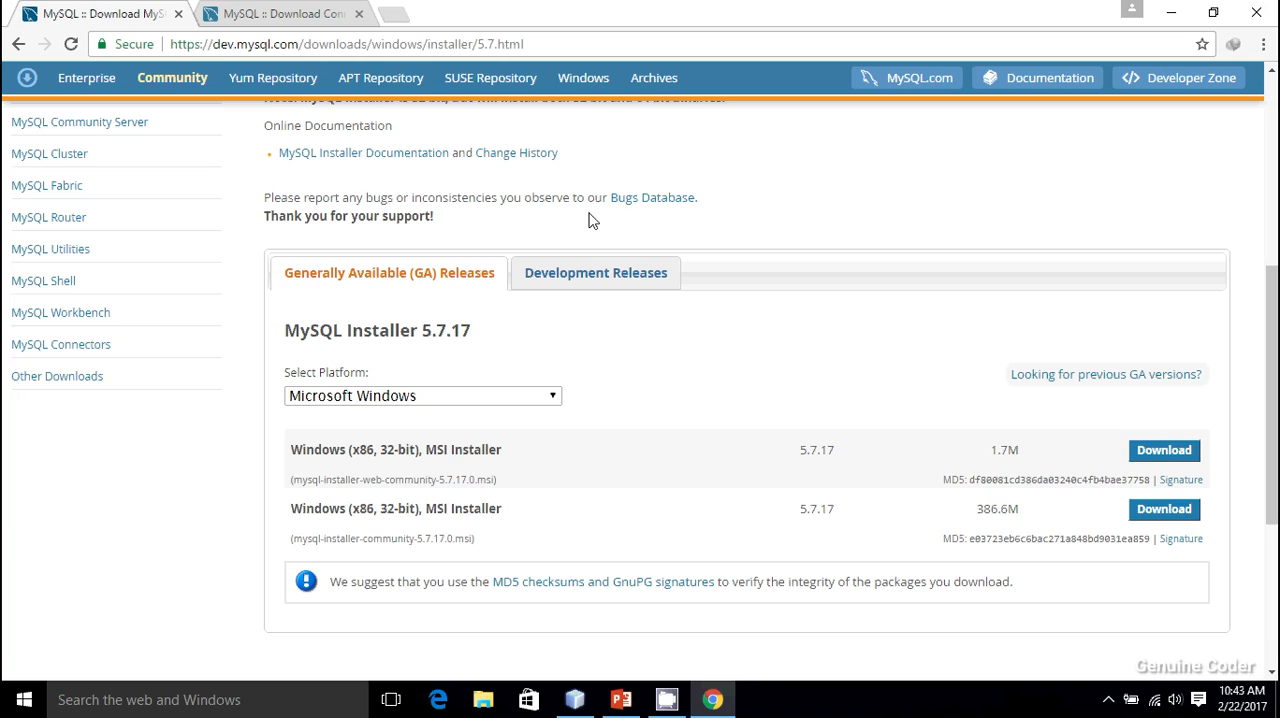
{"action": "mouse_move", "coordinate": [536, 232]}
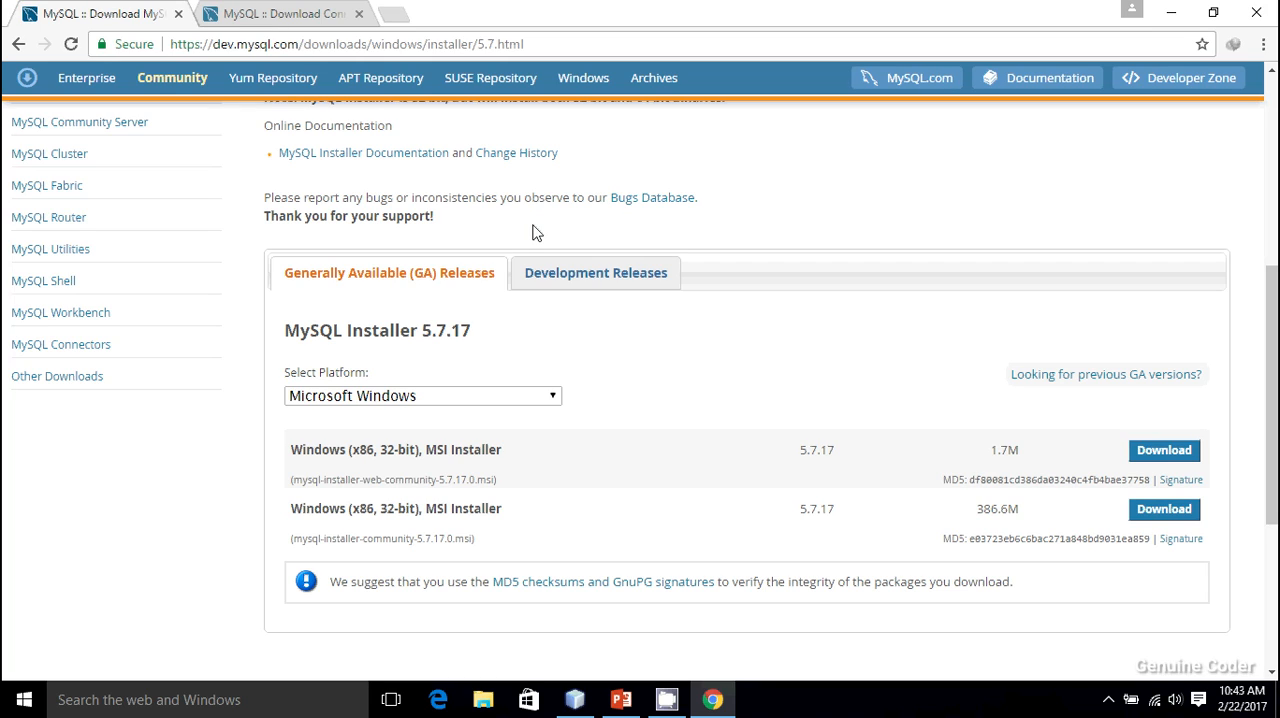
{"action": "mouse_move", "coordinate": [564, 332]}
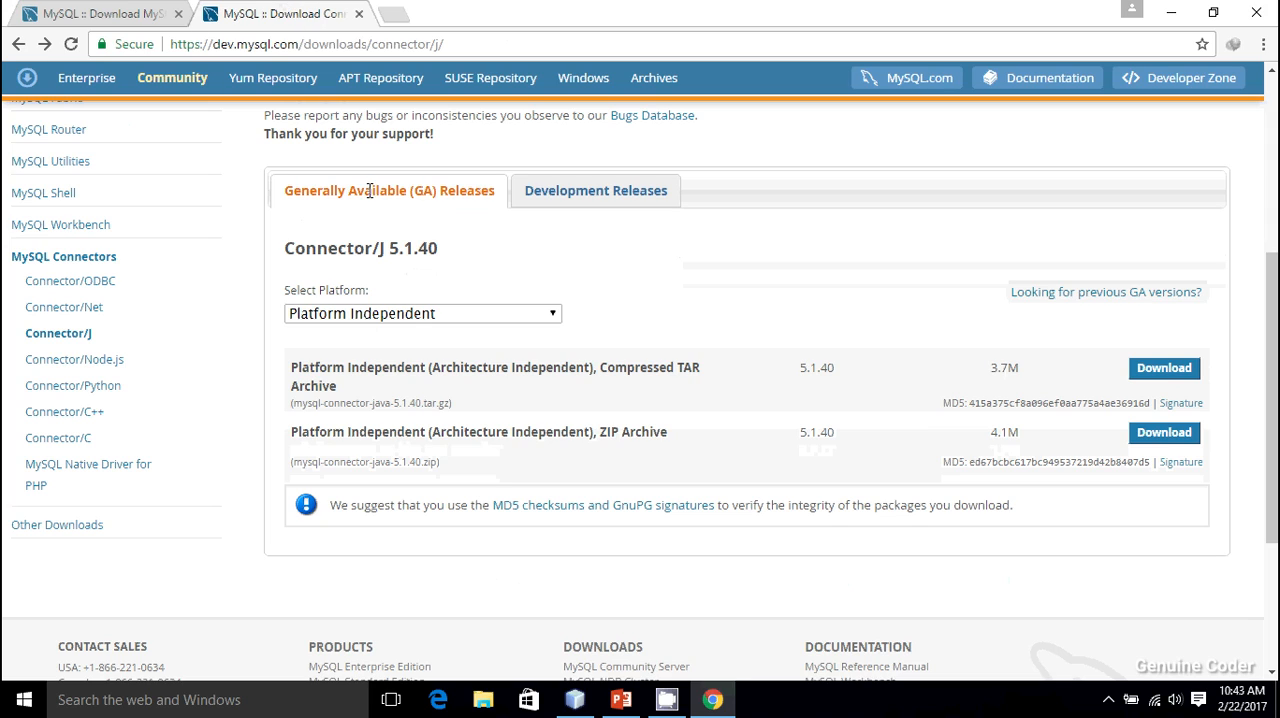
Select the Connector/J page address in Chrome, then minimize the browser to show the desktop with the installer.
{"action": "double_click", "coordinate": [328, 248]}
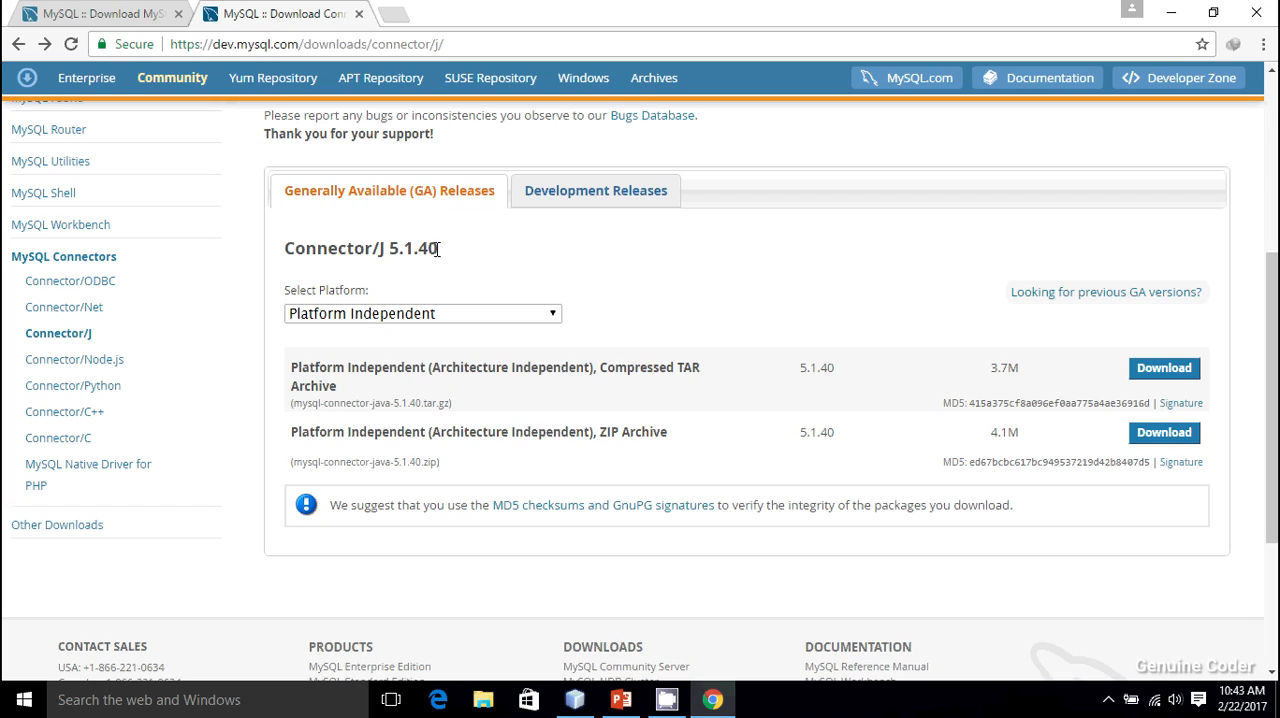
{"action": "mouse_move", "coordinate": [472, 44]}
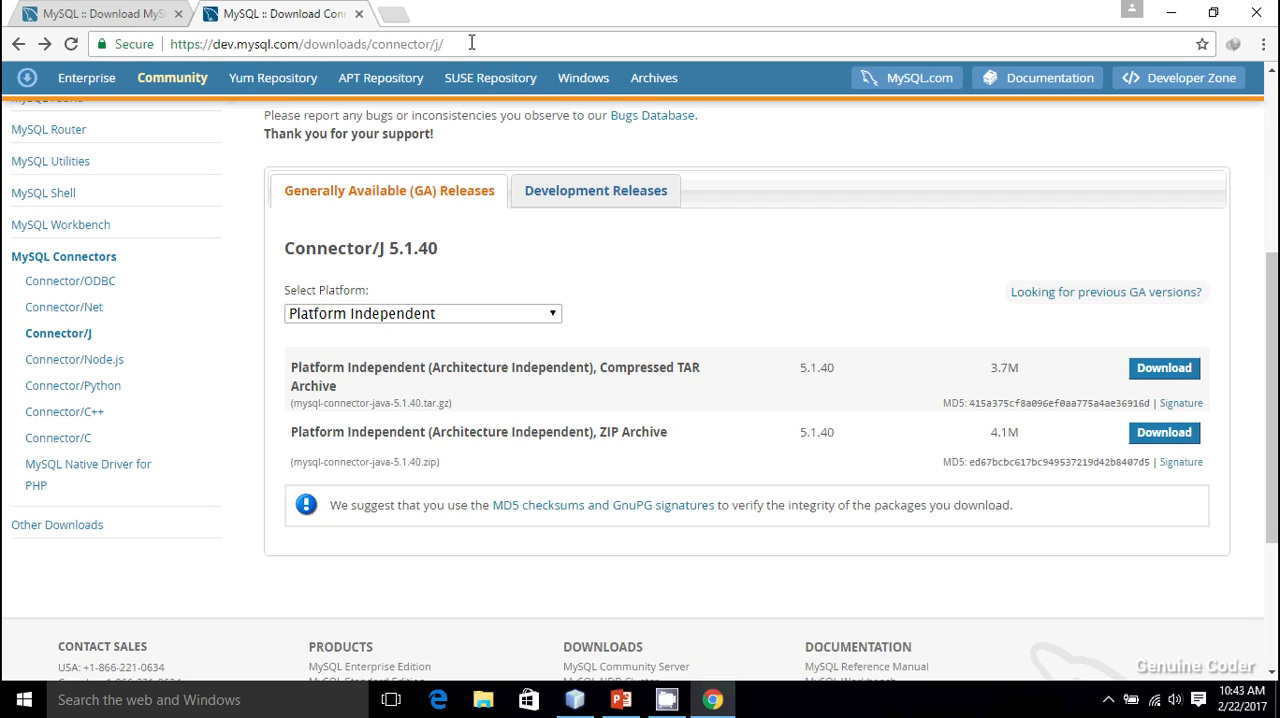
{"action": "left_click", "coordinate": [440, 44]}
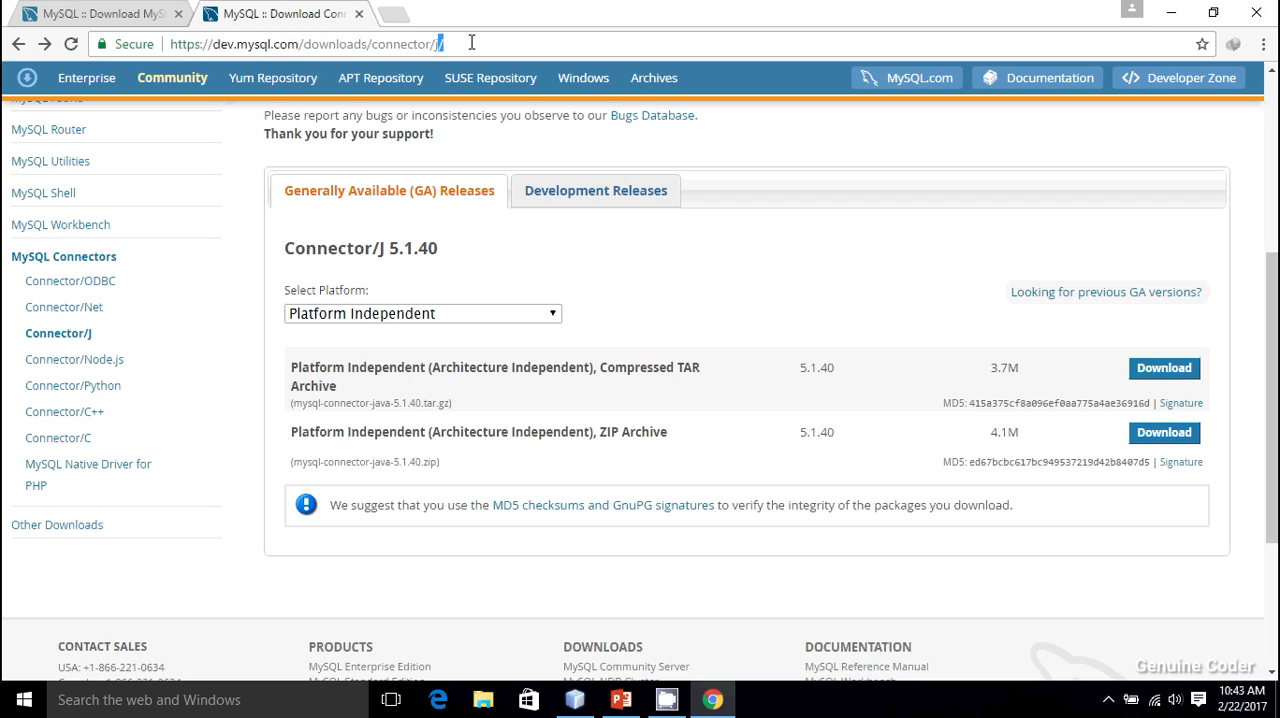
{"action": "type", "text": "j"}
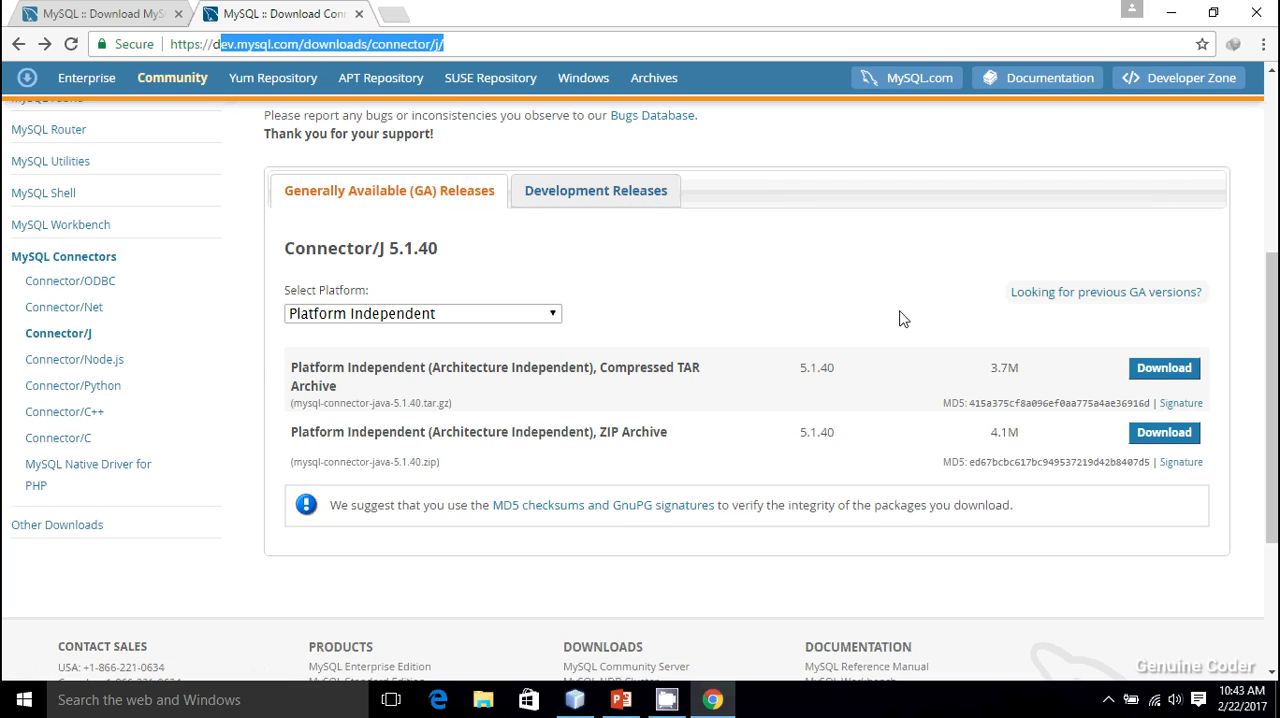
{"action": "mouse_move", "coordinate": [844, 308]}
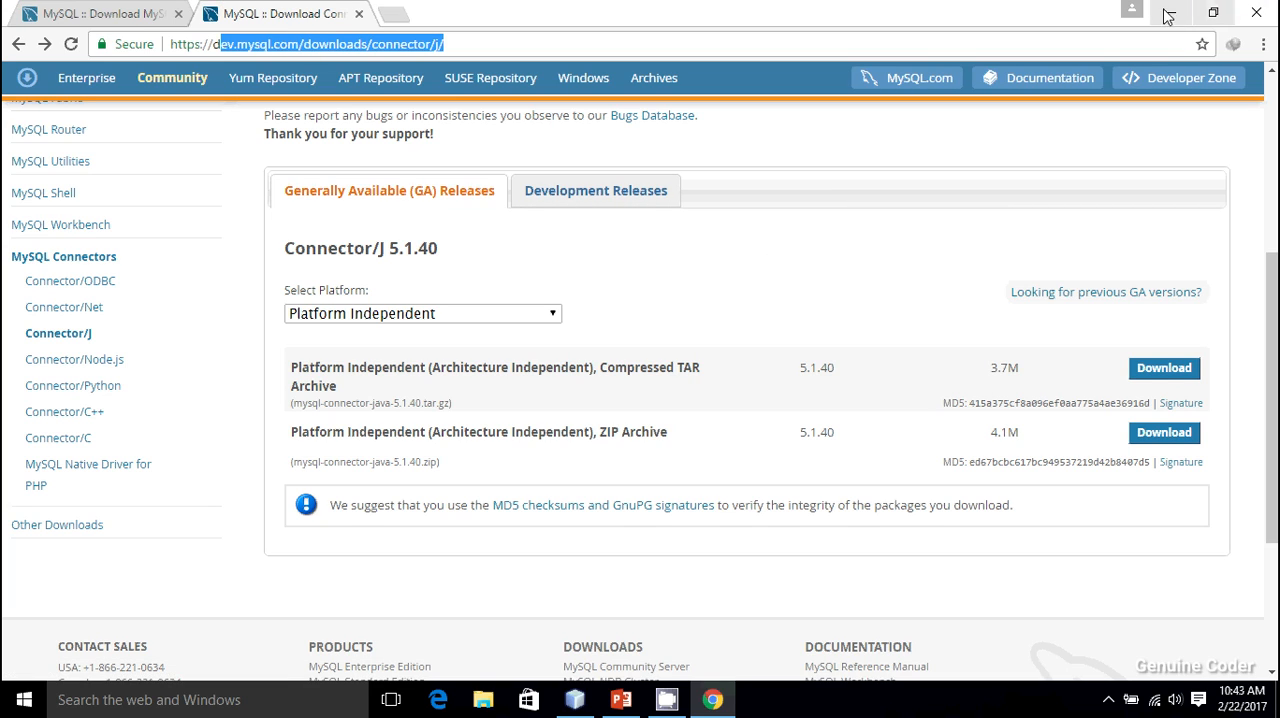
{"action": "left_click", "coordinate": [620, 700]}
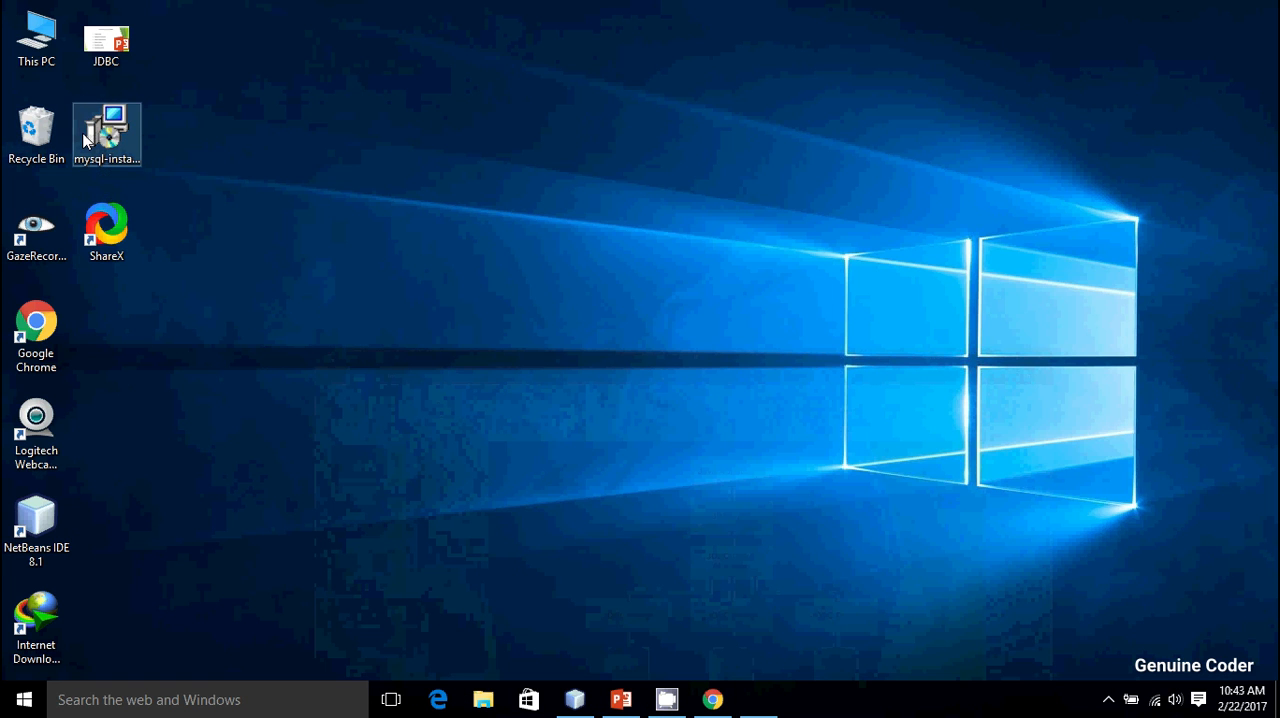
Launch the downloaded MySQL installer, choose Install MySQL Products and skip the update check.
{"action": "double_click", "coordinate": [106, 130]}
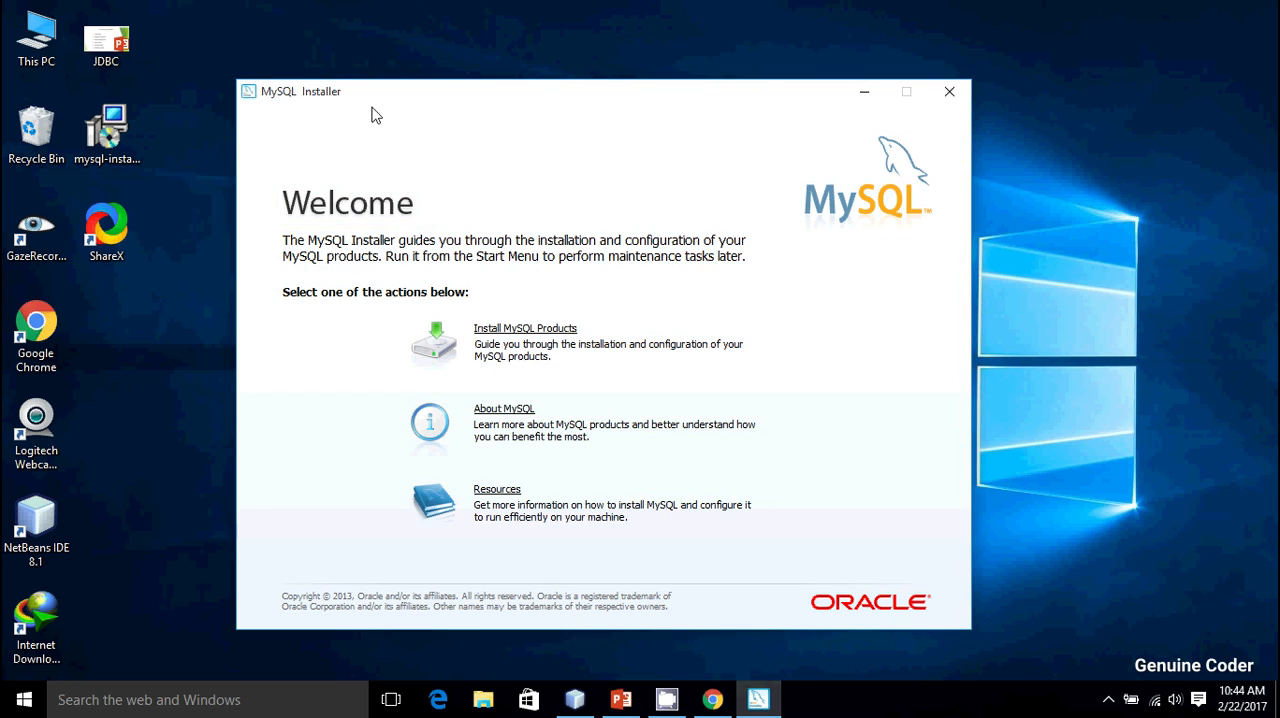
{"action": "mouse_move", "coordinate": [532, 336]}
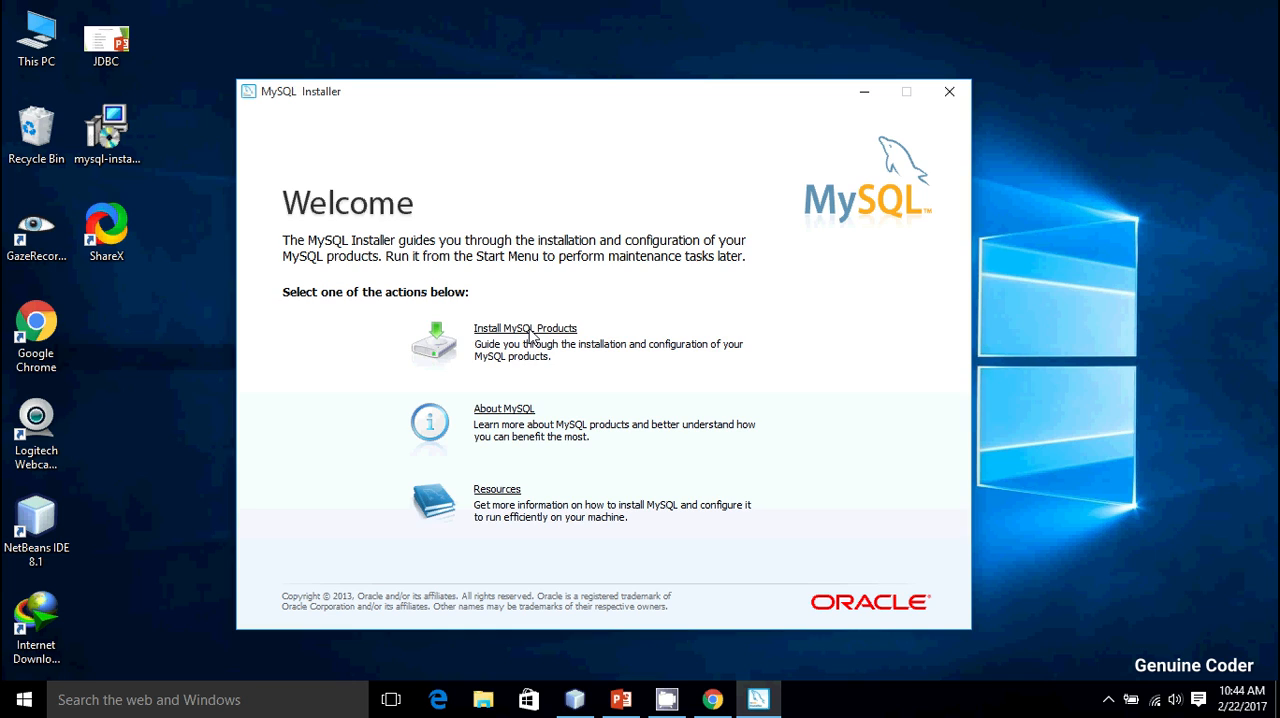
{"action": "left_click", "coordinate": [524, 328]}
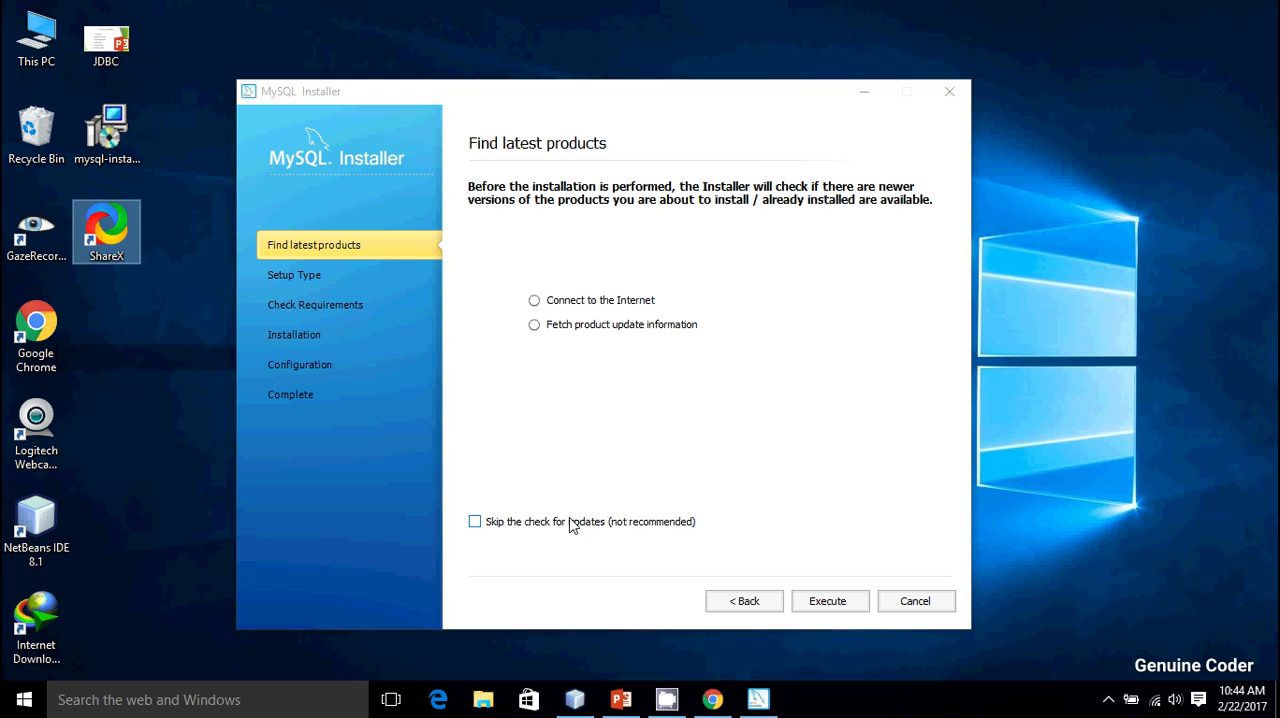
{"action": "left_click", "coordinate": [476, 520]}
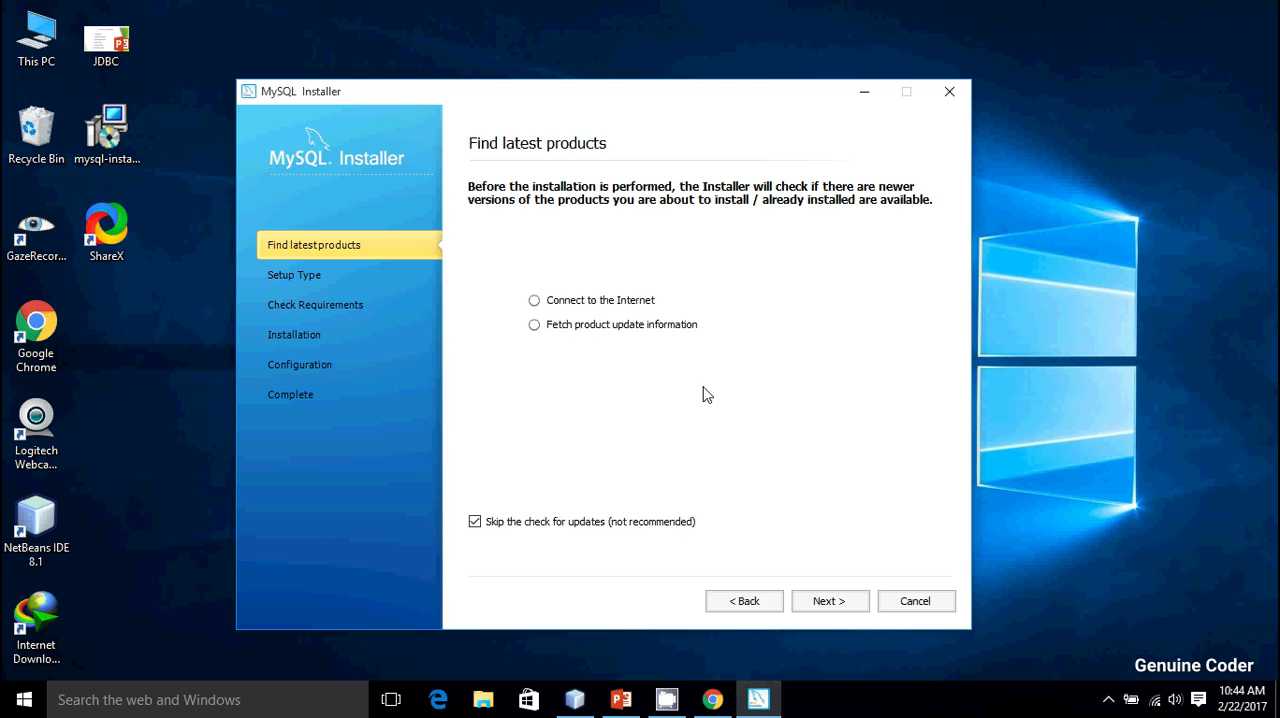
{"action": "mouse_move", "coordinate": [576, 450]}
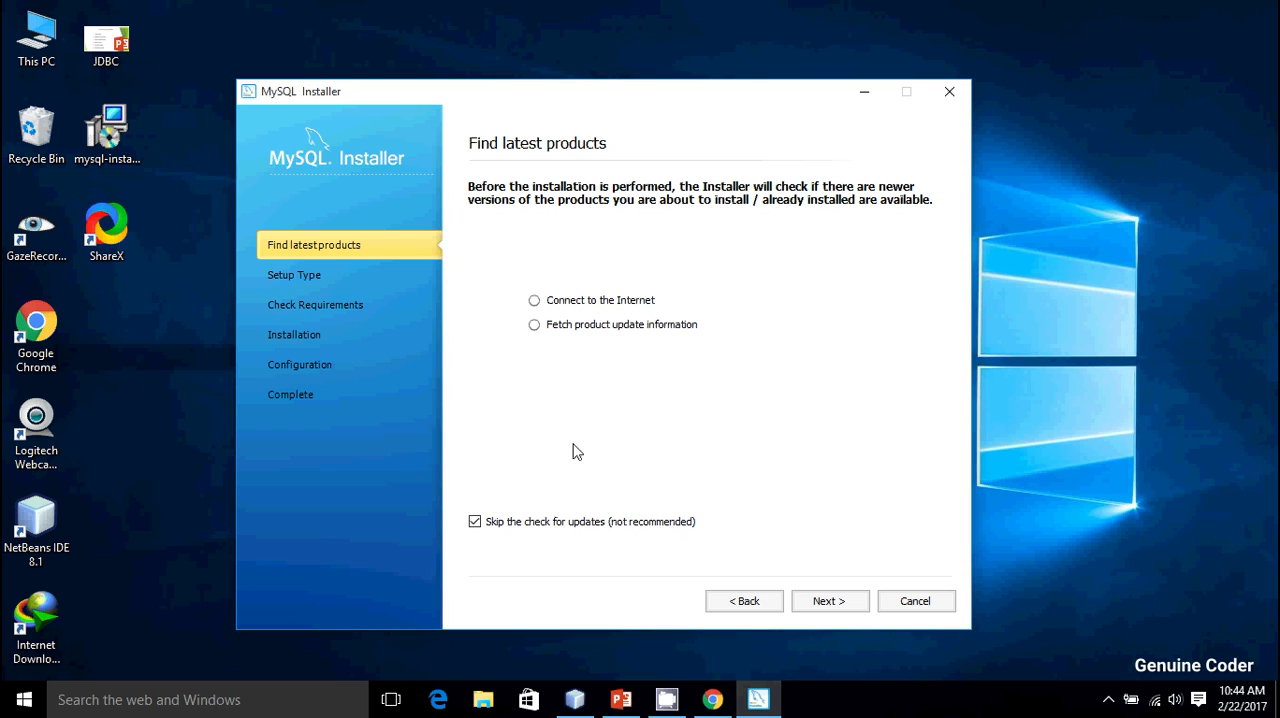
Keep the Developer Default setup type and continue past the requirements check to the product list.
{"action": "left_click", "coordinate": [828, 600]}
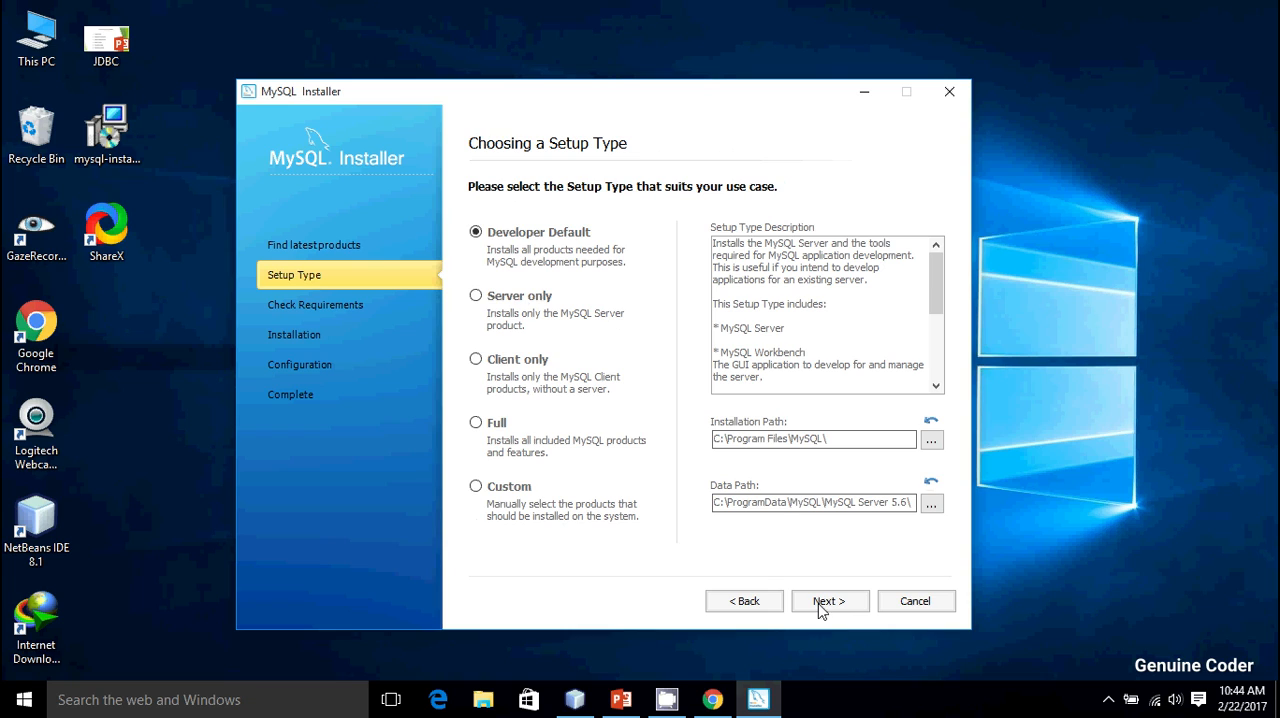
{"action": "mouse_move", "coordinate": [530, 490]}
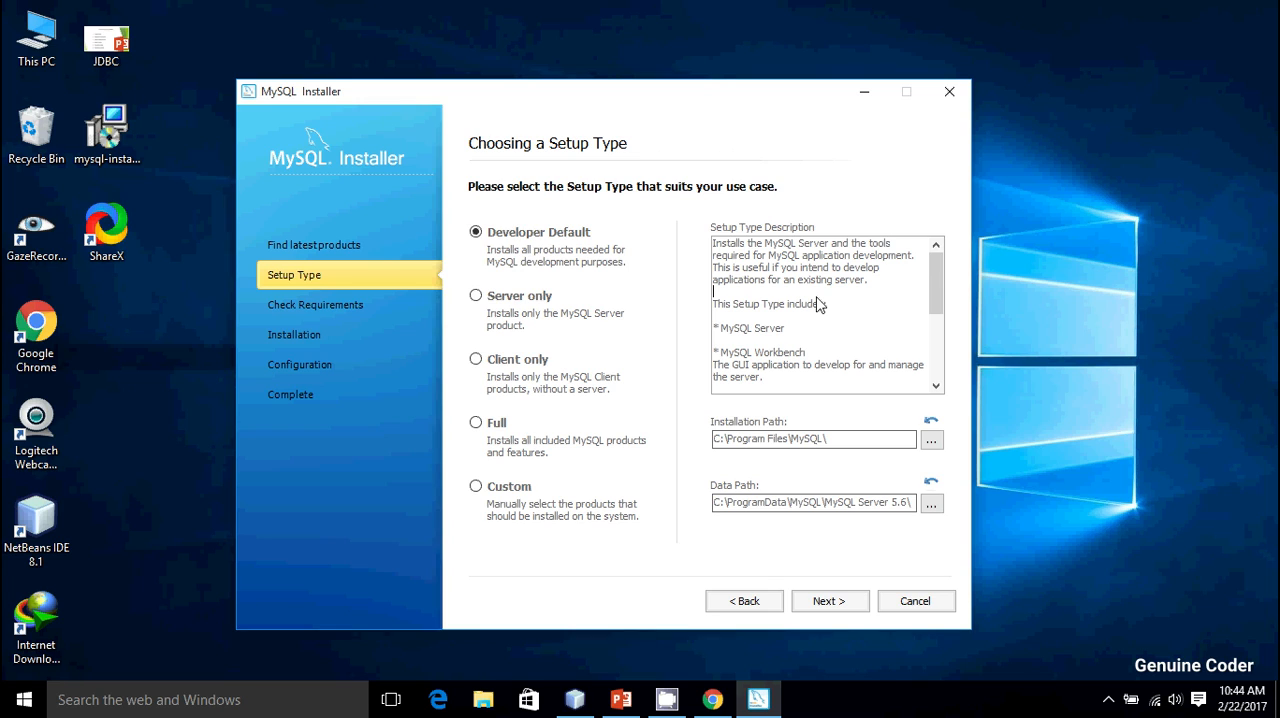
{"action": "left_click", "coordinate": [828, 600]}
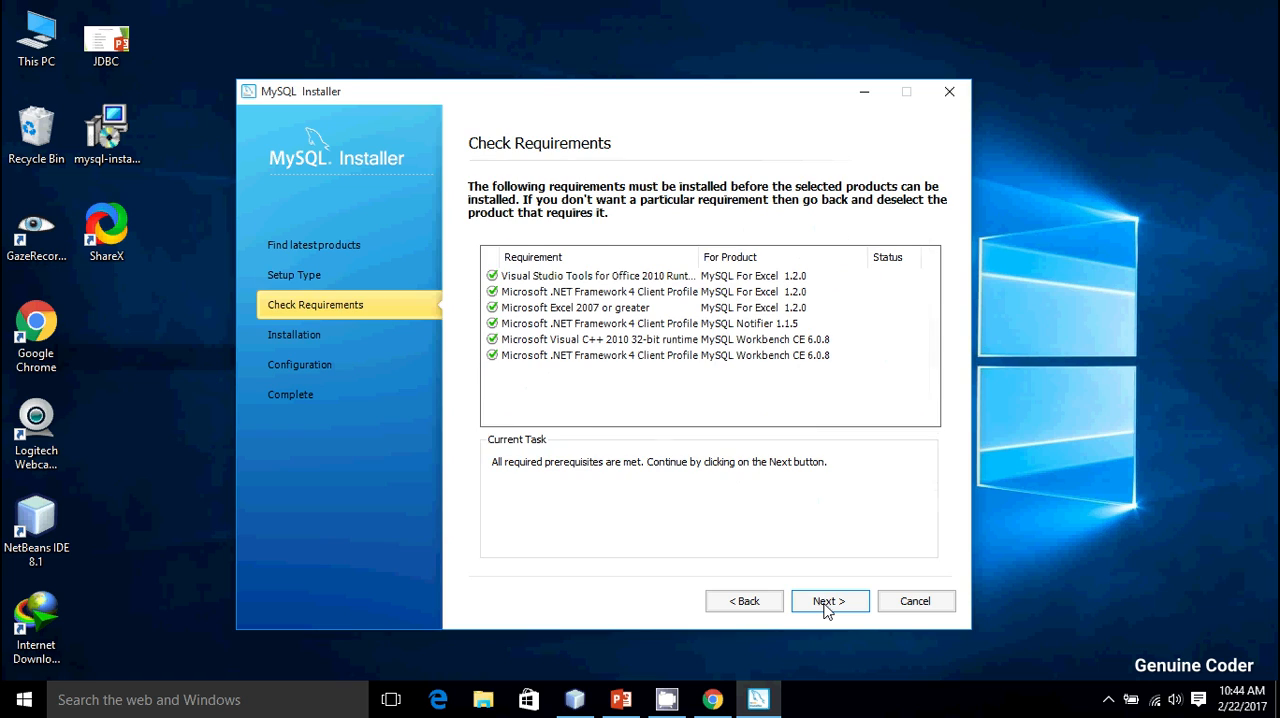
{"action": "mouse_move", "coordinate": [744, 396]}
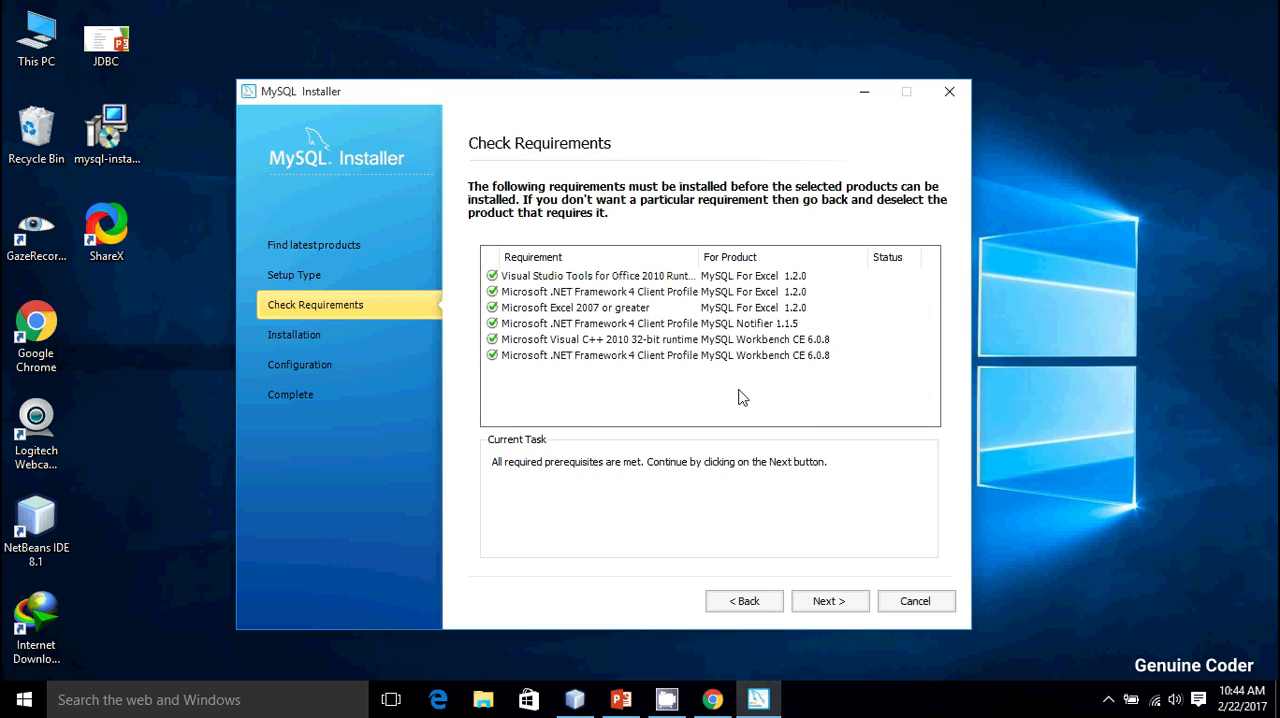
{"action": "mouse_move", "coordinate": [676, 372]}
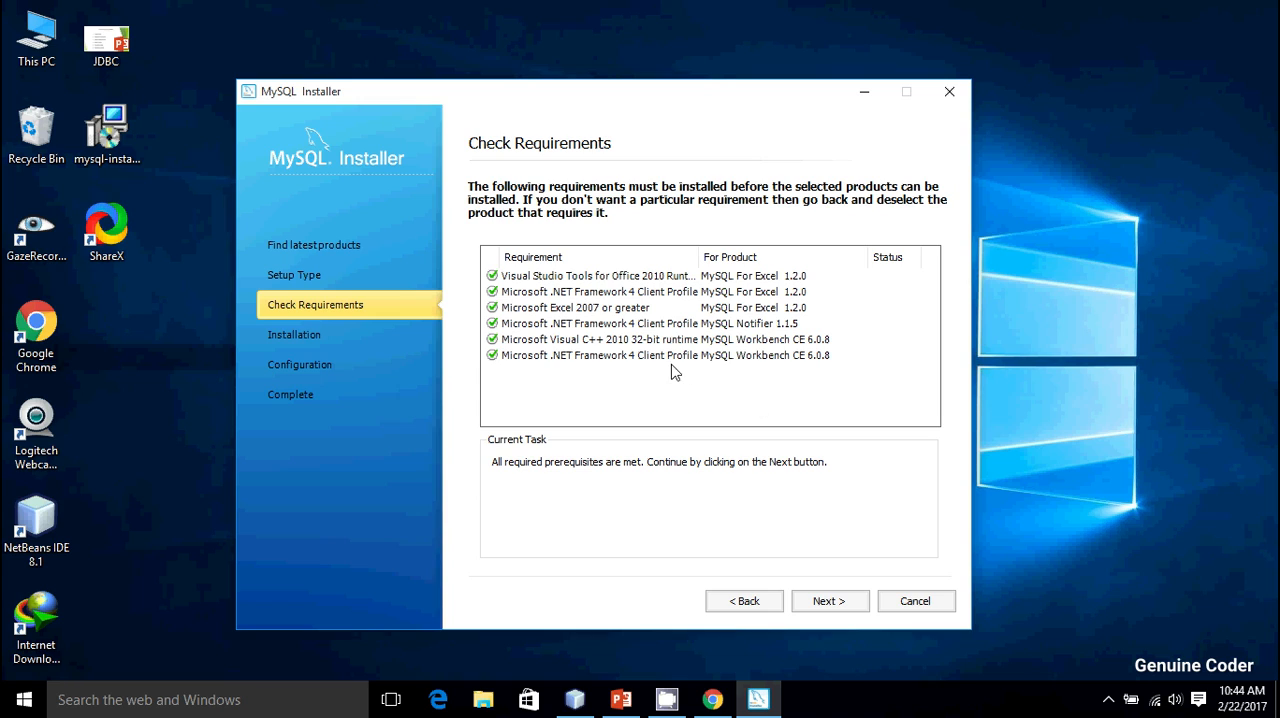
{"action": "mouse_move", "coordinate": [490, 312]}
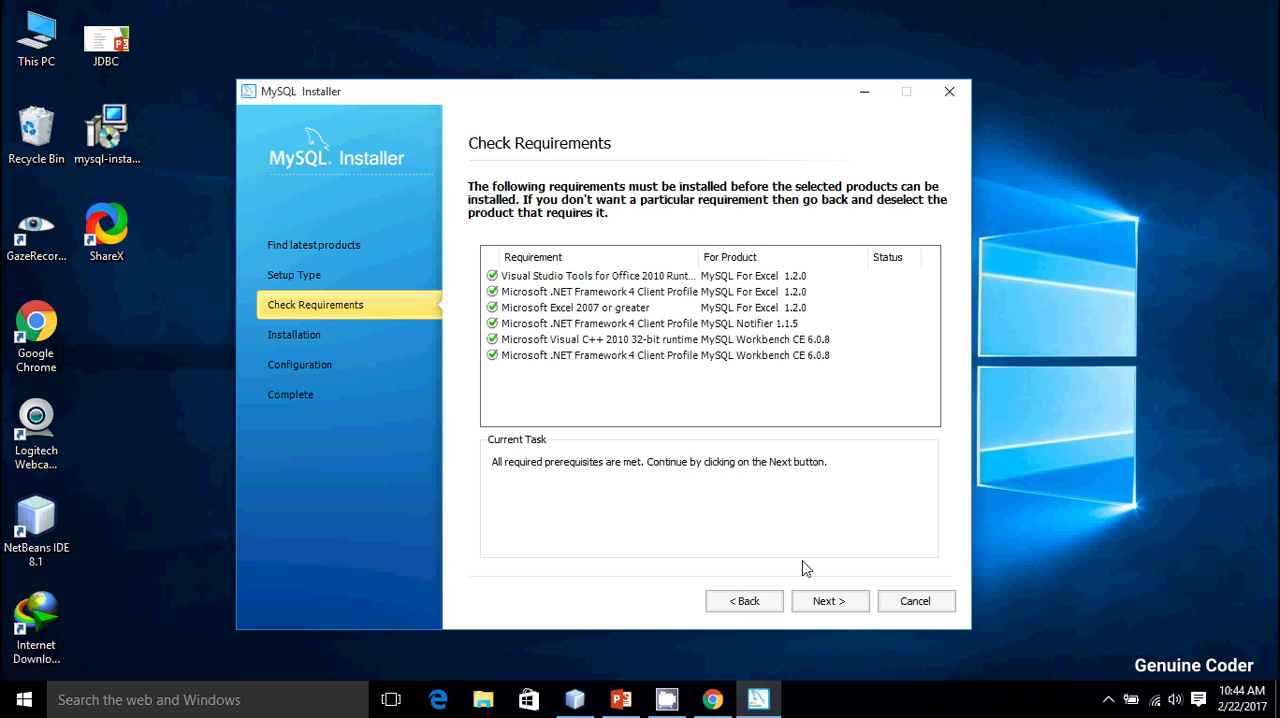
{"action": "mouse_move", "coordinate": [772, 276]}
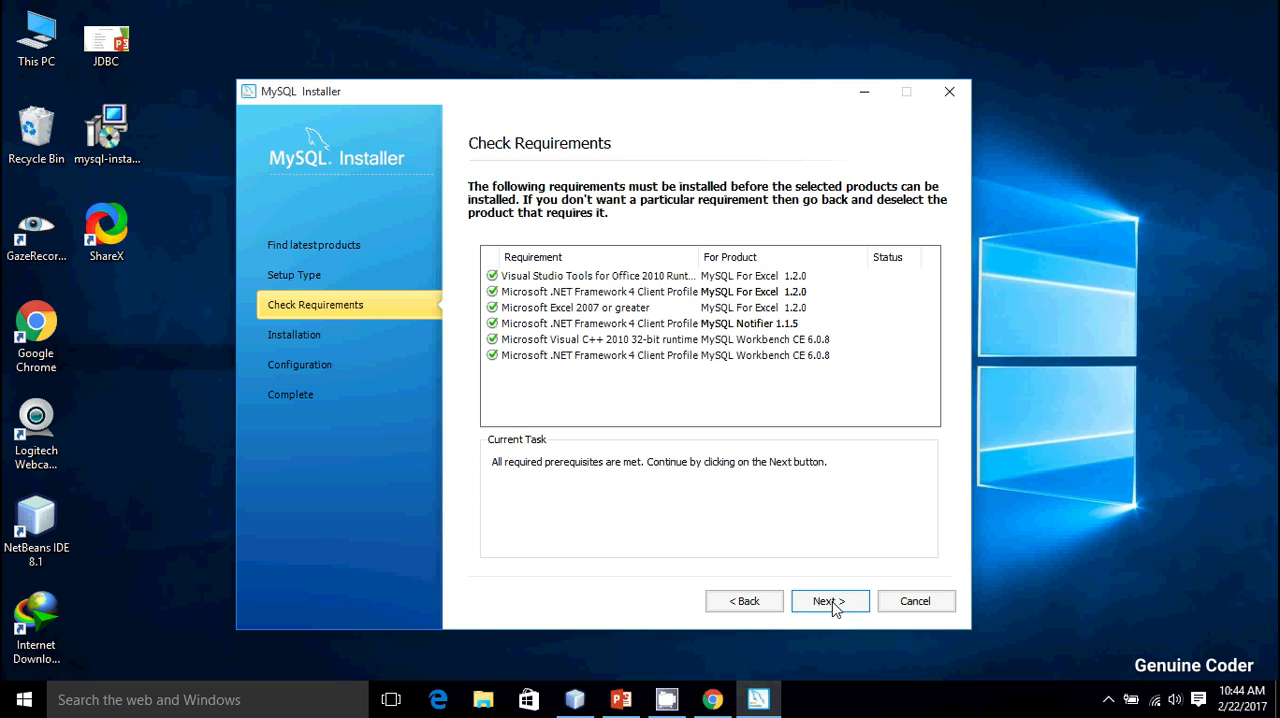
{"action": "left_click", "coordinate": [828, 600]}
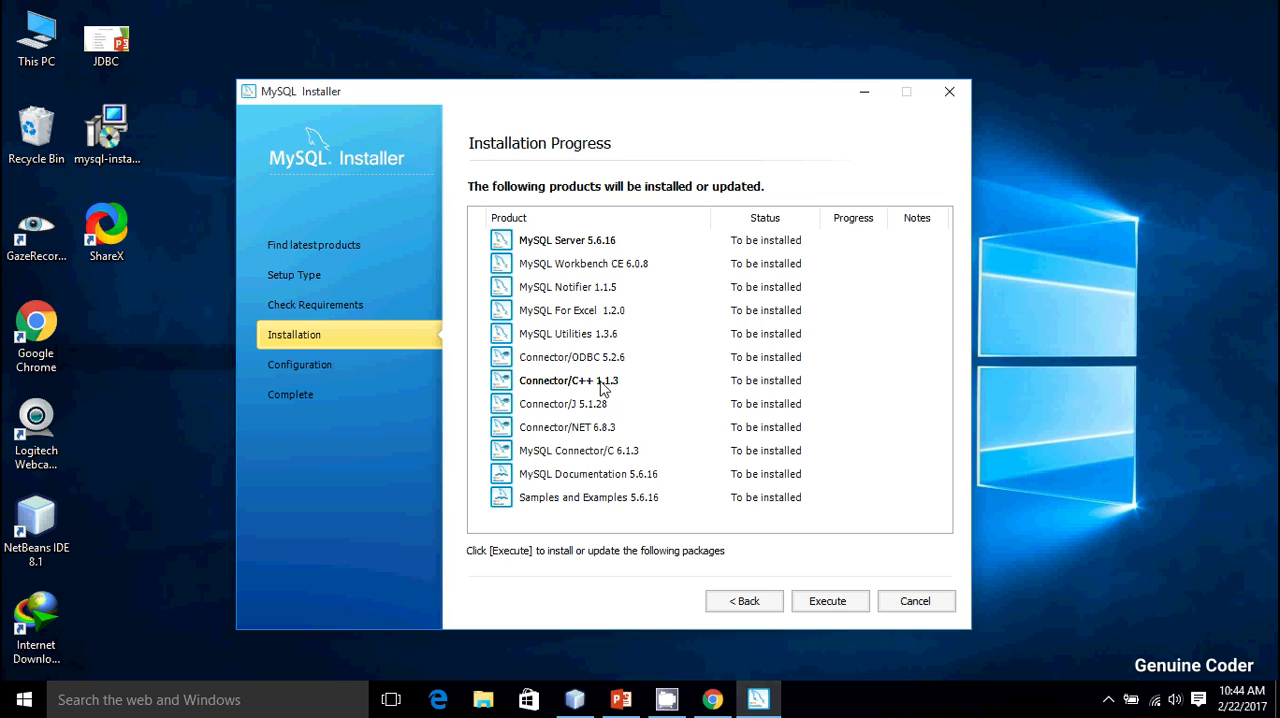
{"action": "mouse_move", "coordinate": [724, 682]}
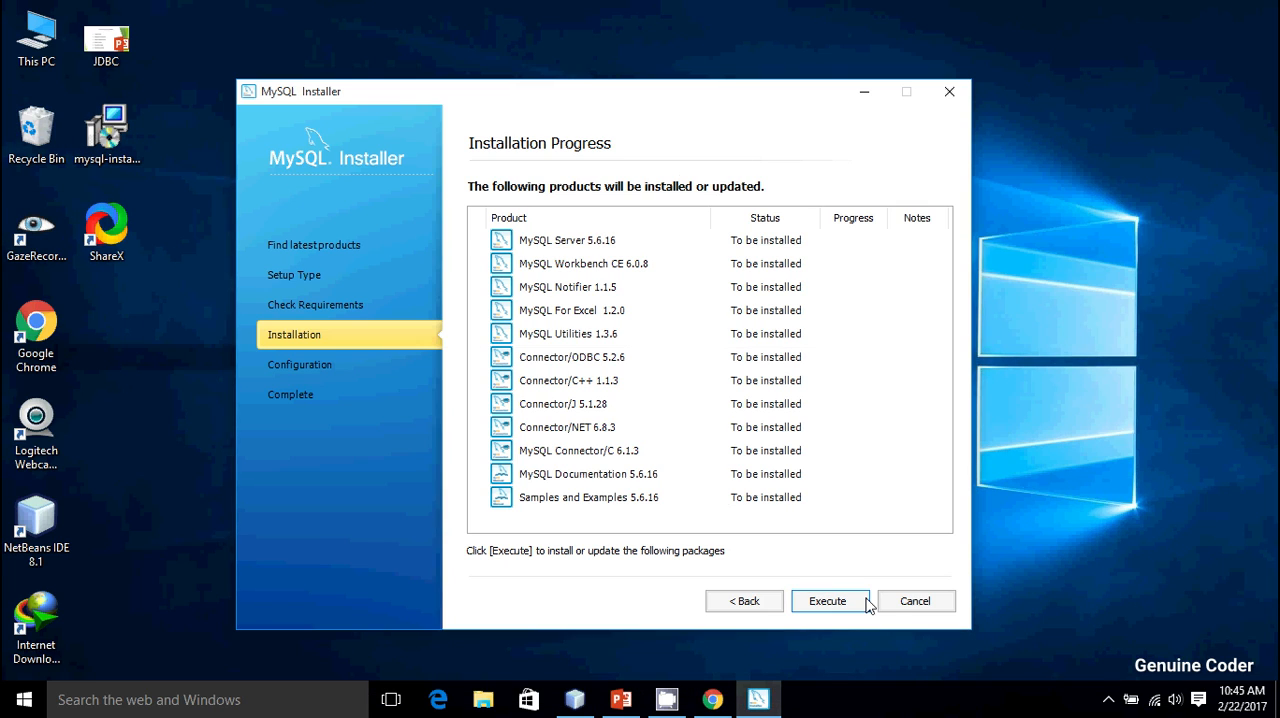
Execute installation of MySQL Server 5.6.16, Workbench and the other products, then continue to configuration.
{"action": "left_click", "coordinate": [828, 600]}
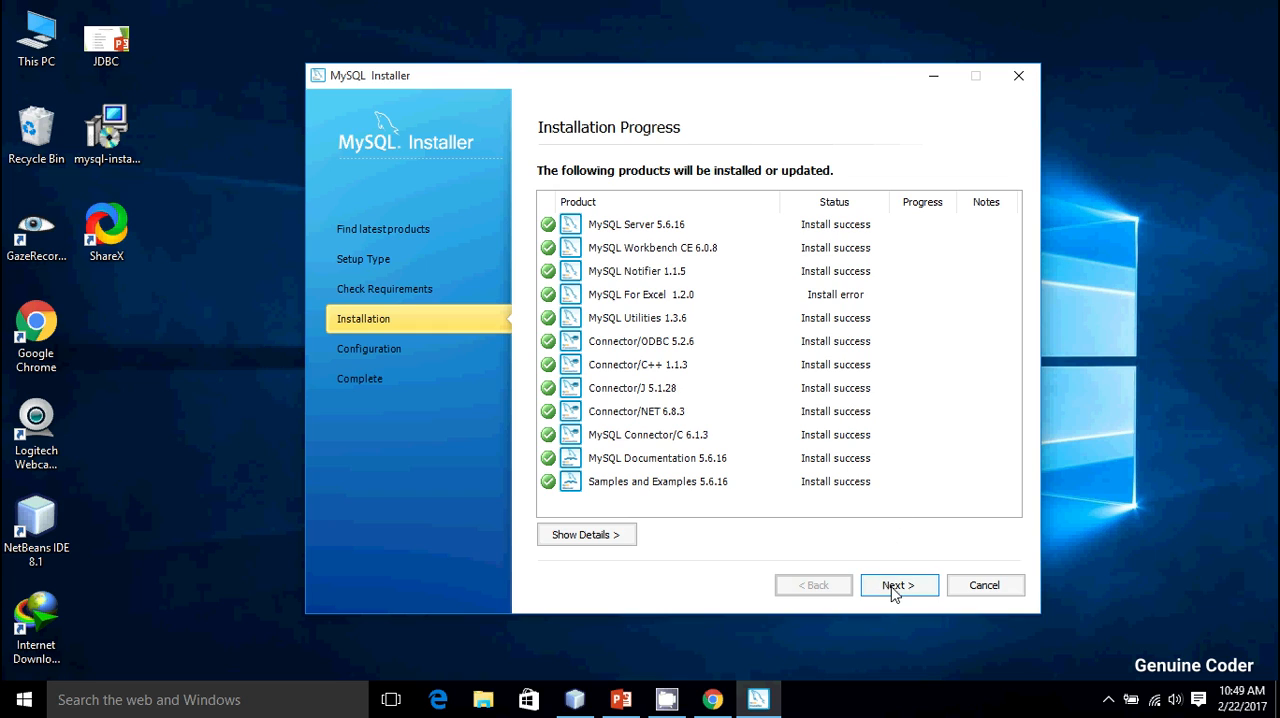
{"action": "left_click", "coordinate": [896, 584]}
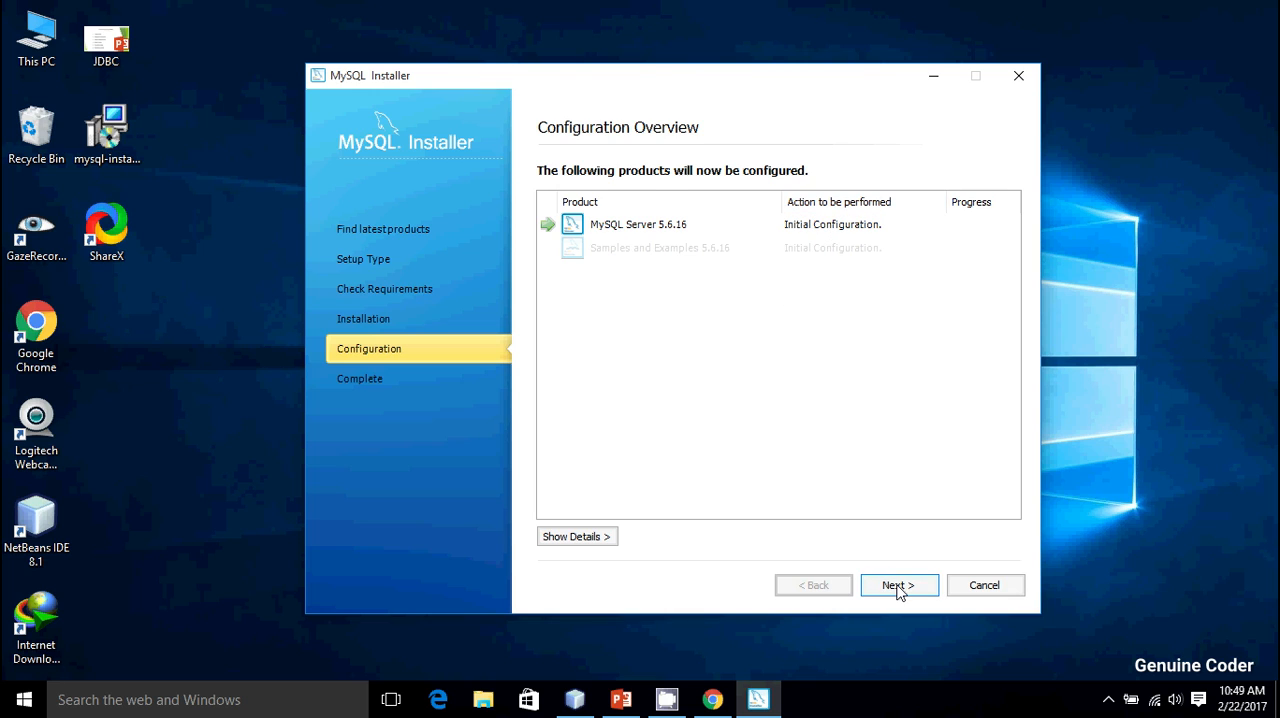
Start configuring MySQL Server 5.6.16 and keep Development Machine as the configuration type.
{"action": "left_click", "coordinate": [898, 584]}
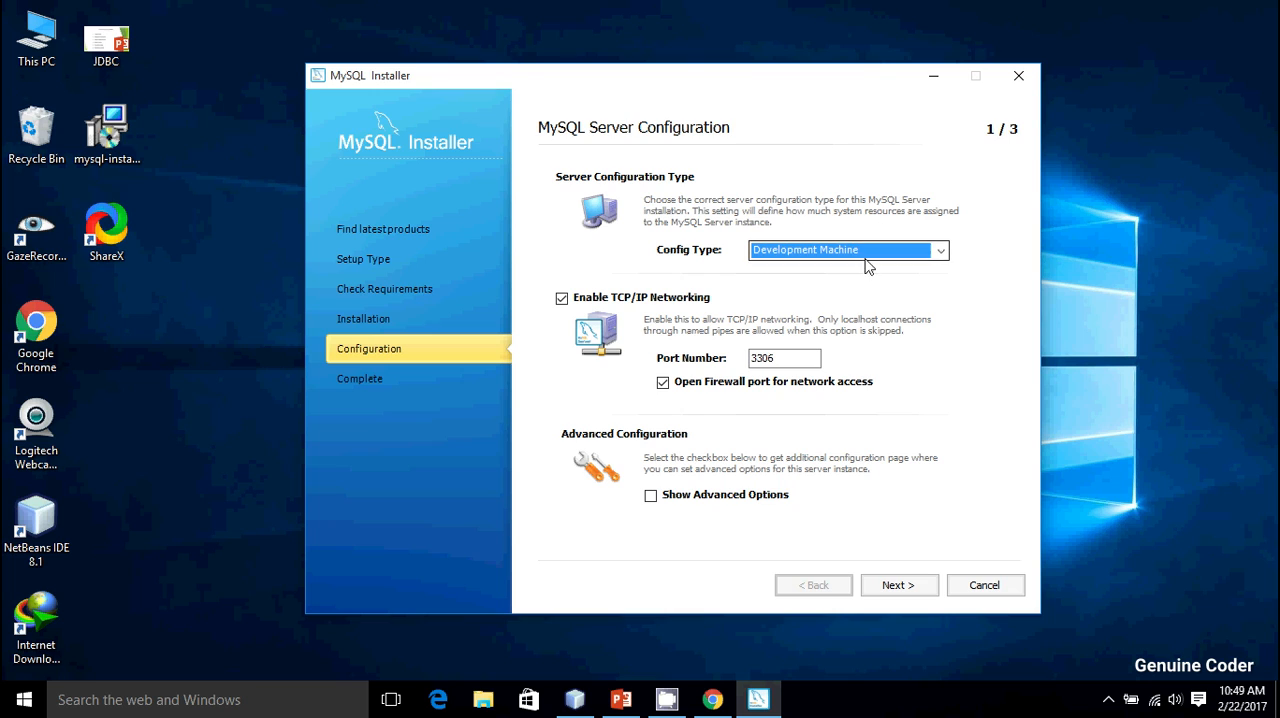
{"action": "left_click", "coordinate": [938, 250]}
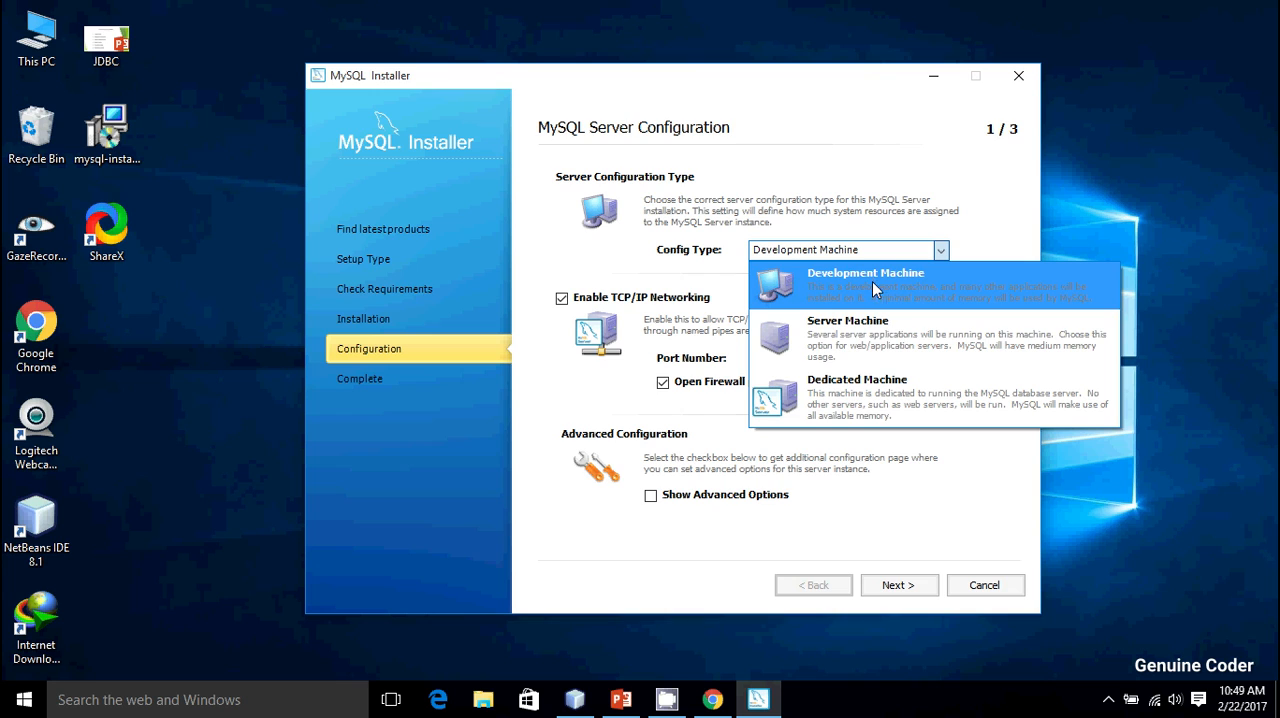
{"action": "mouse_move", "coordinate": [868, 290]}
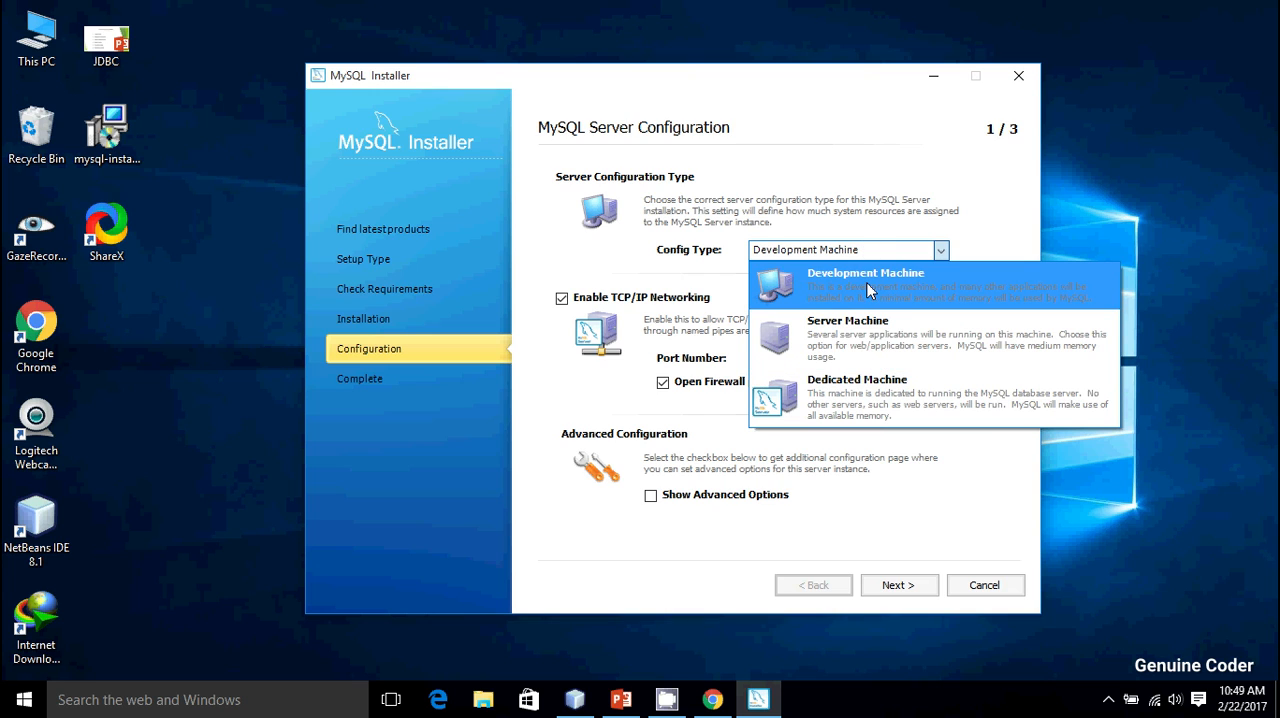
{"action": "left_click", "coordinate": [864, 280]}
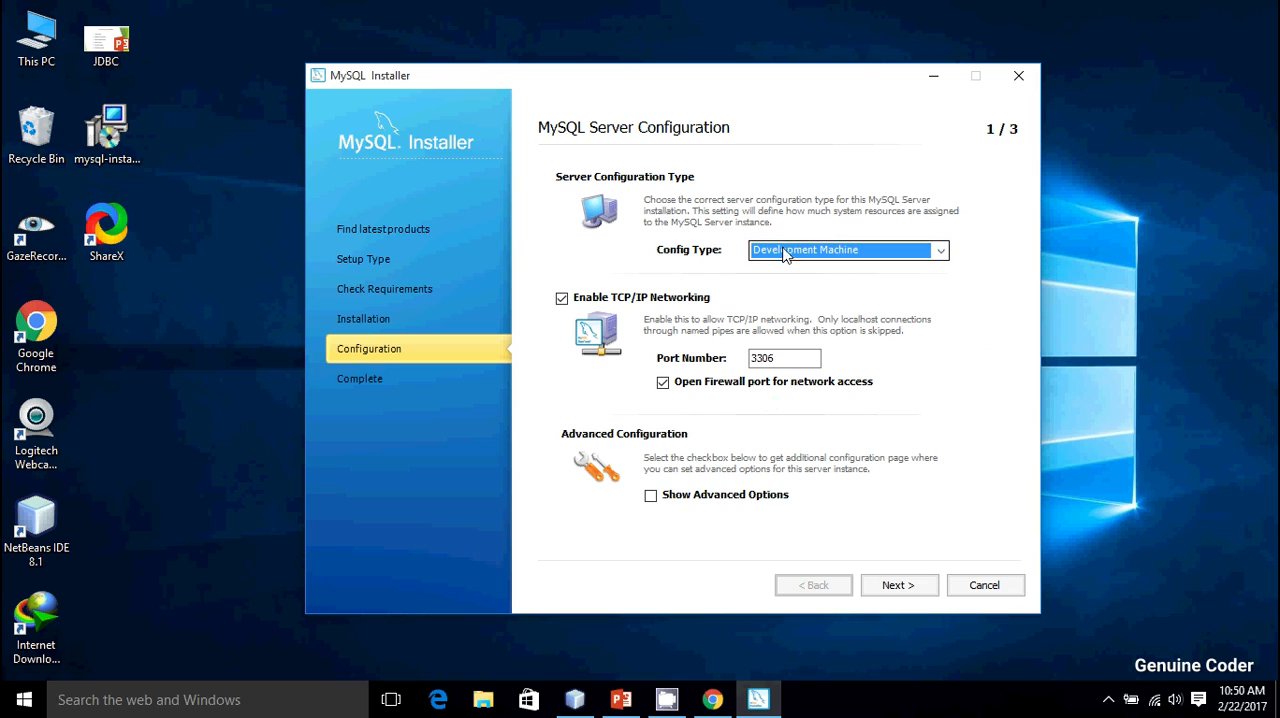
{"action": "left_click", "coordinate": [784, 358]}
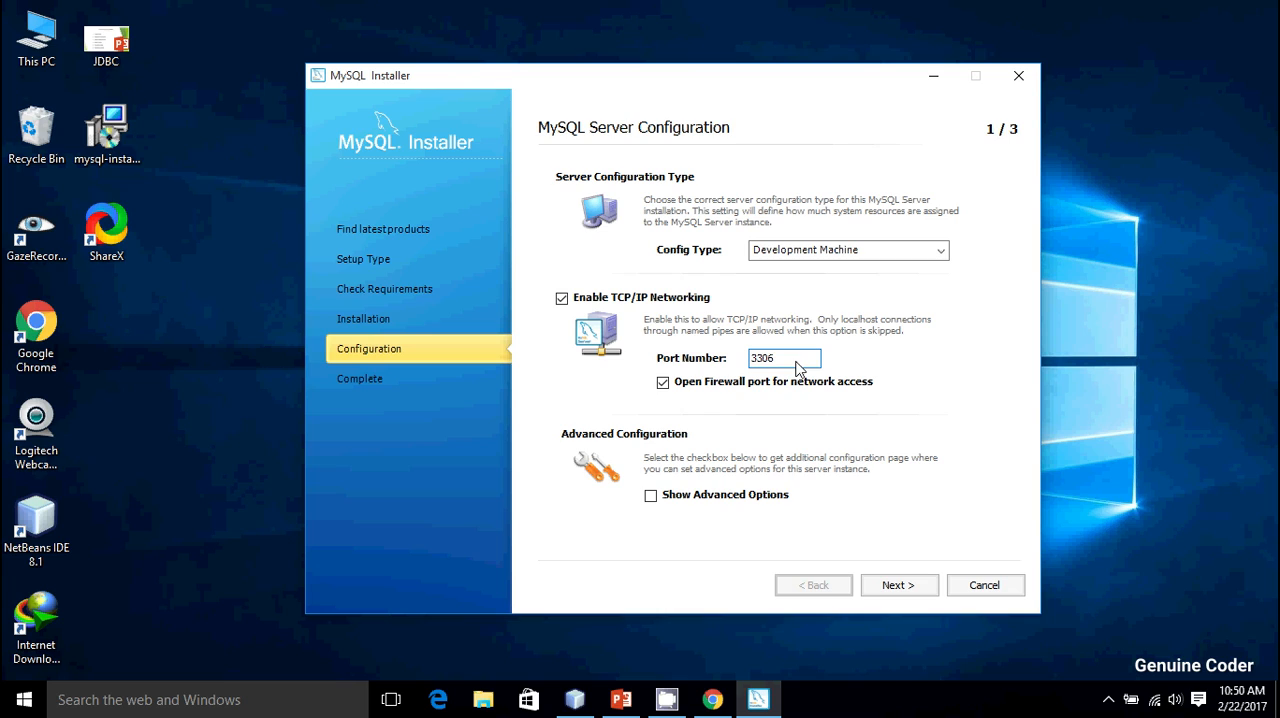
Leave TCP/IP networking on port 3306 and continue to the root password settings.
{"action": "triple_click", "coordinate": [784, 358]}
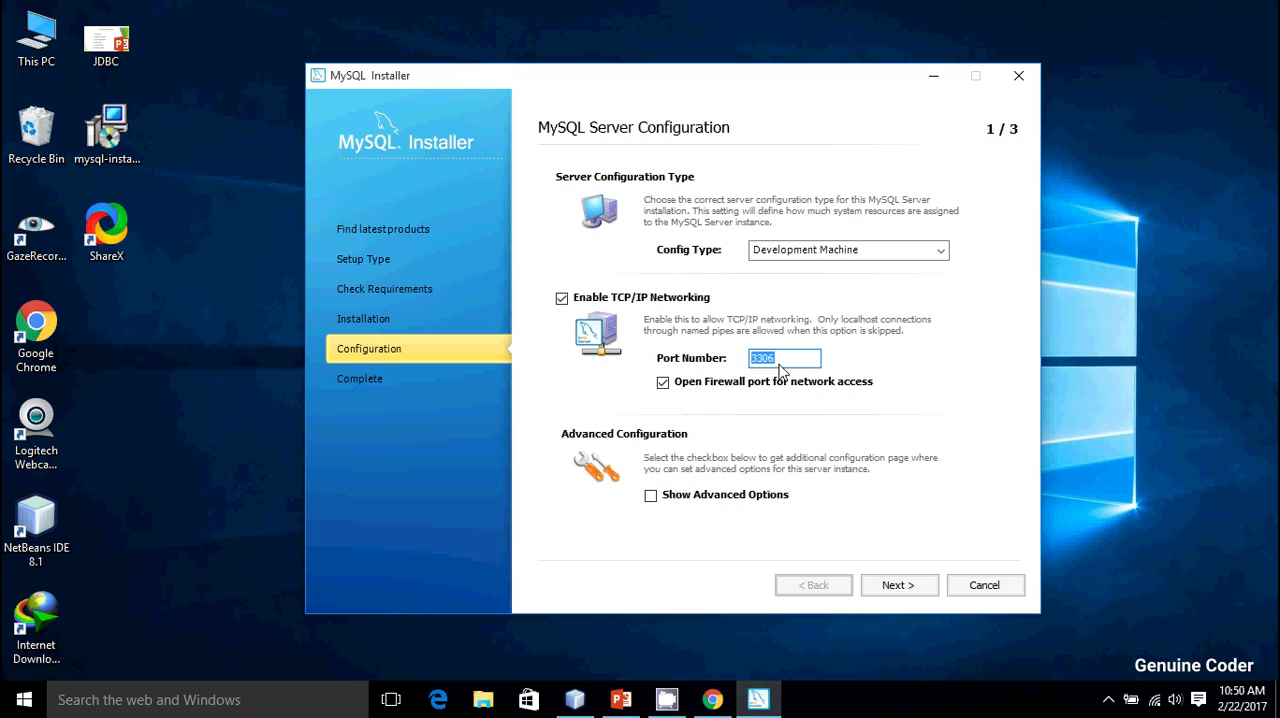
{"action": "left_click", "coordinate": [784, 358]}
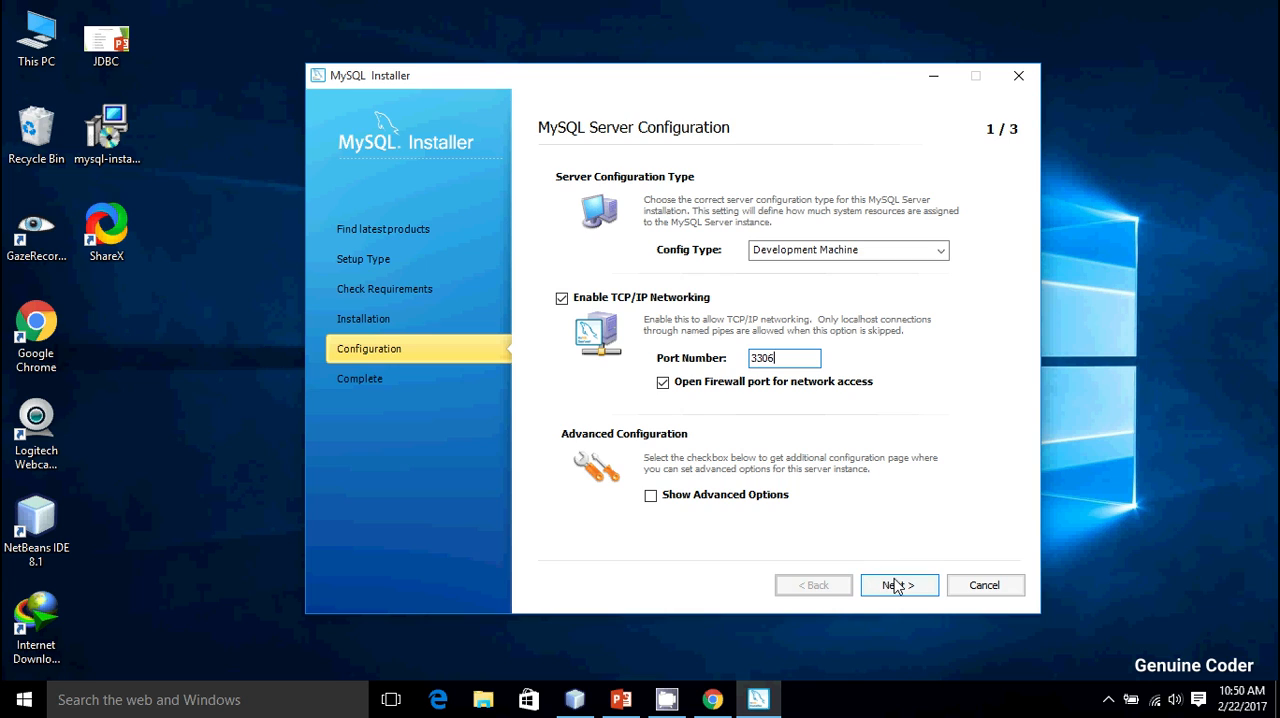
{"action": "left_click", "coordinate": [898, 584]}
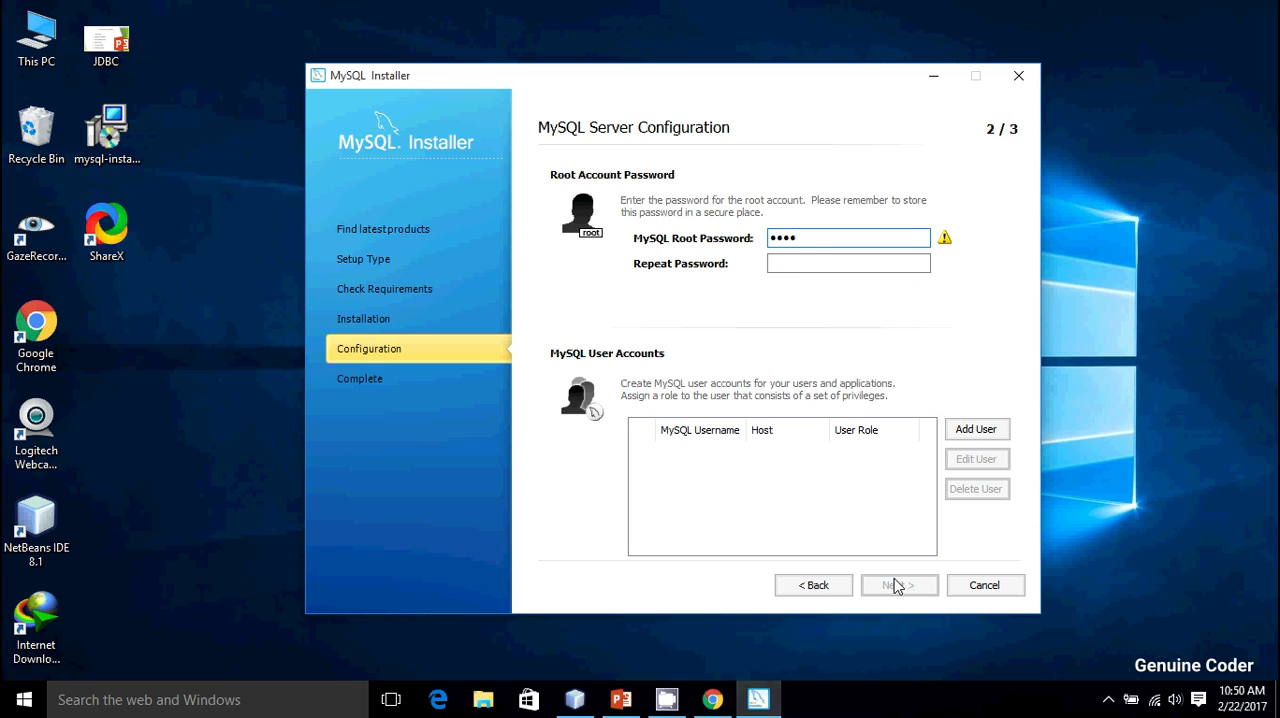
Set and confirm the root password, then add user 'gc' with the DB Admin role for all hosts.
{"action": "type", "text": "••••"}
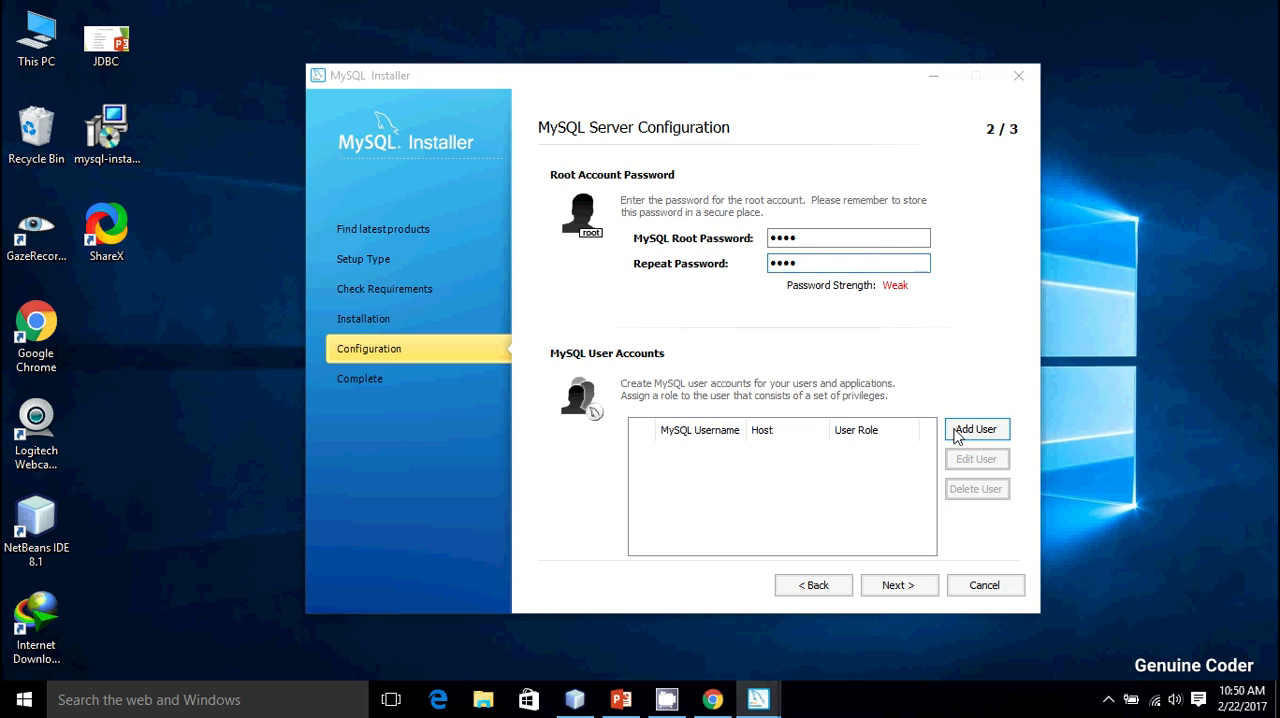
{"action": "left_click", "coordinate": [976, 428]}
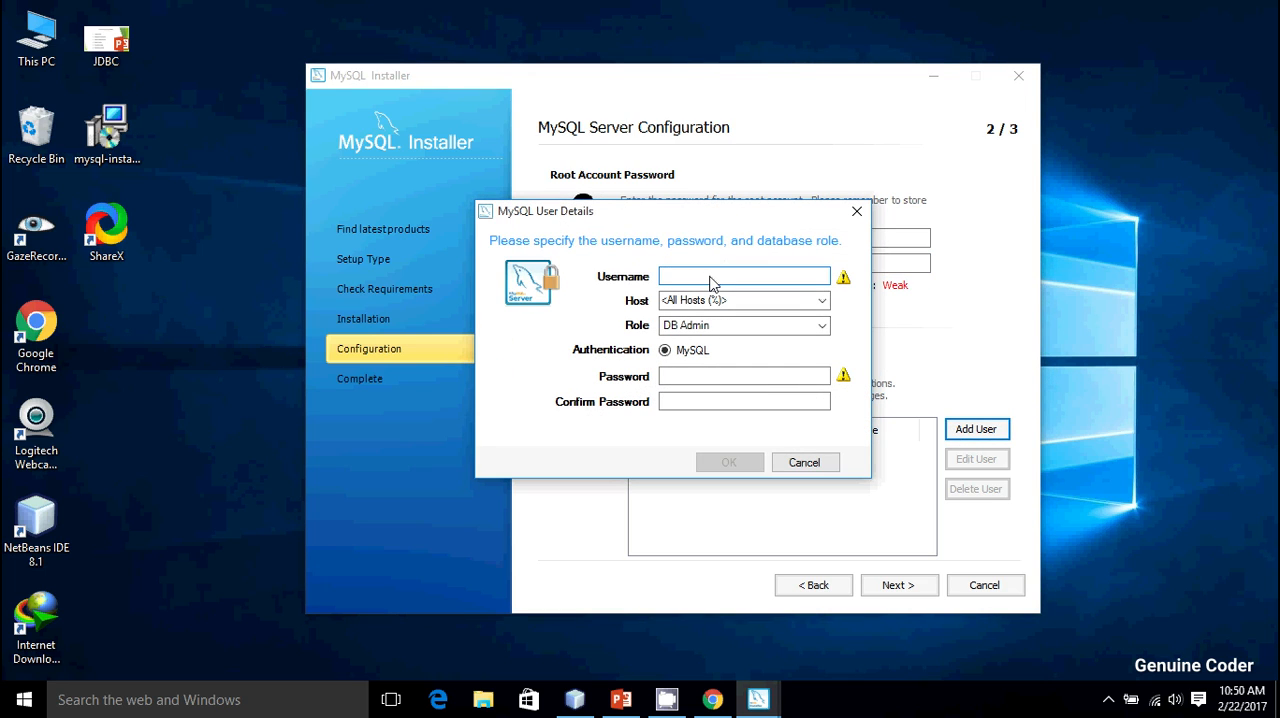
{"action": "type", "text": "gc"}
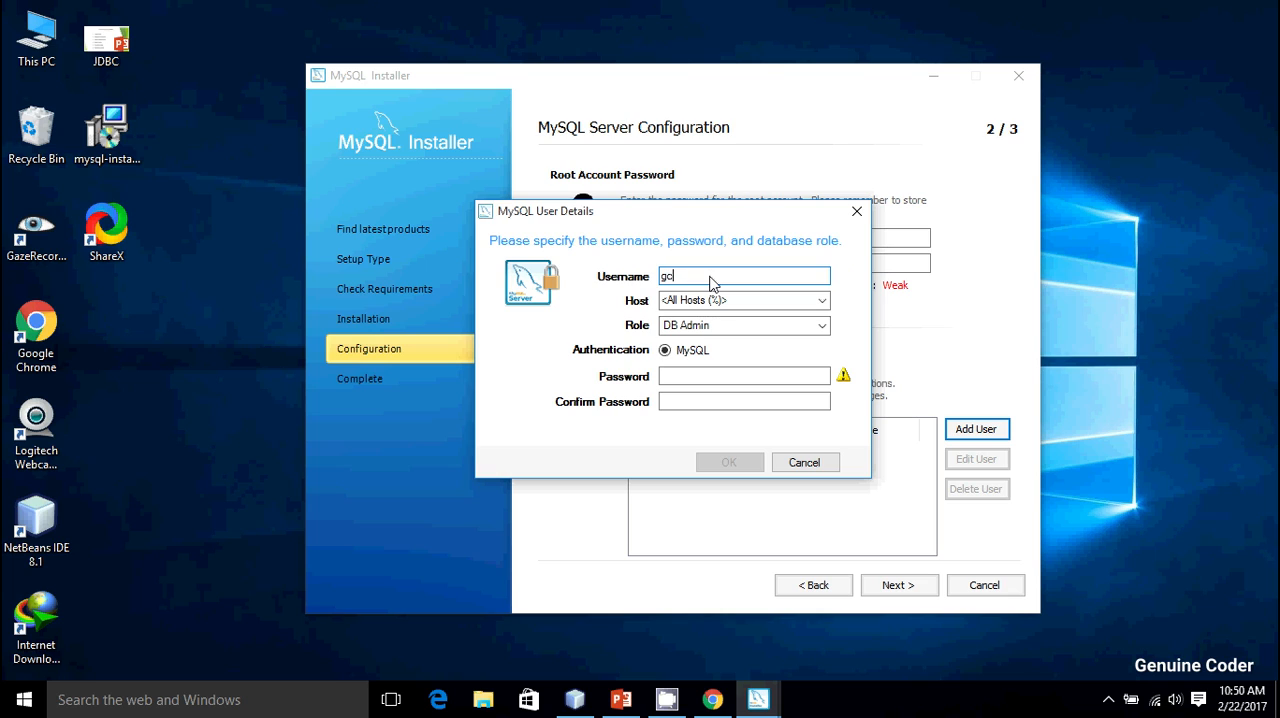
{"action": "left_click", "coordinate": [744, 376]}
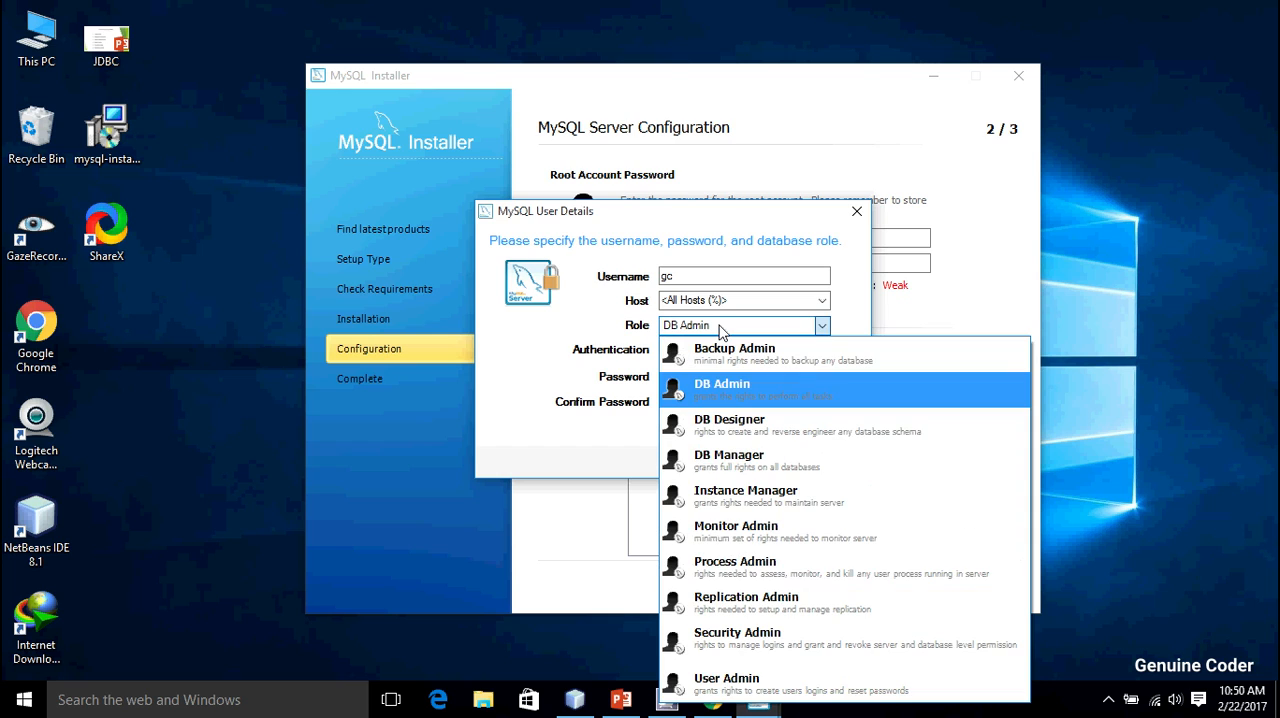
{"action": "mouse_move", "coordinate": [720, 390]}
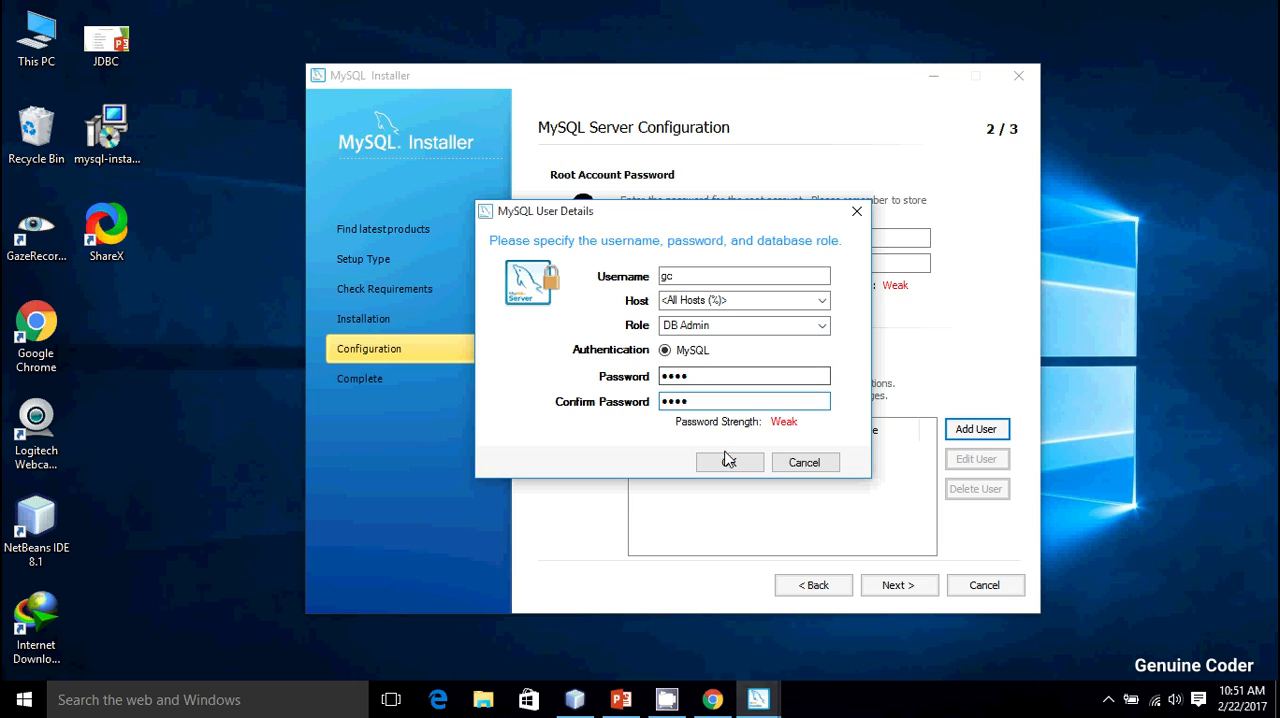
{"action": "left_click", "coordinate": [728, 462]}
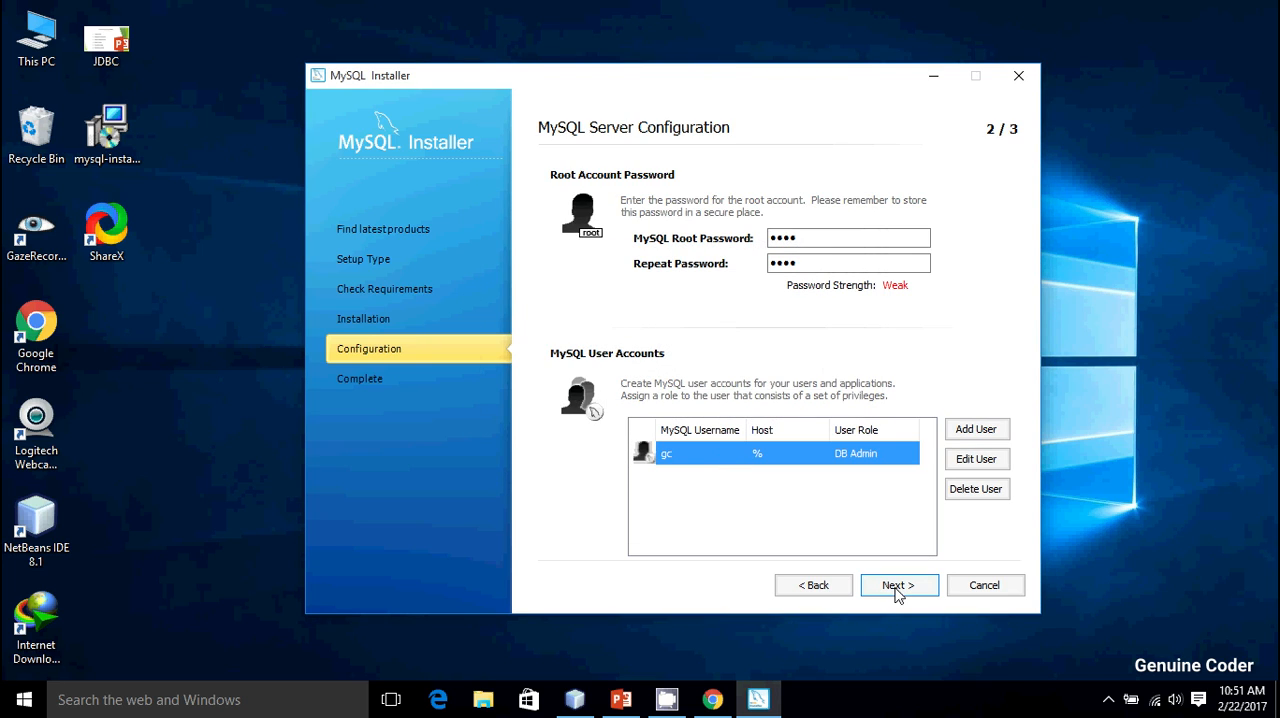
Accept the MySQL56 Windows service settings, apply the configuration and finish setup so MySQL Workbench launches.
{"action": "left_click", "coordinate": [898, 584]}
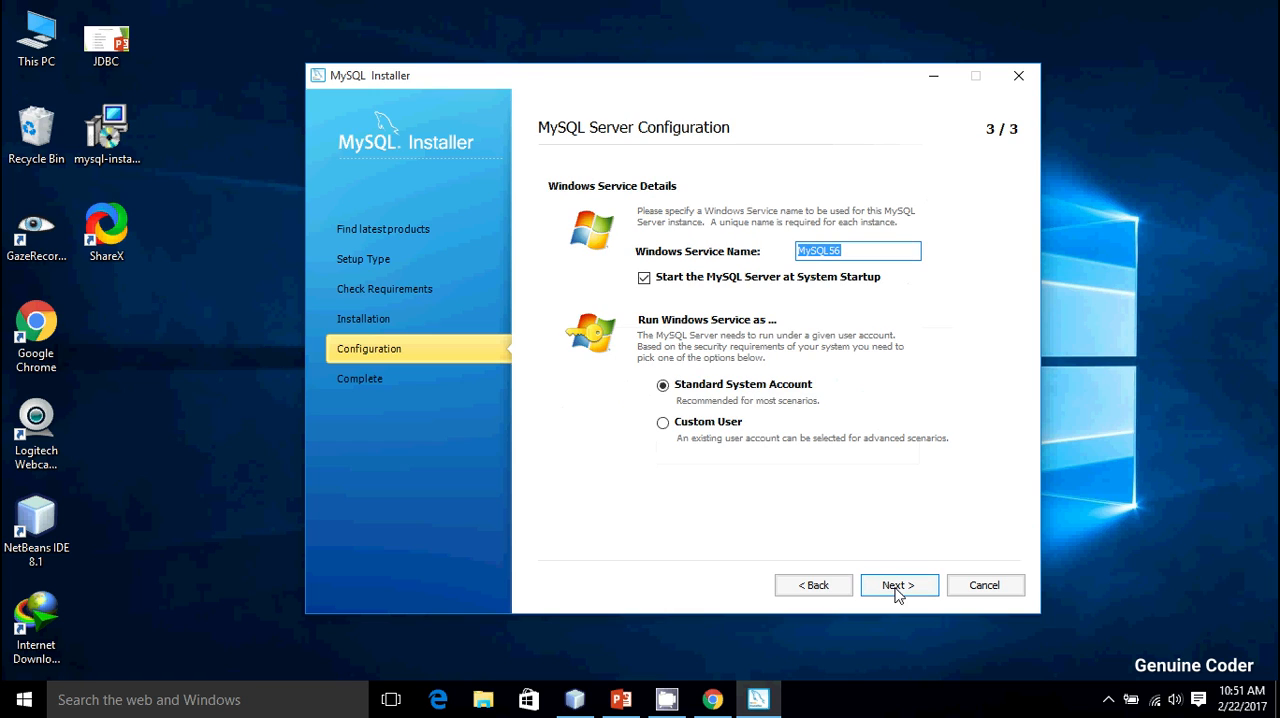
{"action": "mouse_move", "coordinate": [780, 316]}
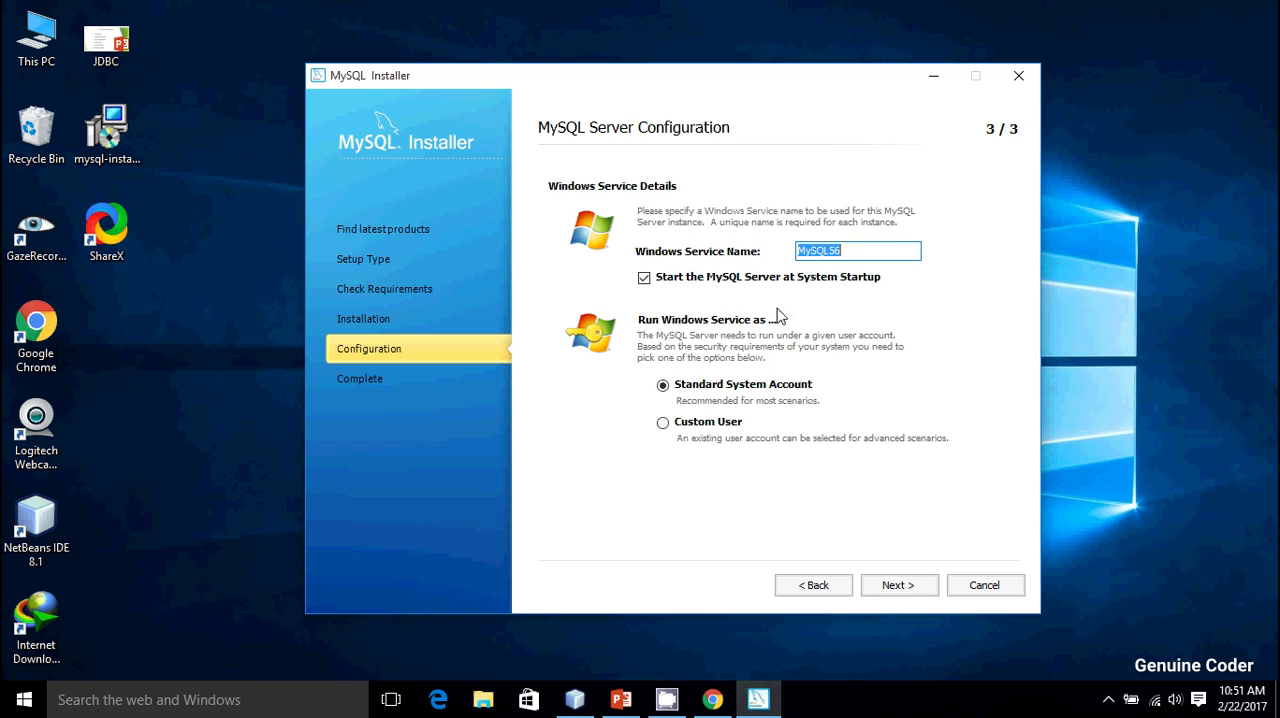
{"action": "mouse_move", "coordinate": [916, 528]}
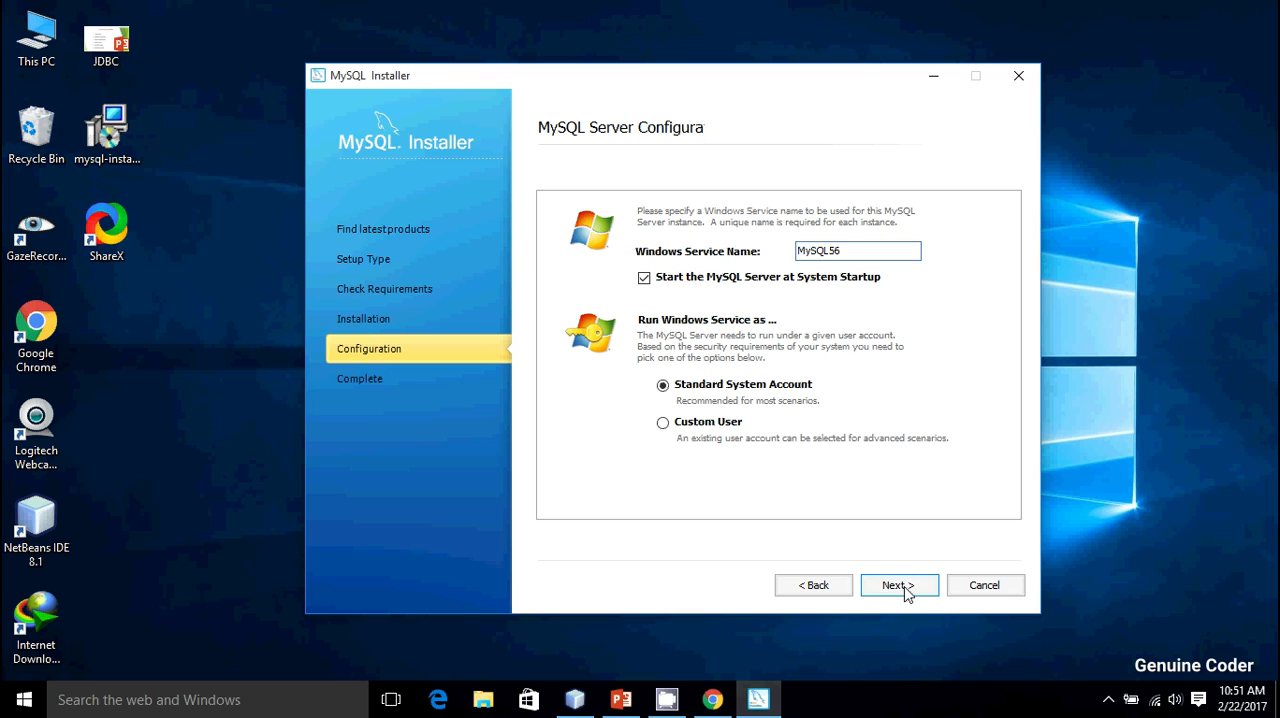
{"action": "left_click", "coordinate": [898, 584]}
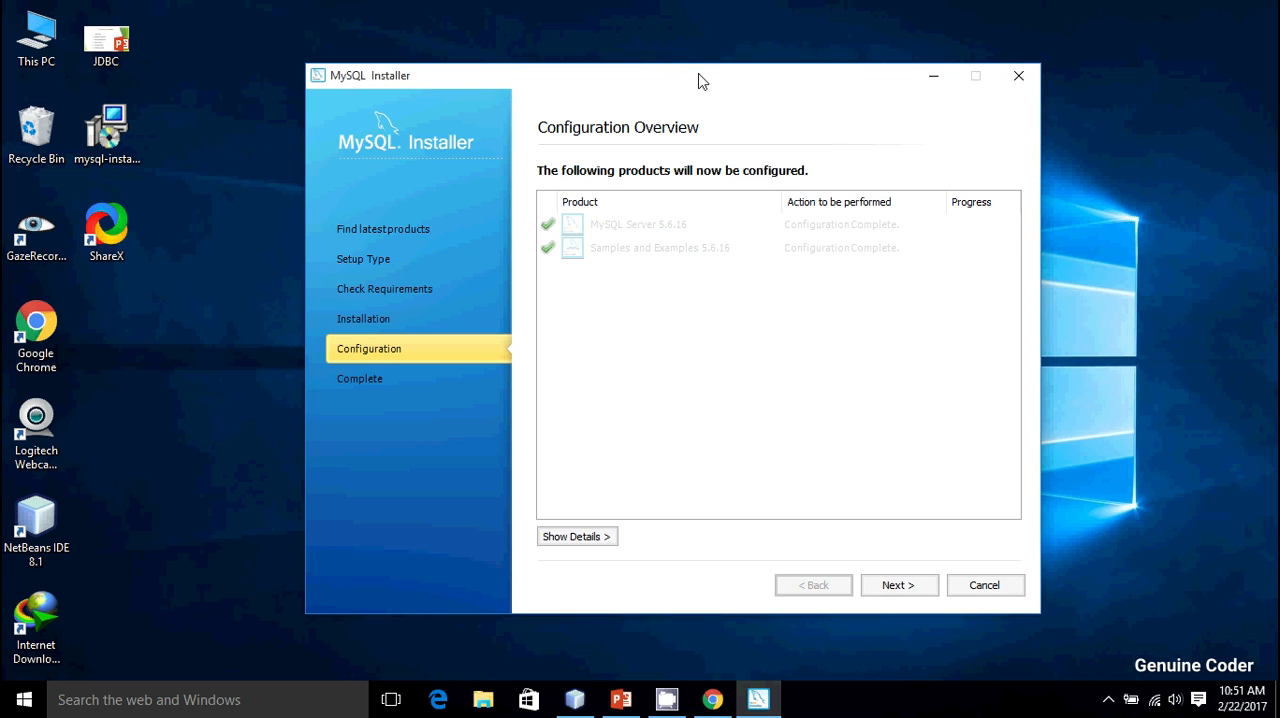
{"action": "left_click_drag", "start_coordinate": [700, 80], "coordinate": [650, 76]}
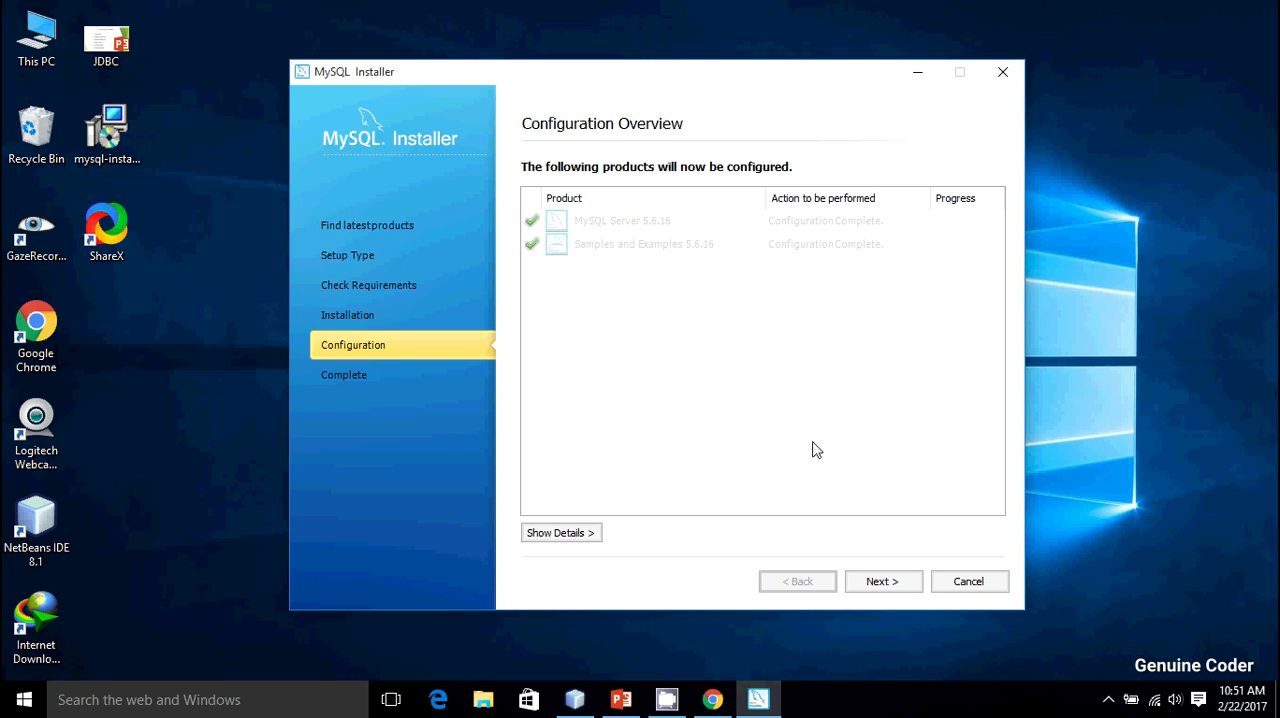
{"action": "mouse_move", "coordinate": [882, 580]}
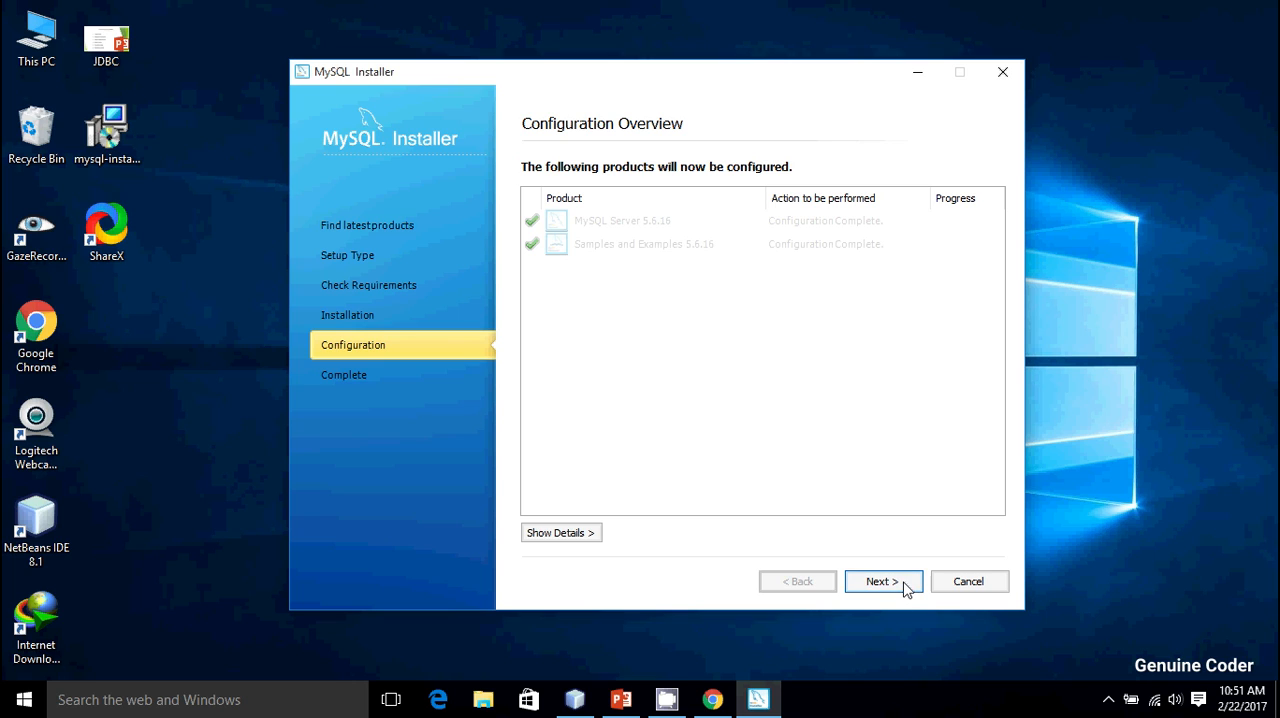
{"action": "left_click", "coordinate": [882, 580]}
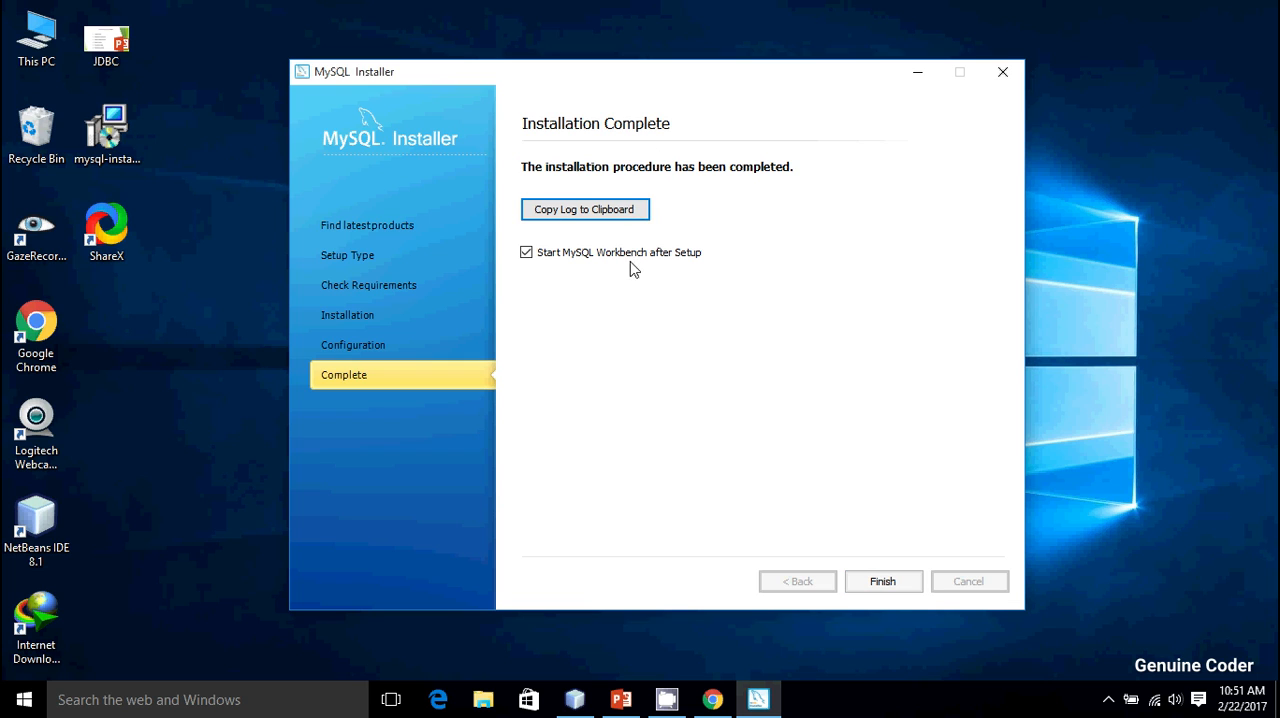
{"action": "left_click", "coordinate": [882, 580]}
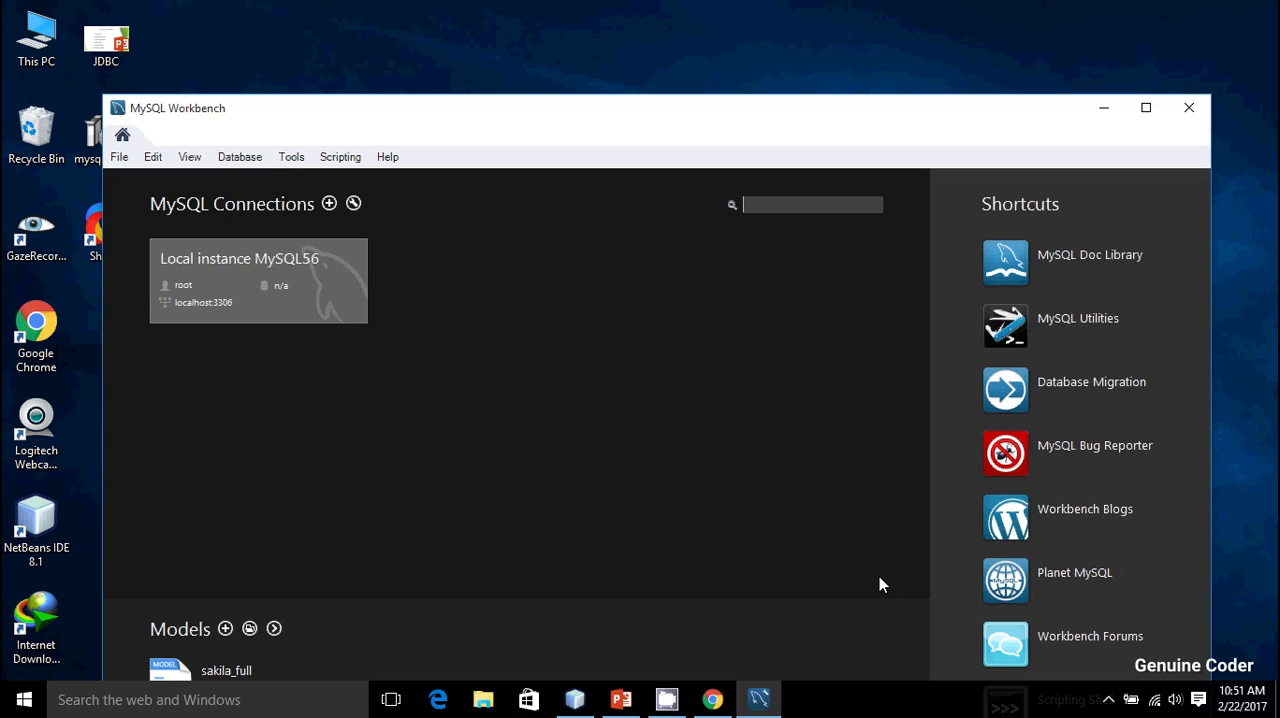
{"action": "mouse_move", "coordinate": [578, 114]}
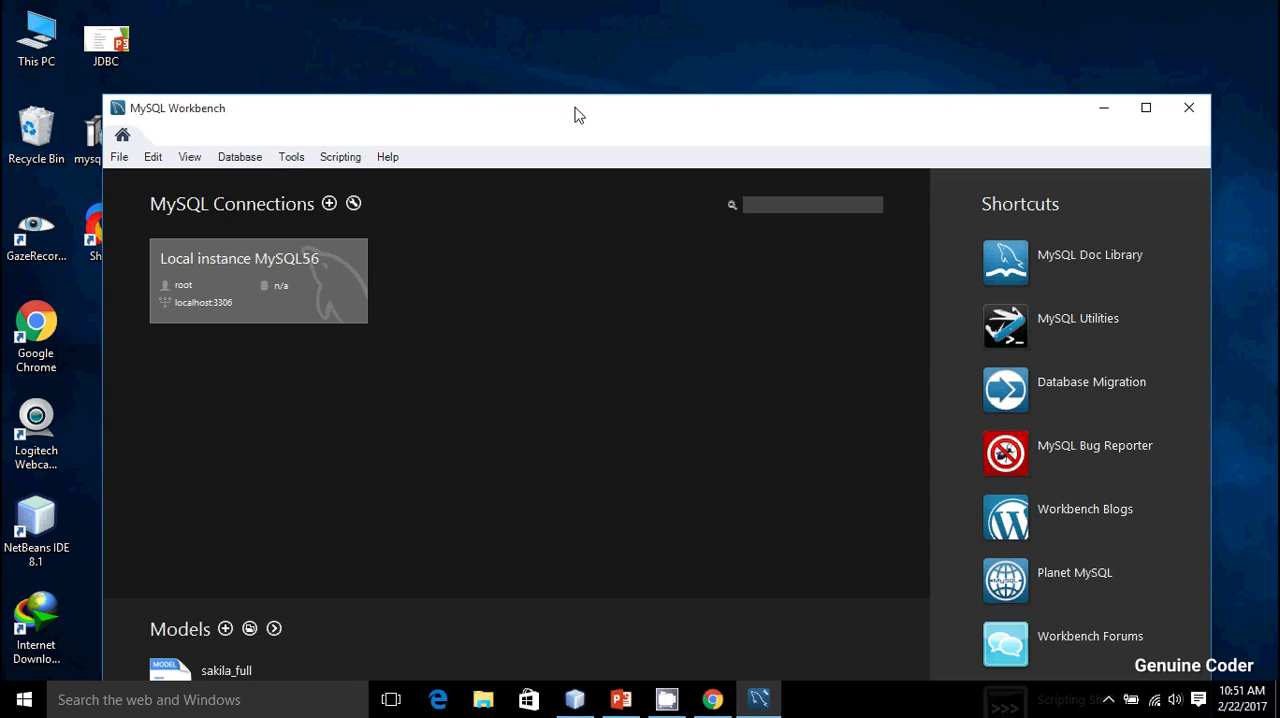
Maximize Workbench and connect to Local instance MySQL56 as root with the password saved in the vault.
{"action": "left_click", "coordinate": [1146, 108]}
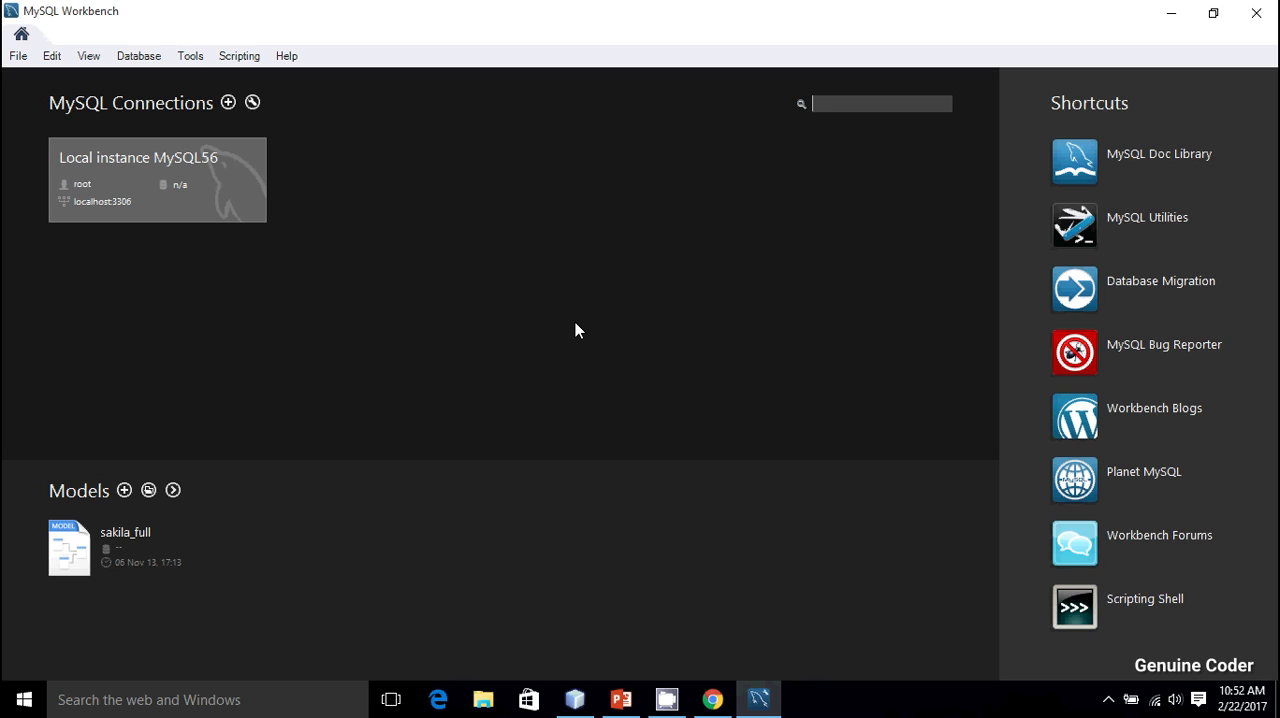
{"action": "mouse_move", "coordinate": [110, 204]}
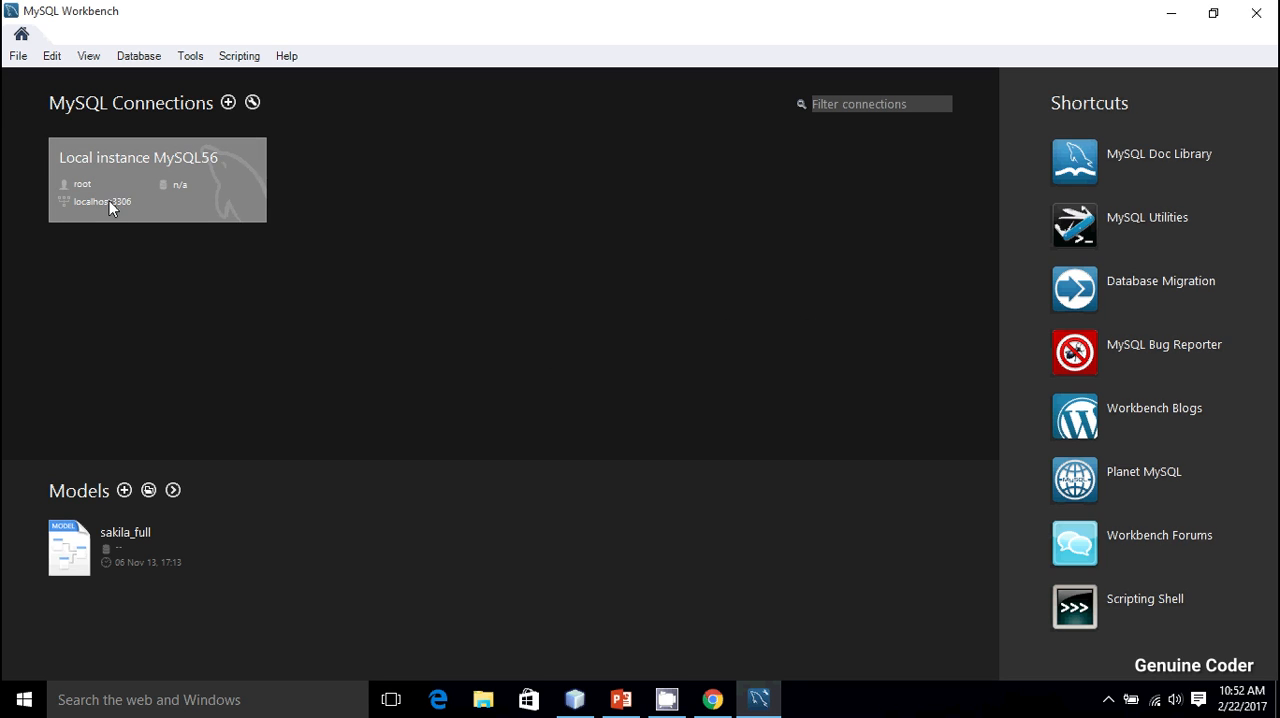
{"action": "double_click", "coordinate": [156, 180]}
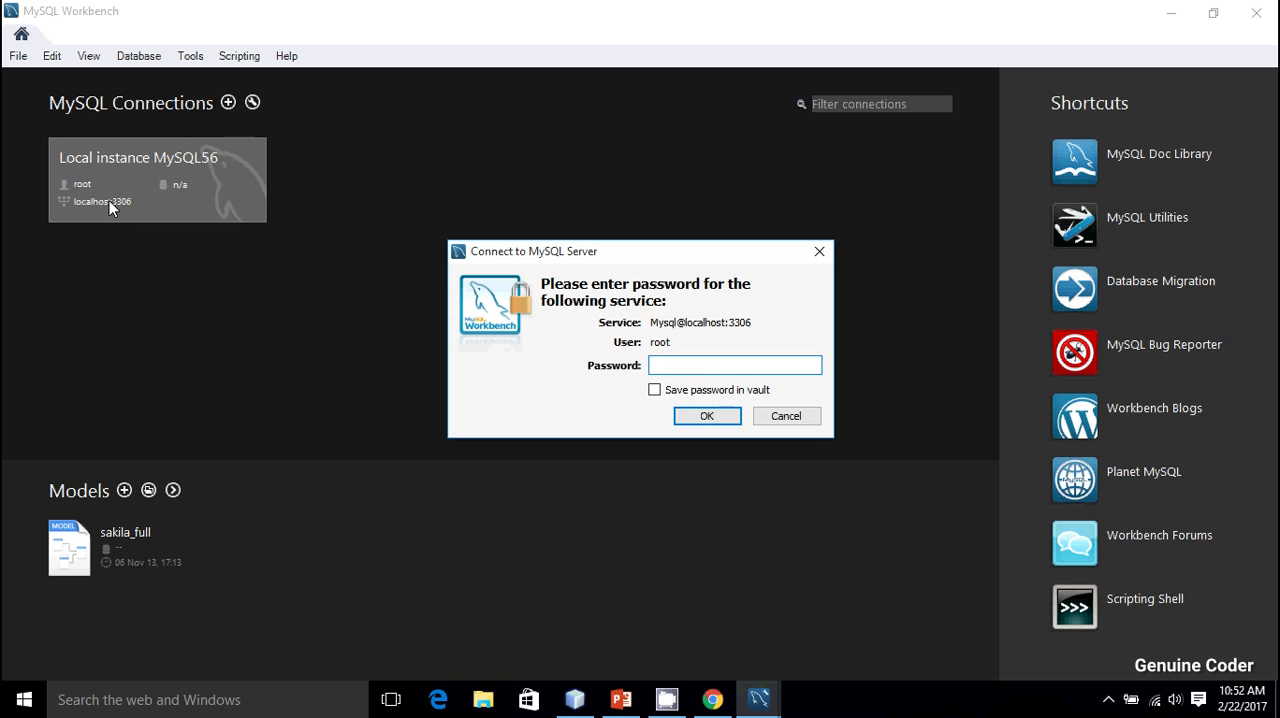
{"action": "type", "text": "****"}
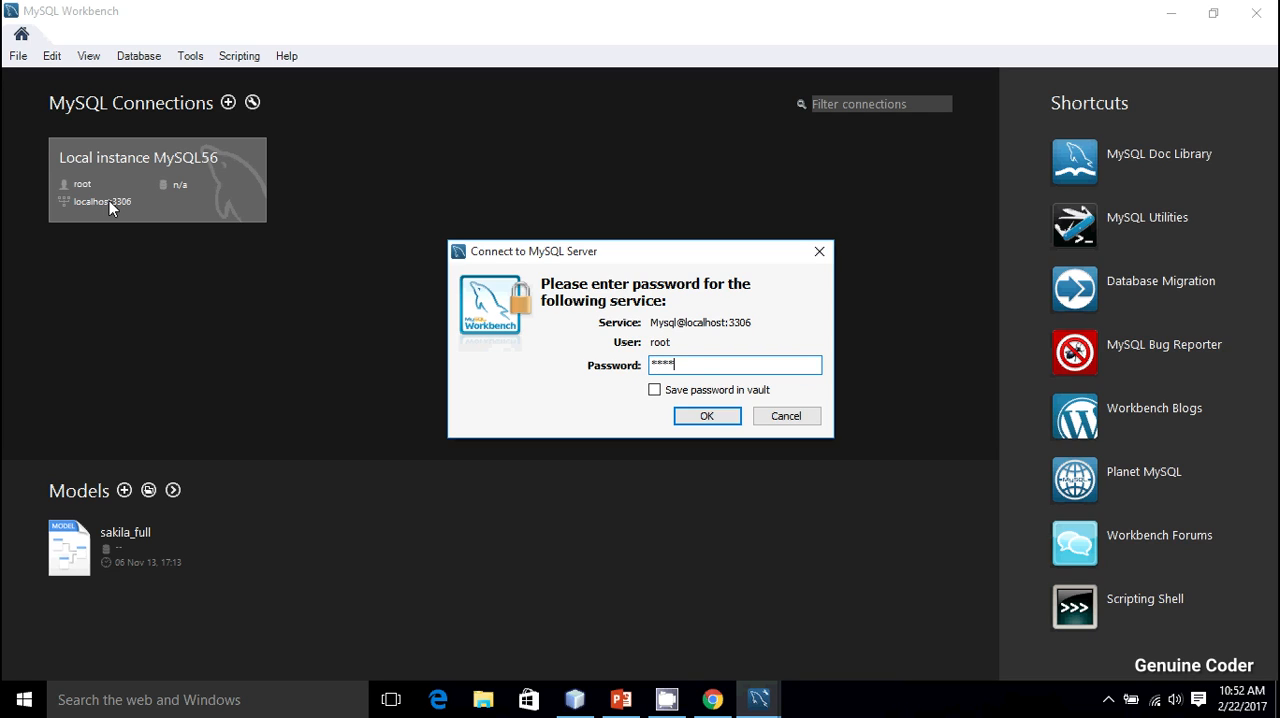
{"action": "left_click", "coordinate": [654, 390]}
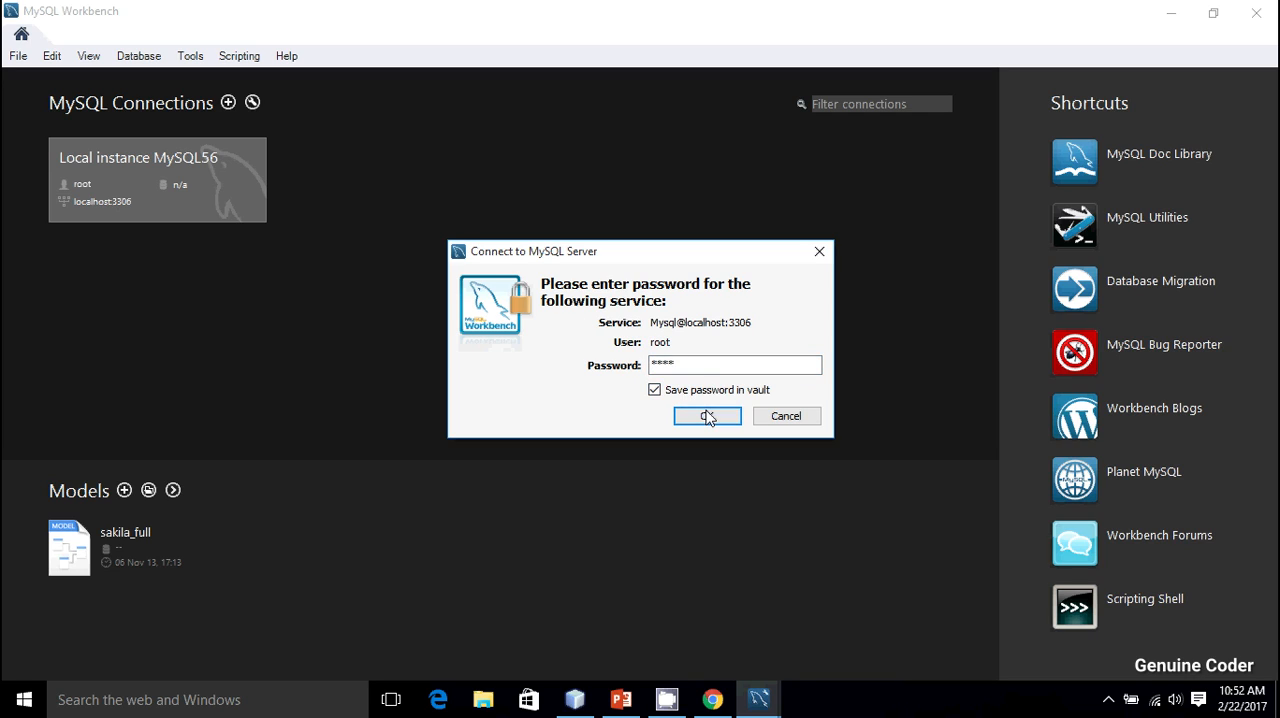
{"action": "left_click", "coordinate": [708, 416]}
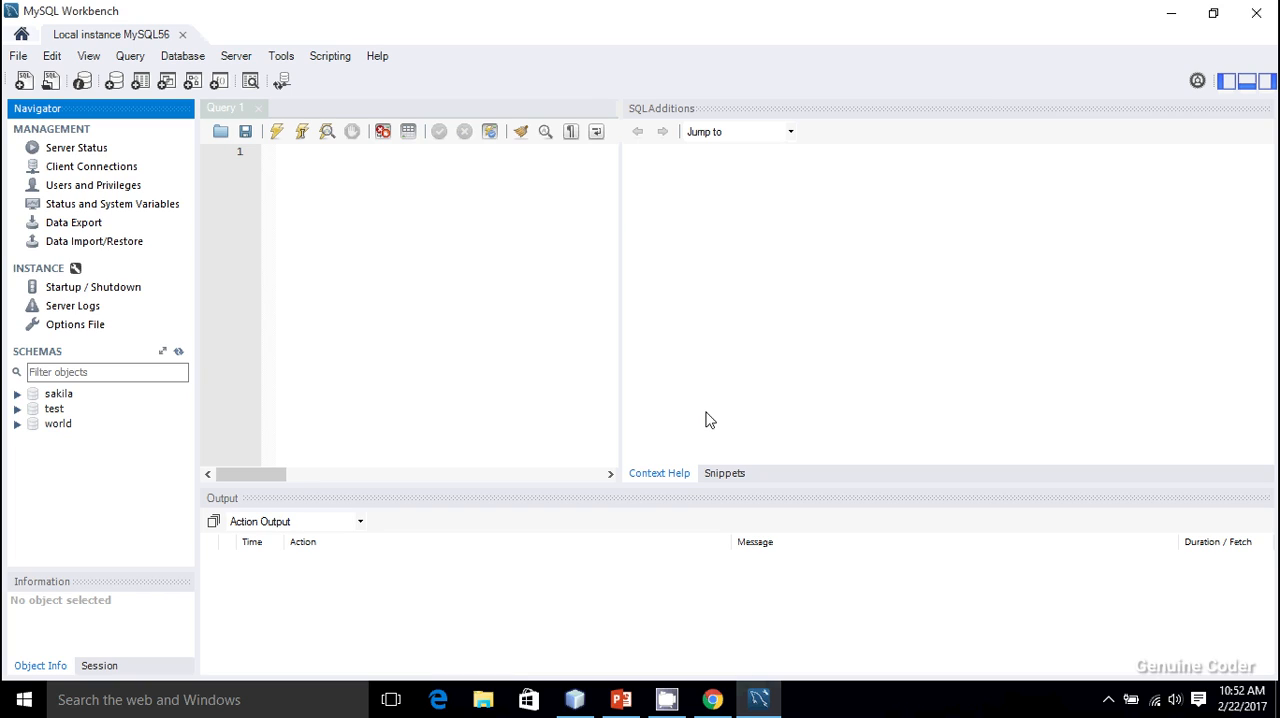
{"action": "mouse_move", "coordinate": [64, 448]}
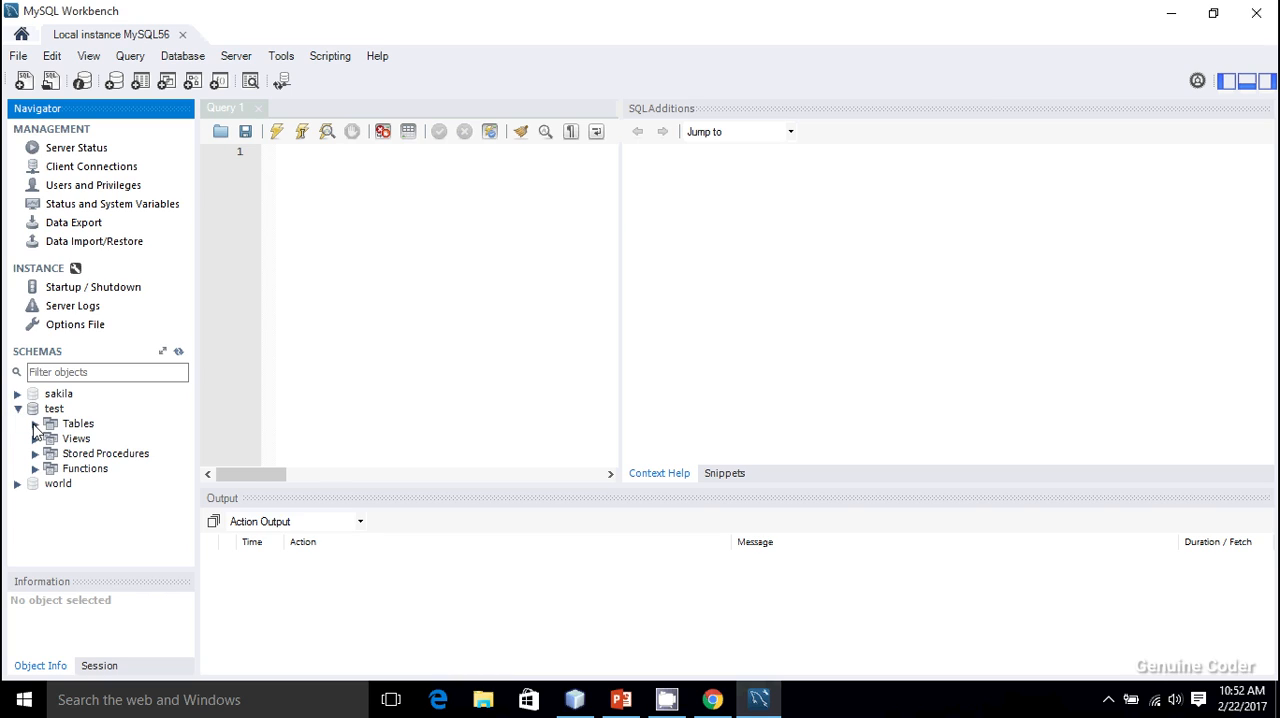
Expand the test schema to show its Tables, Views, Stored Procedures and Functions folders.
{"action": "left_click", "coordinate": [54, 408]}
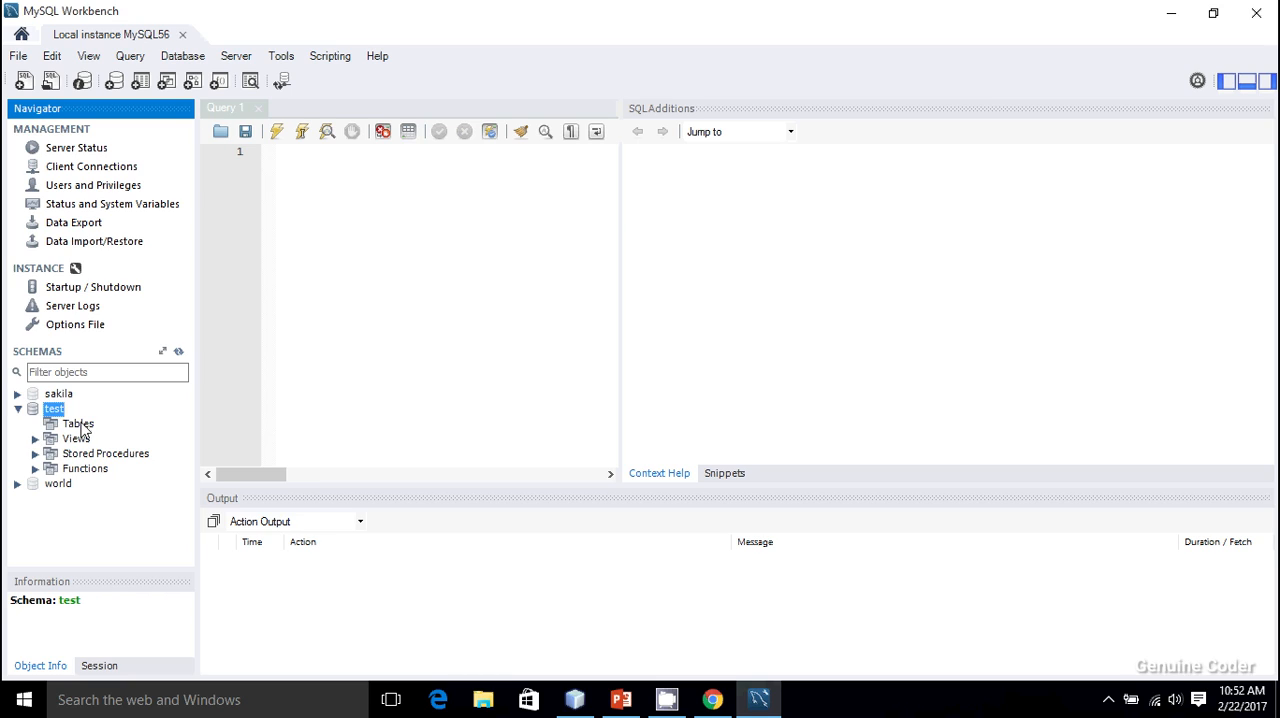
{"action": "mouse_move", "coordinate": [90, 426]}
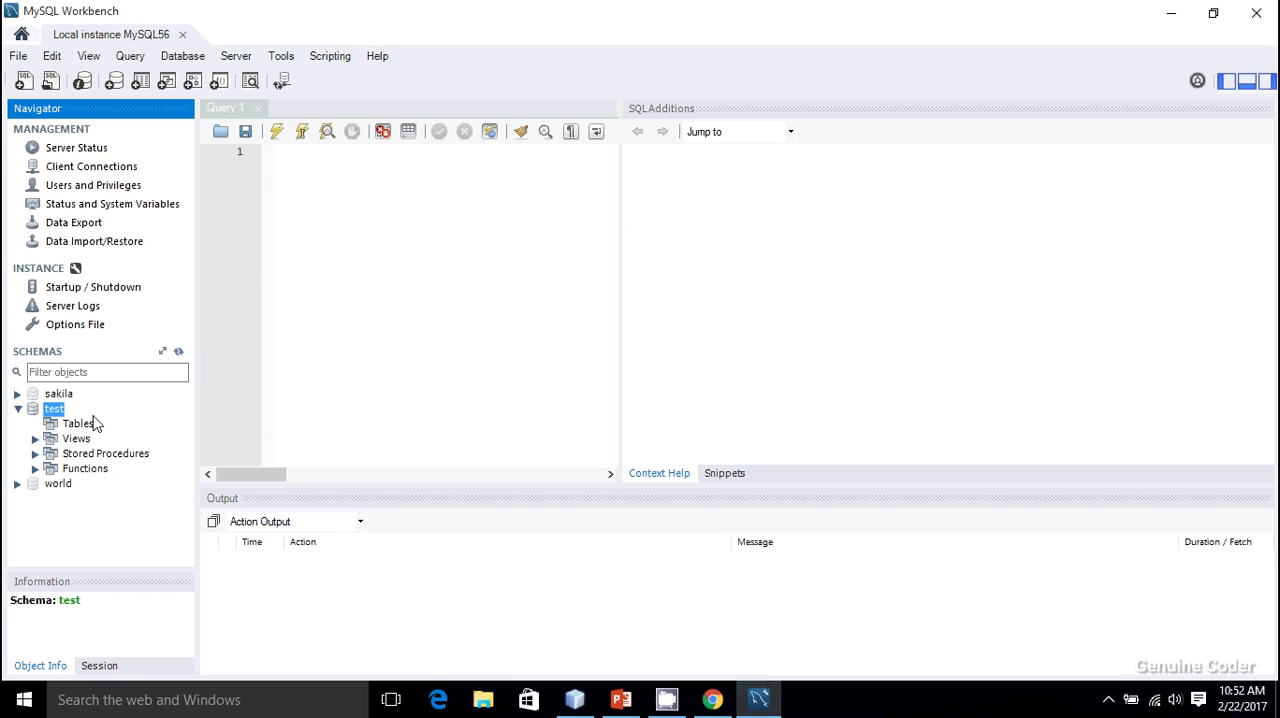